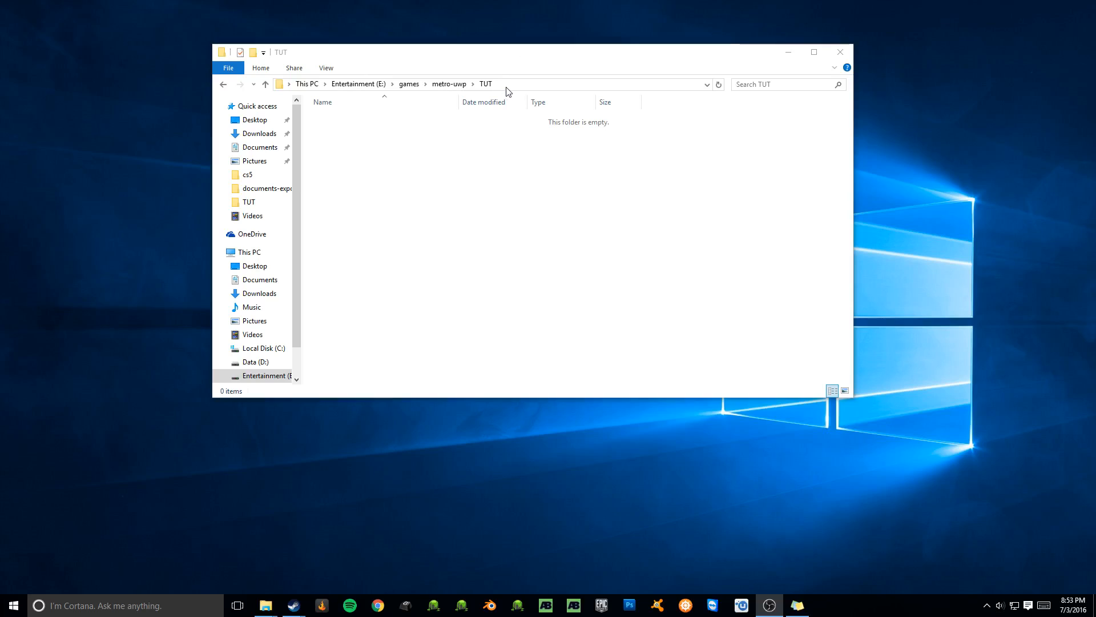
mouse_move(497, 137)
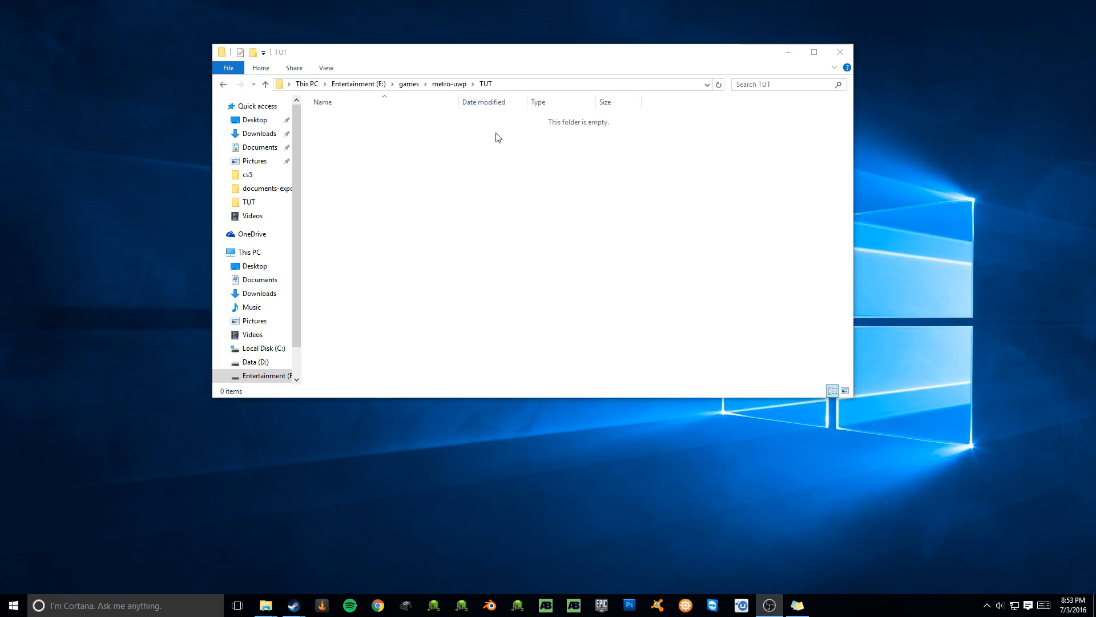
mouse_move(502, 83)
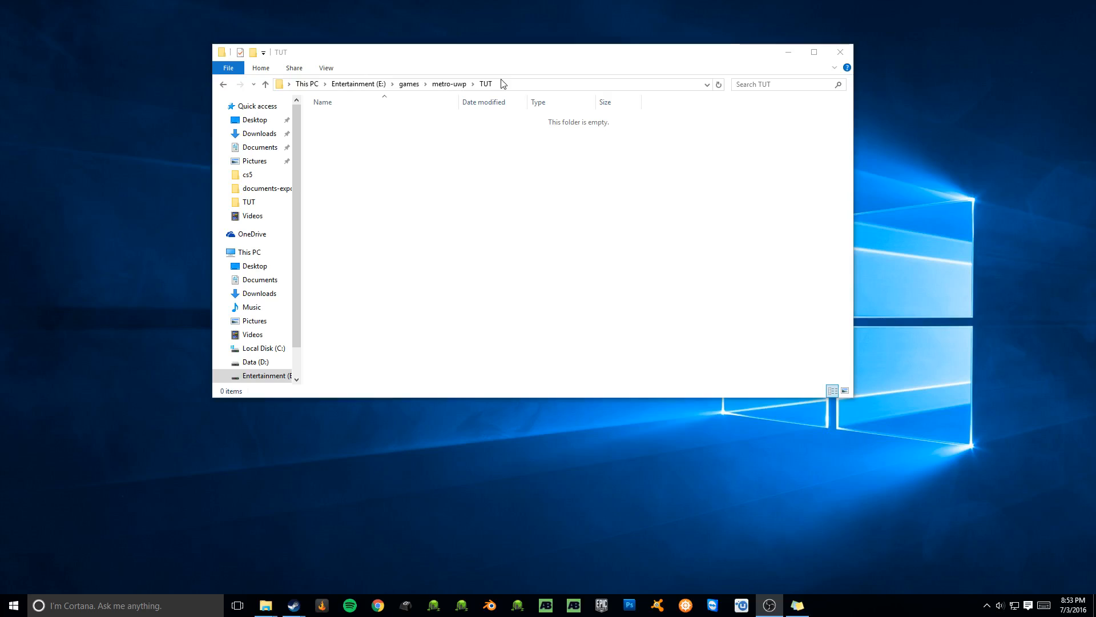
mouse_move(503, 155)
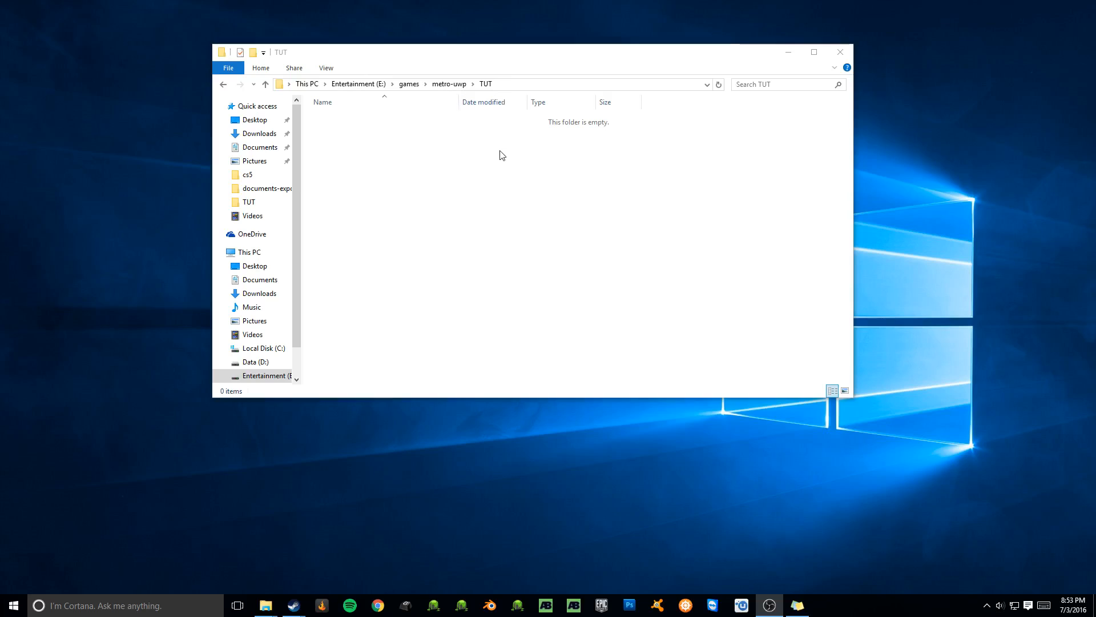
mouse_move(502, 158)
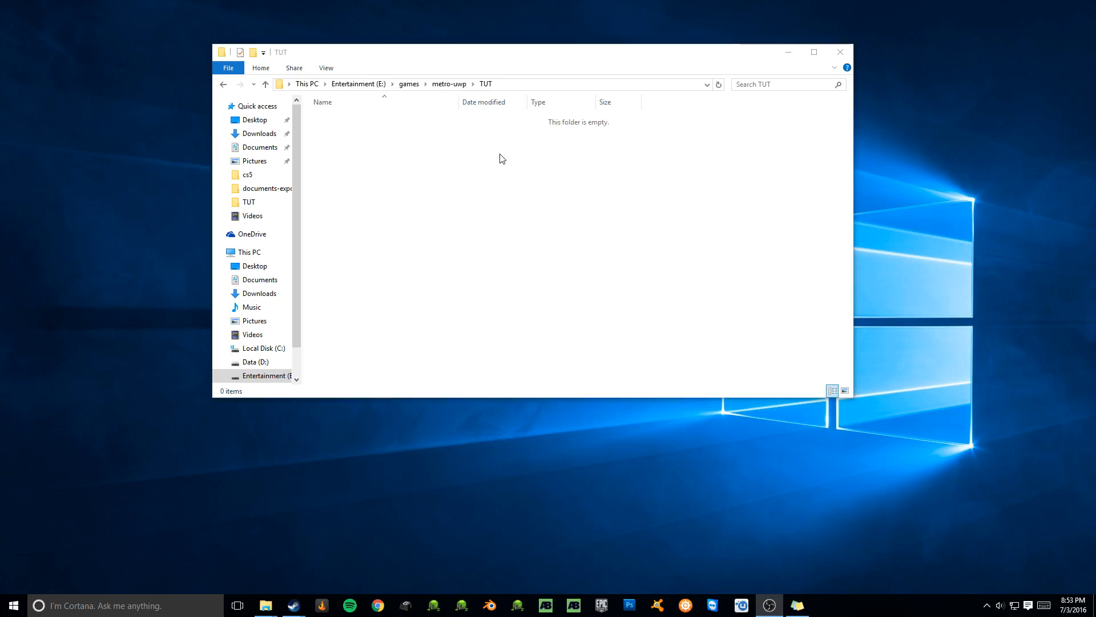
mouse_move(546, 235)
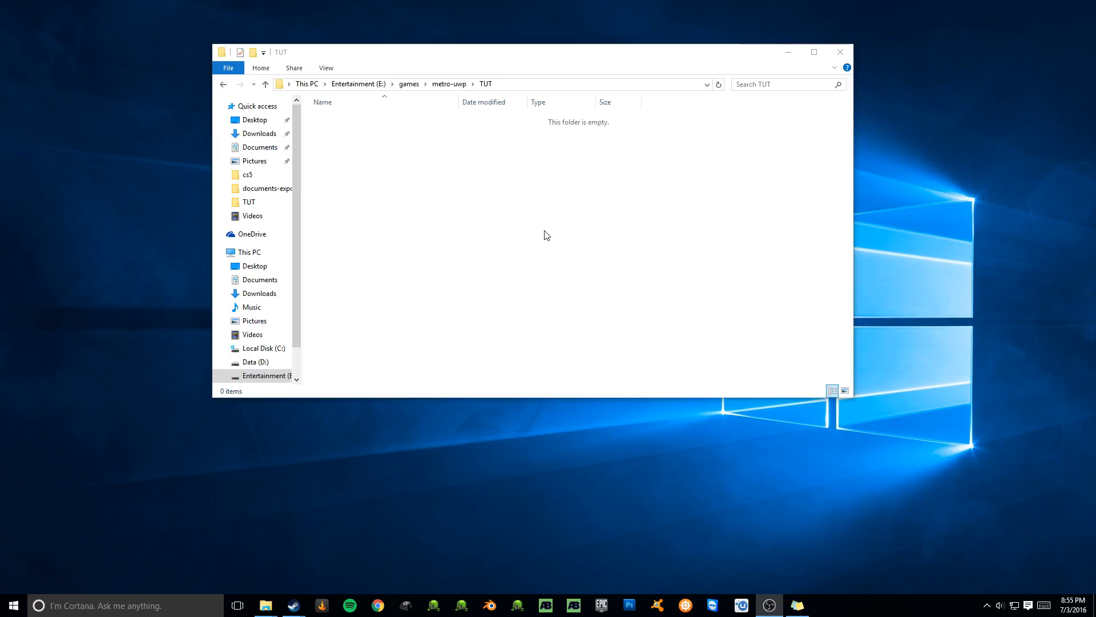
mouse_move(594, 222)
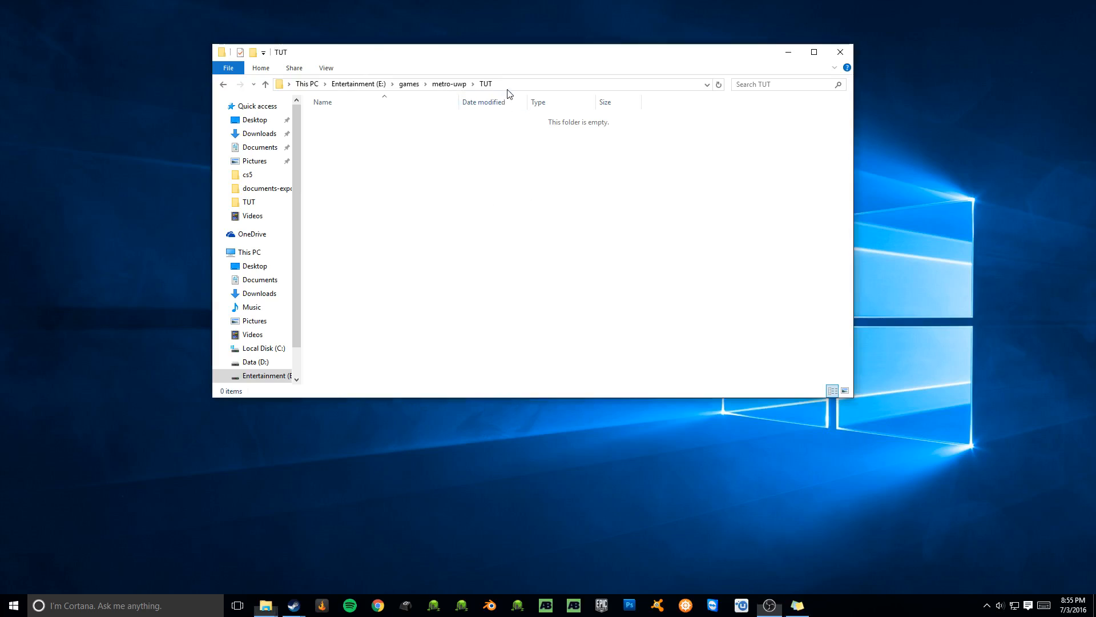
- Reveal the TUT folder's full path E:\games\metro-uwp\TUT as editable text in the address bar
left_click(490, 83)
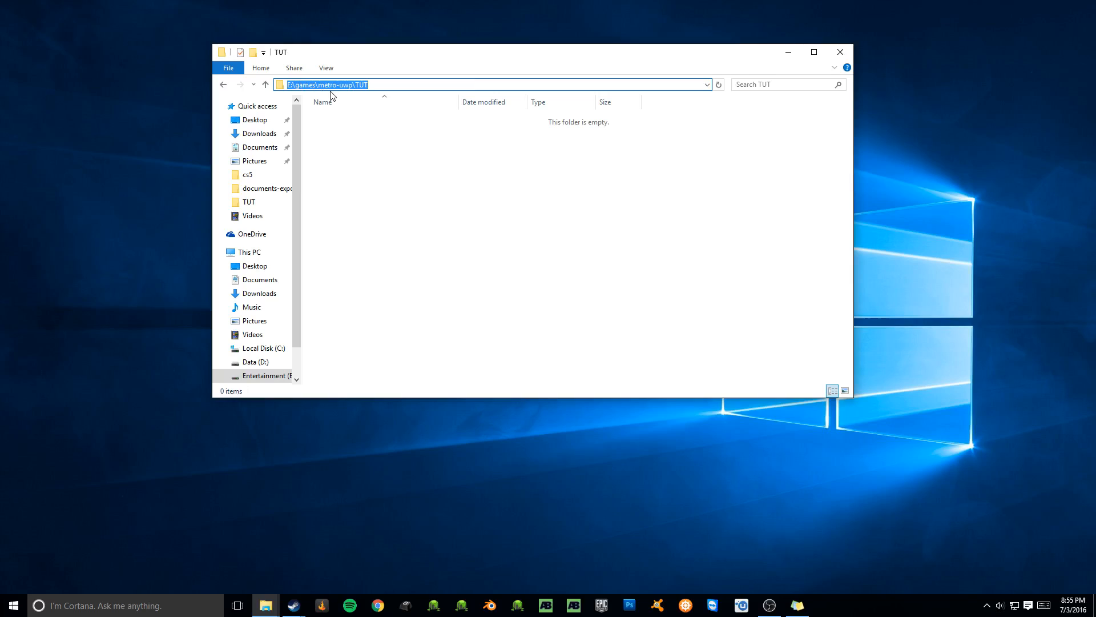
mouse_move(336, 173)
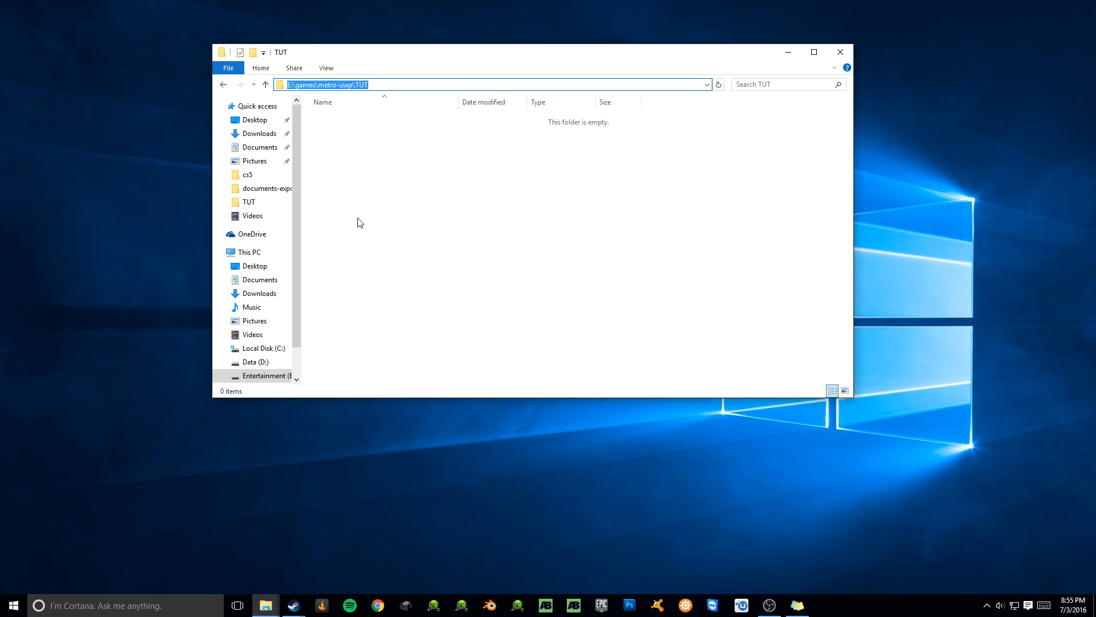
mouse_move(411, 222)
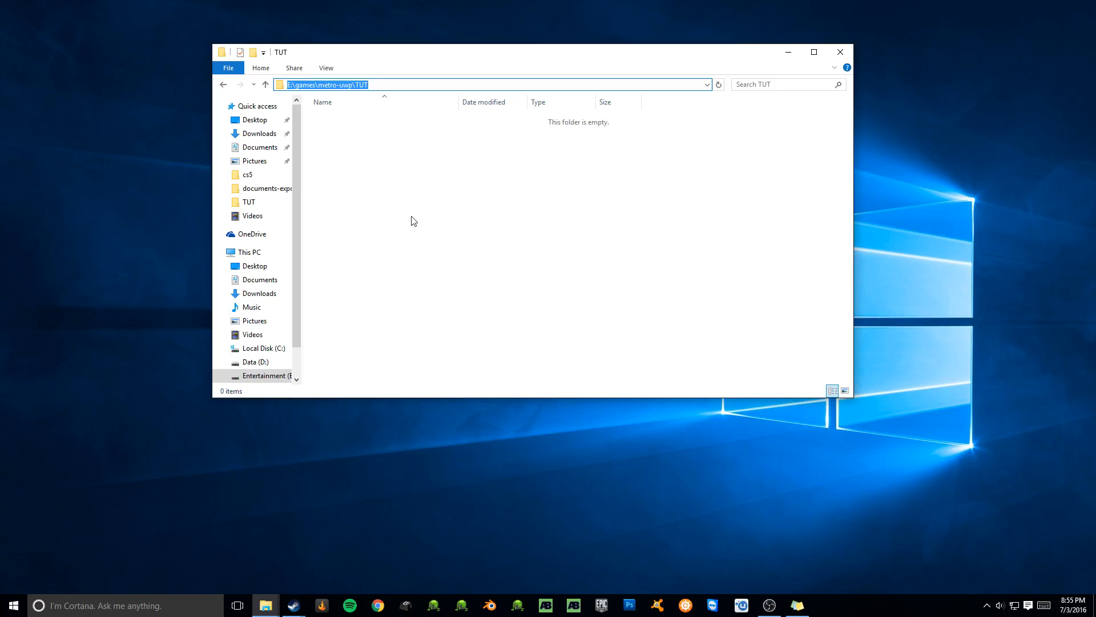
mouse_move(416, 139)
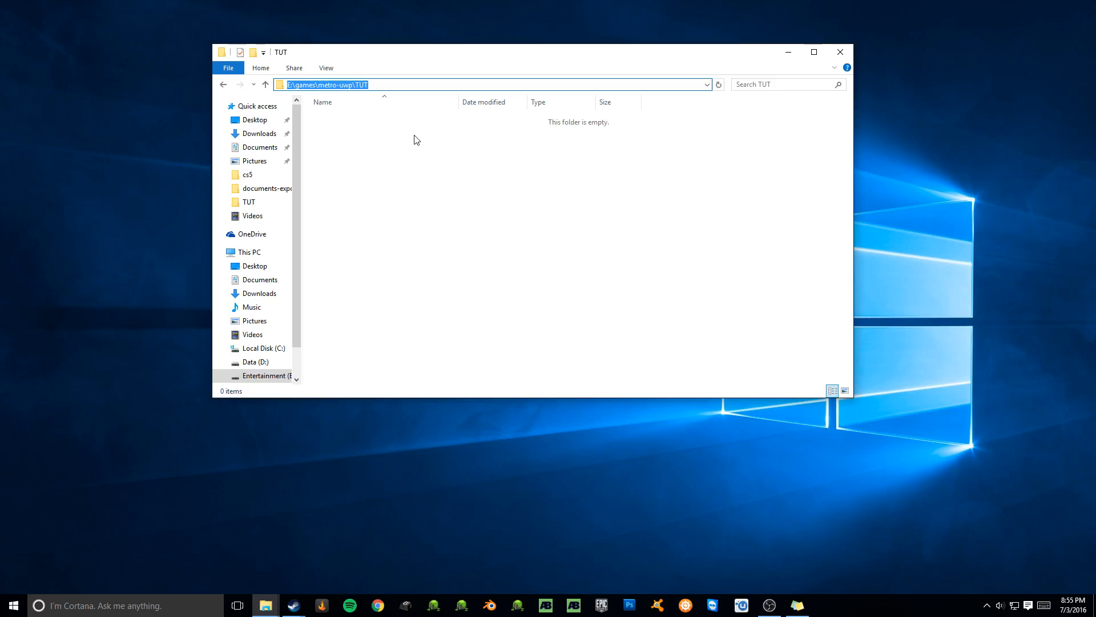
mouse_move(381, 160)
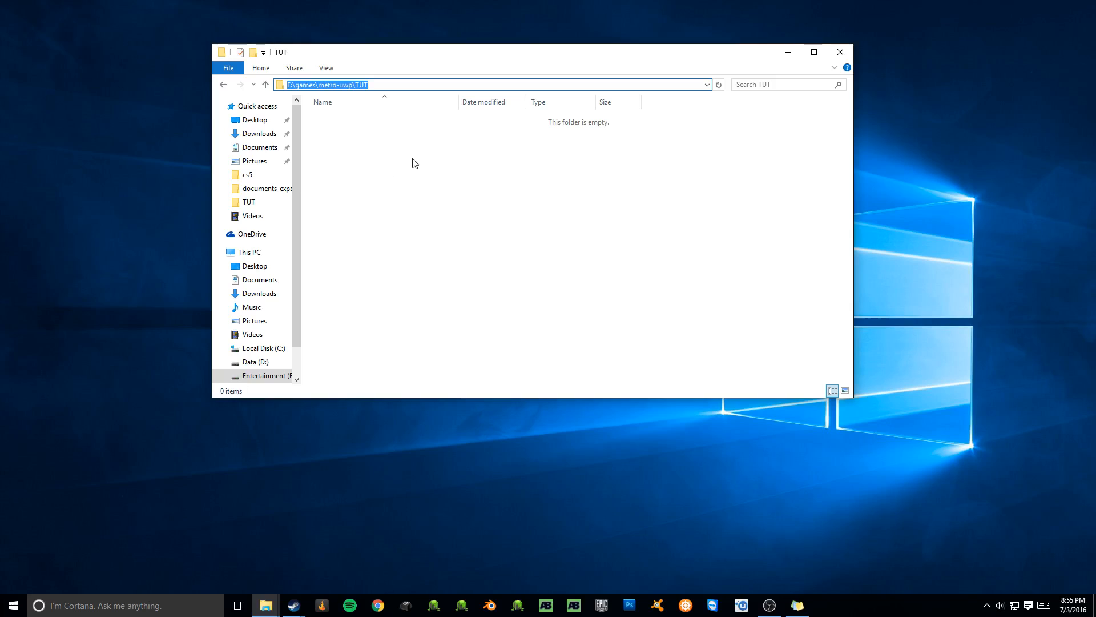
mouse_move(394, 123)
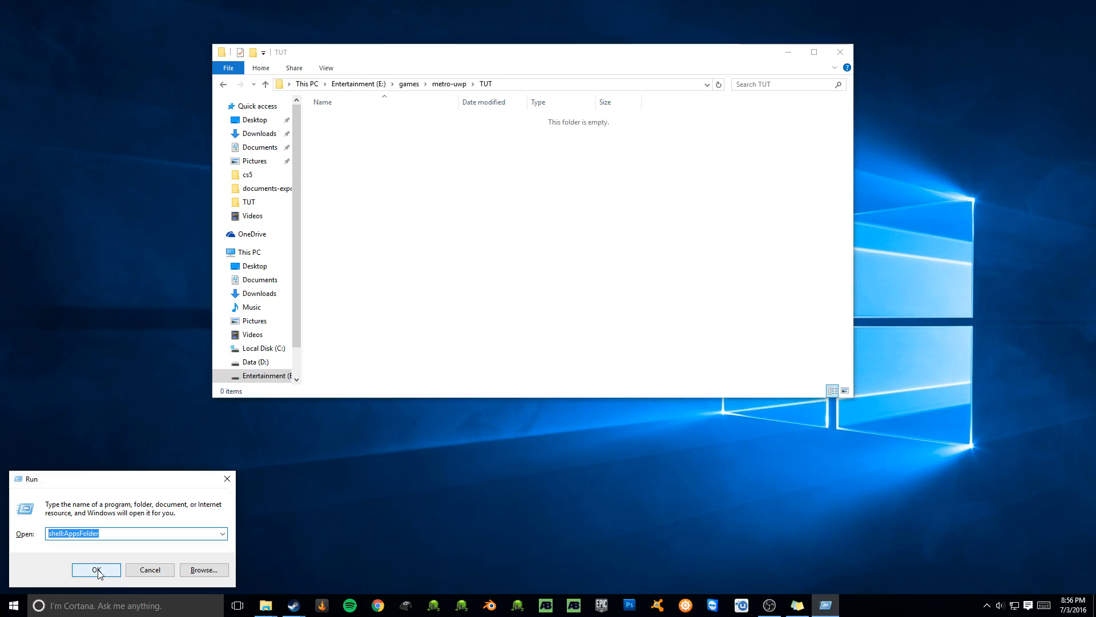
- Drag the Gears of War: Ultimate Edition entry from the Applications folder into TUT, then close Applications
left_click(96, 568)
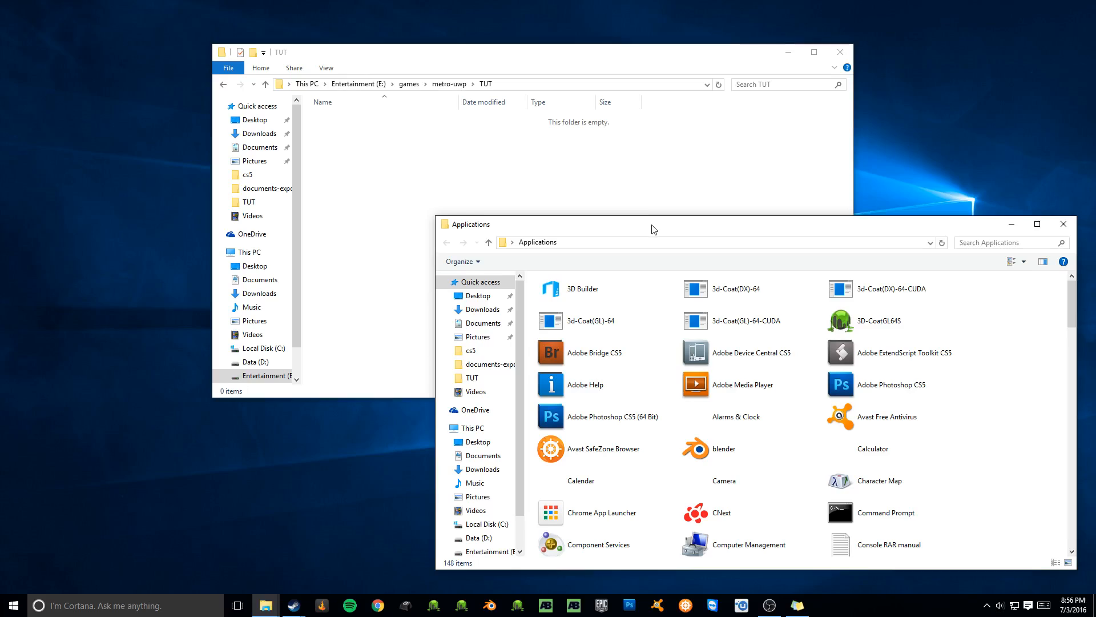
left_click_drag(649, 230, 650, 208)
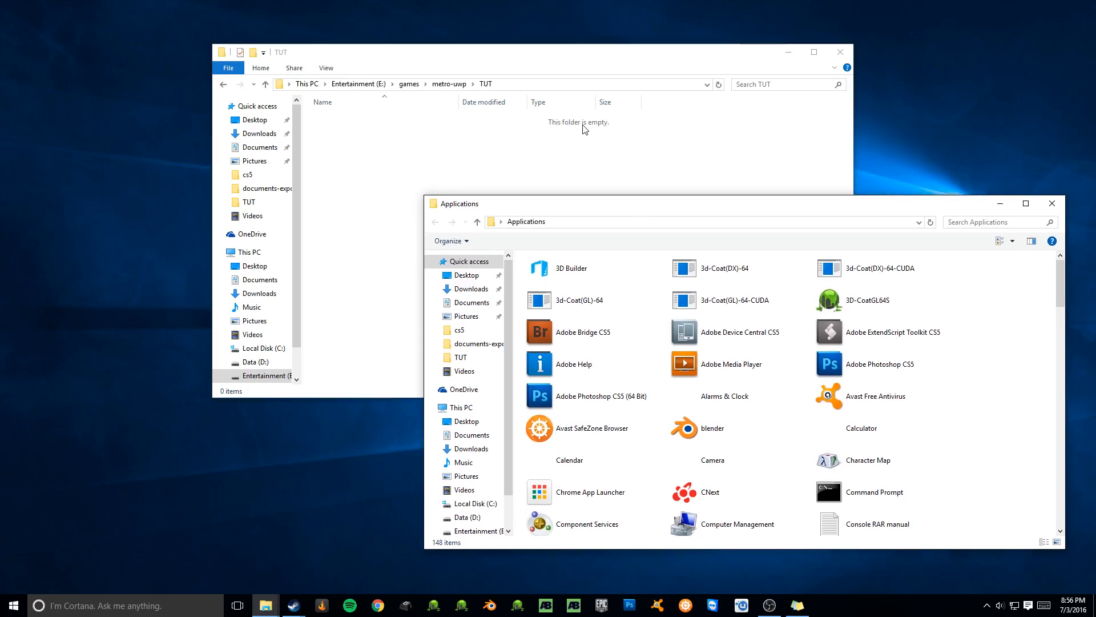
mouse_move(619, 179)
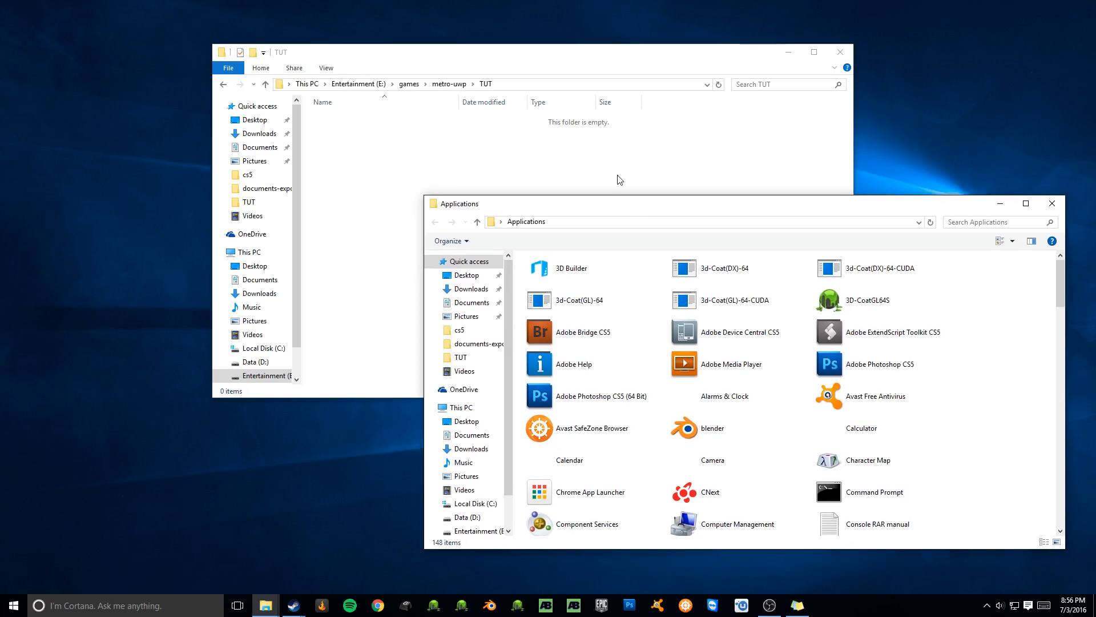
left_click(573, 299)
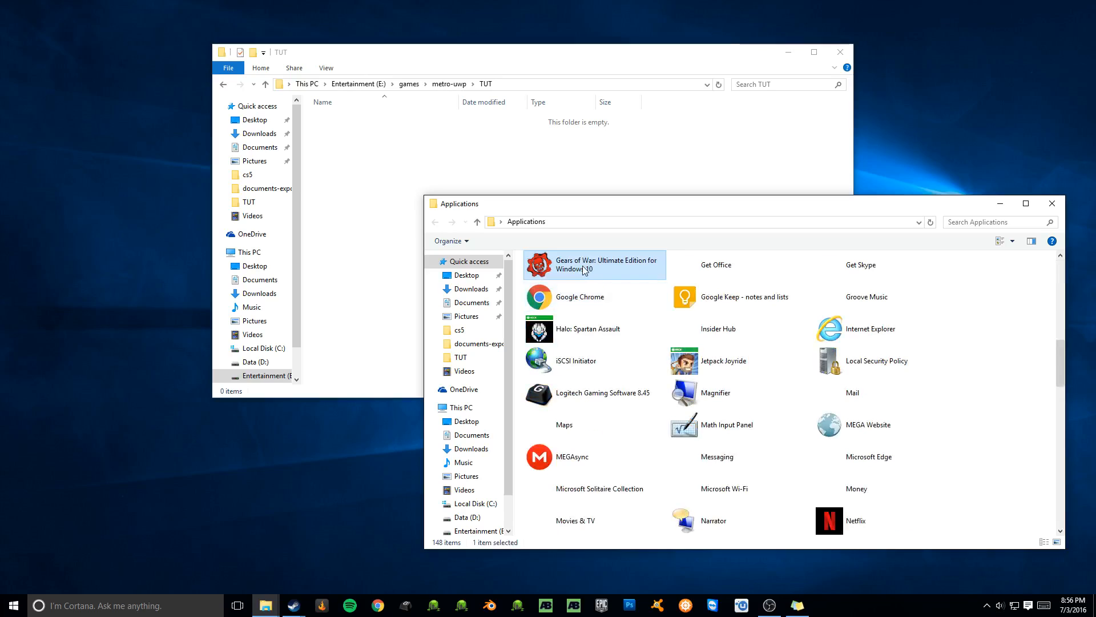
left_click_drag(594, 264, 359, 174)
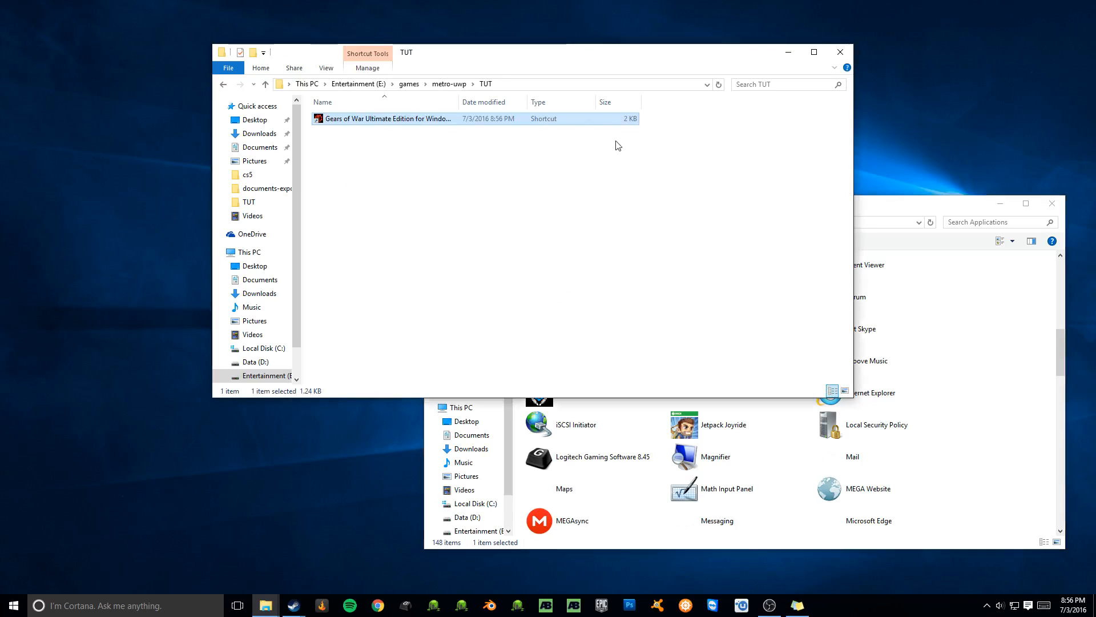
mouse_move(1052, 203)
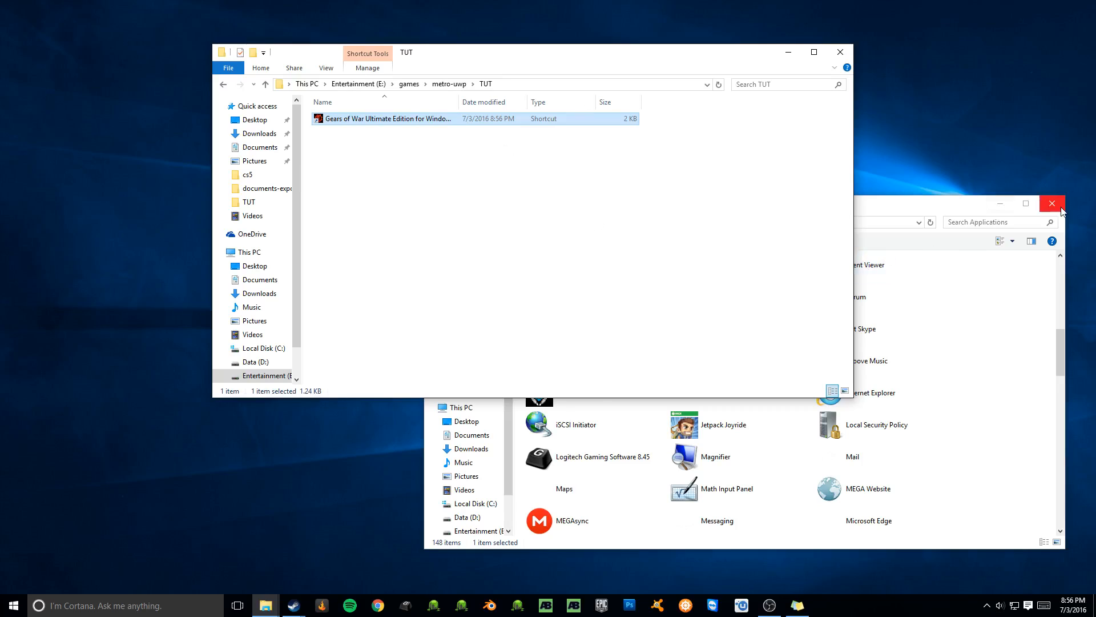
left_click(1051, 203)
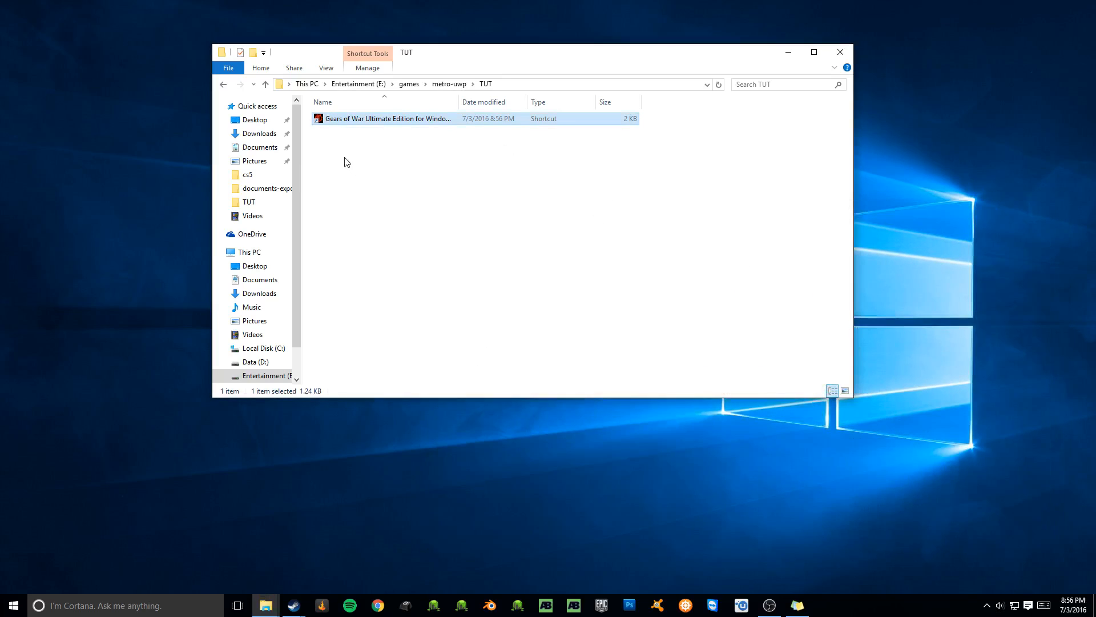
mouse_move(362, 163)
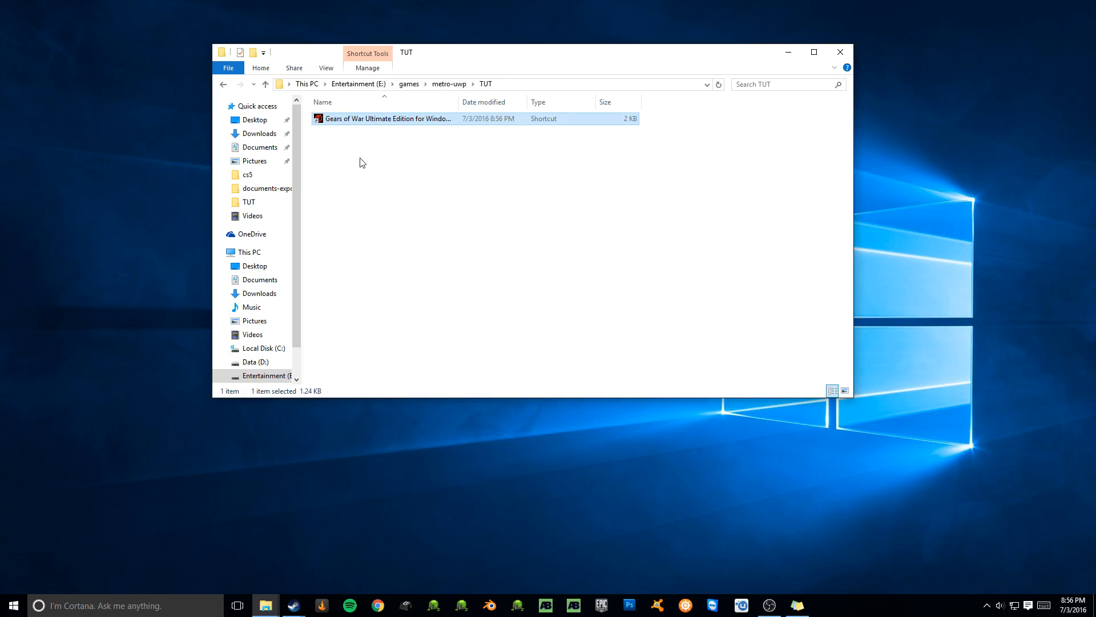
mouse_move(362, 157)
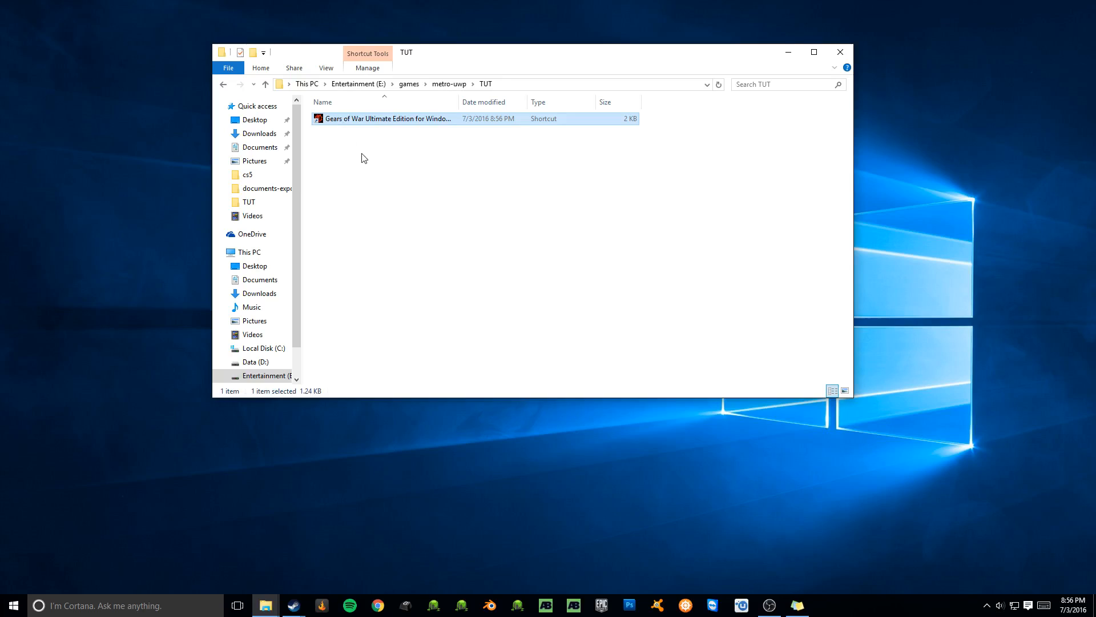
mouse_move(343, 154)
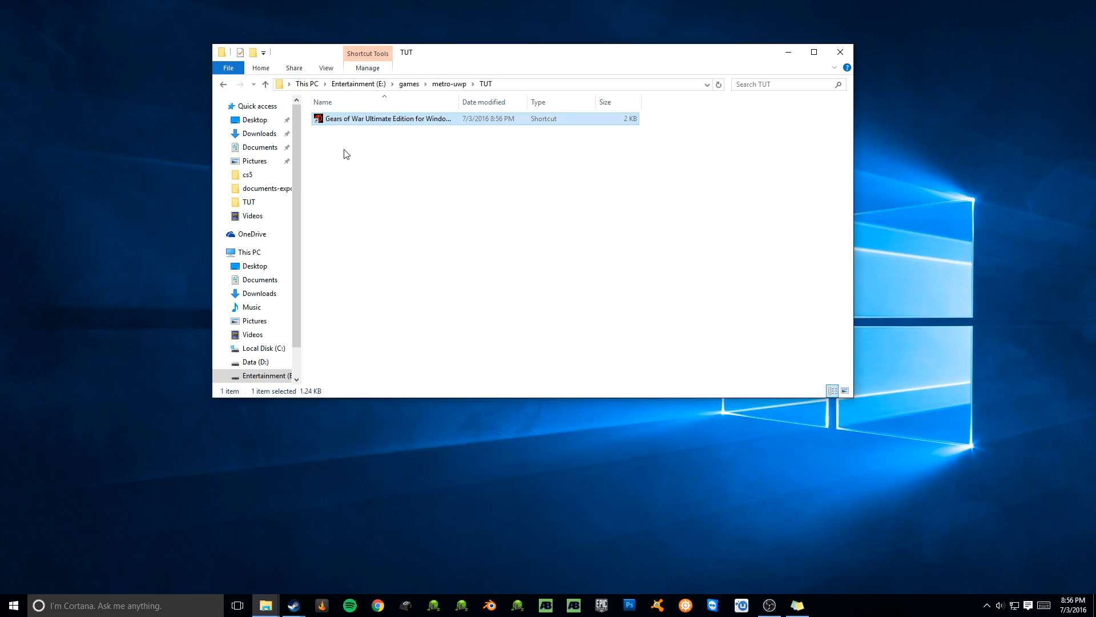
mouse_move(334, 153)
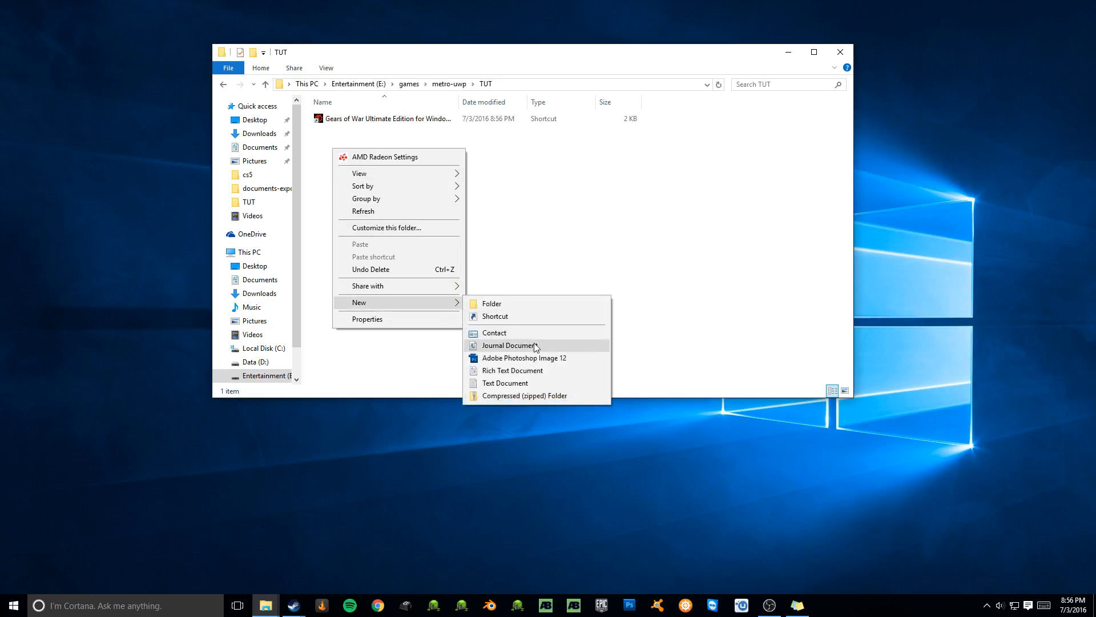
- Create a new empty text document named tut in the TUT folder
left_click(503, 382)
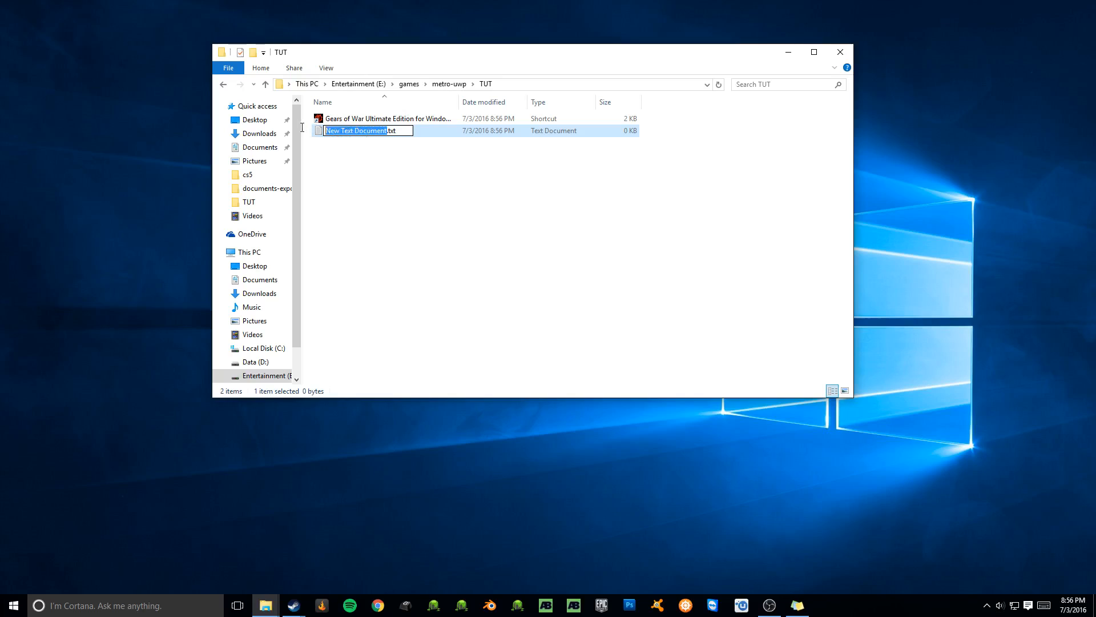
mouse_move(303, 131)
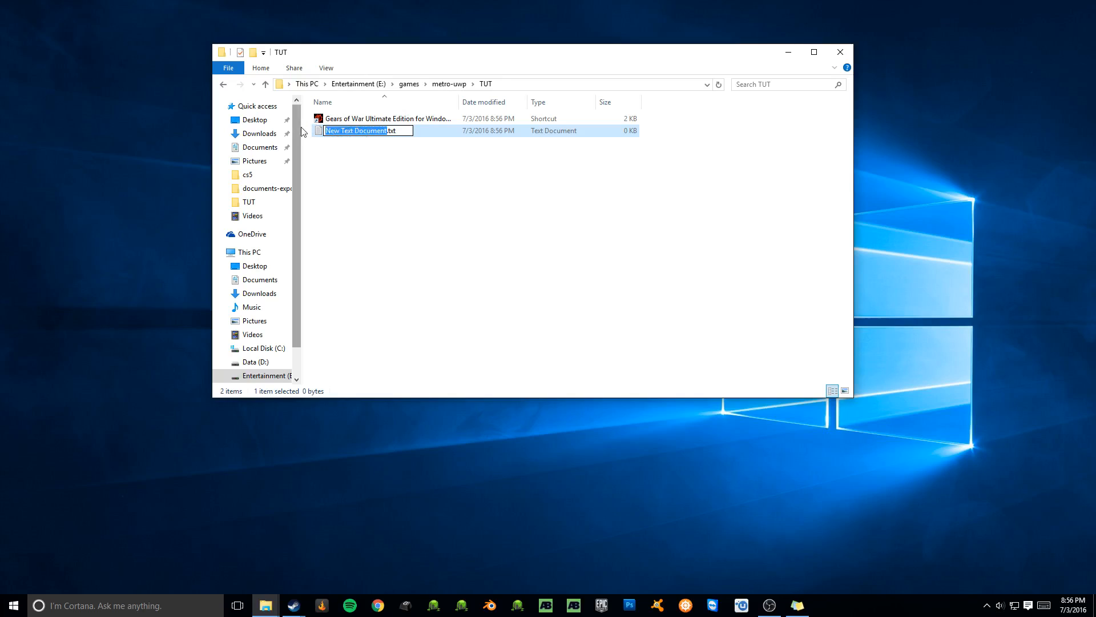
type("tut.txt")
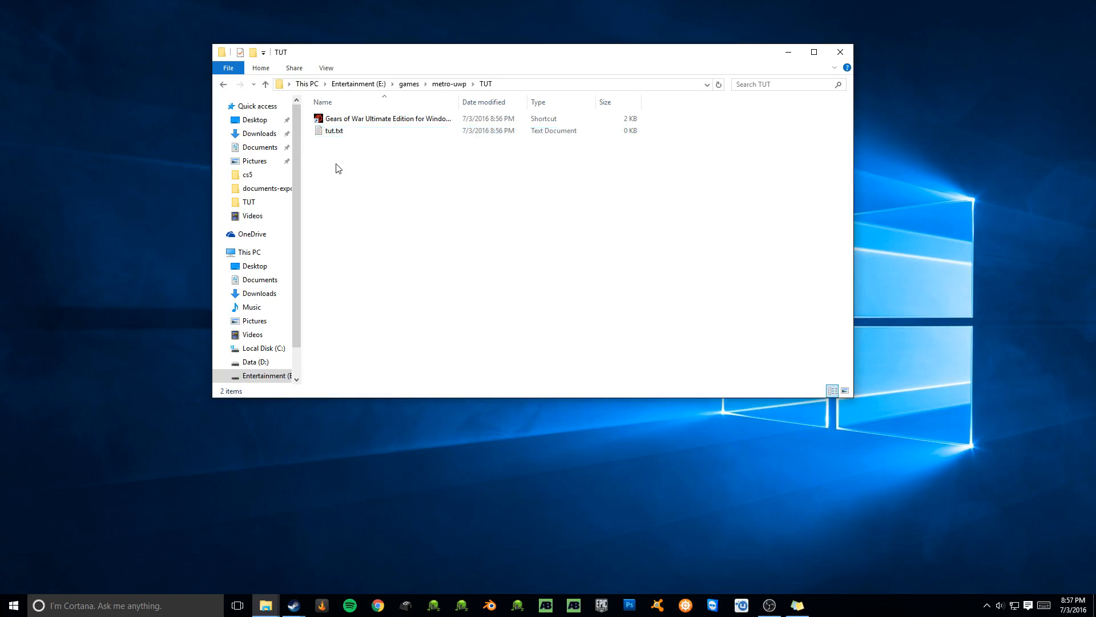
right_click(333, 130)
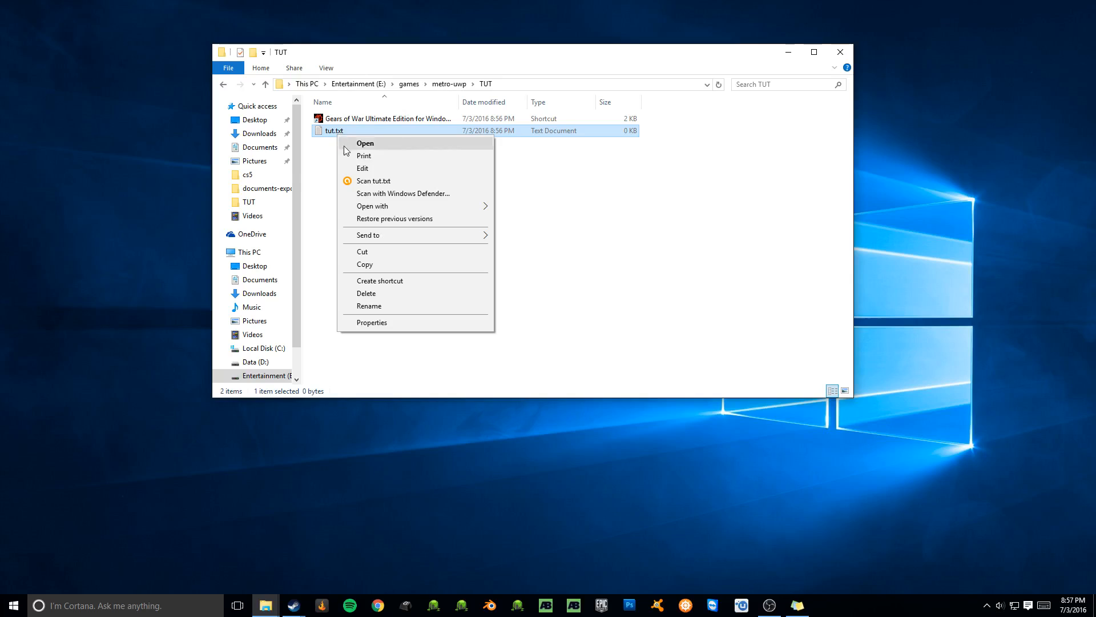
left_click(365, 143)
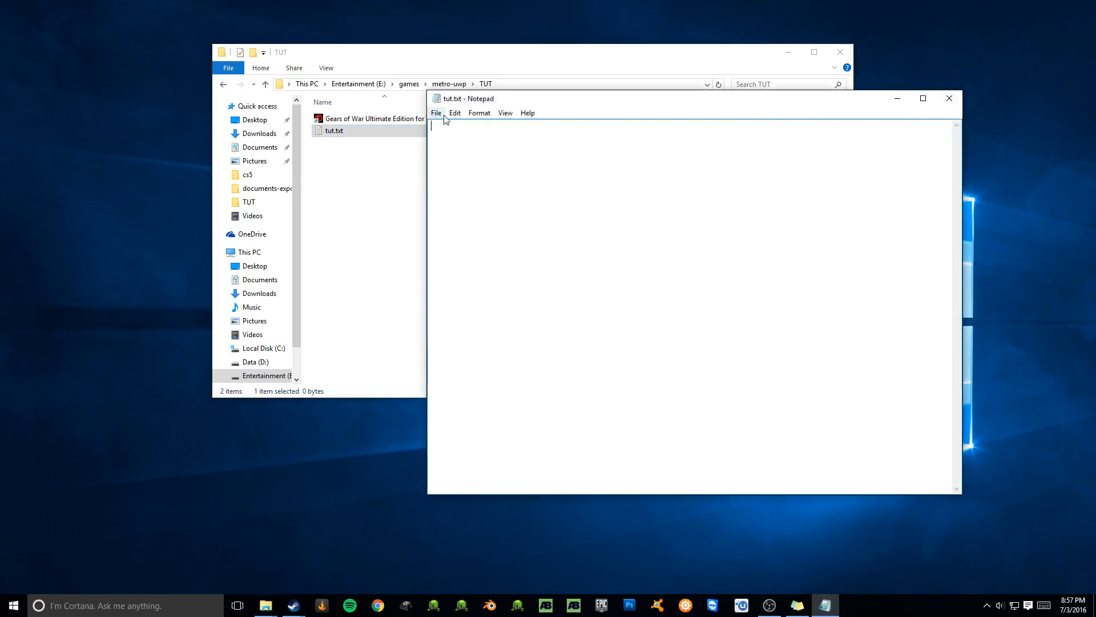
type("@echo off")
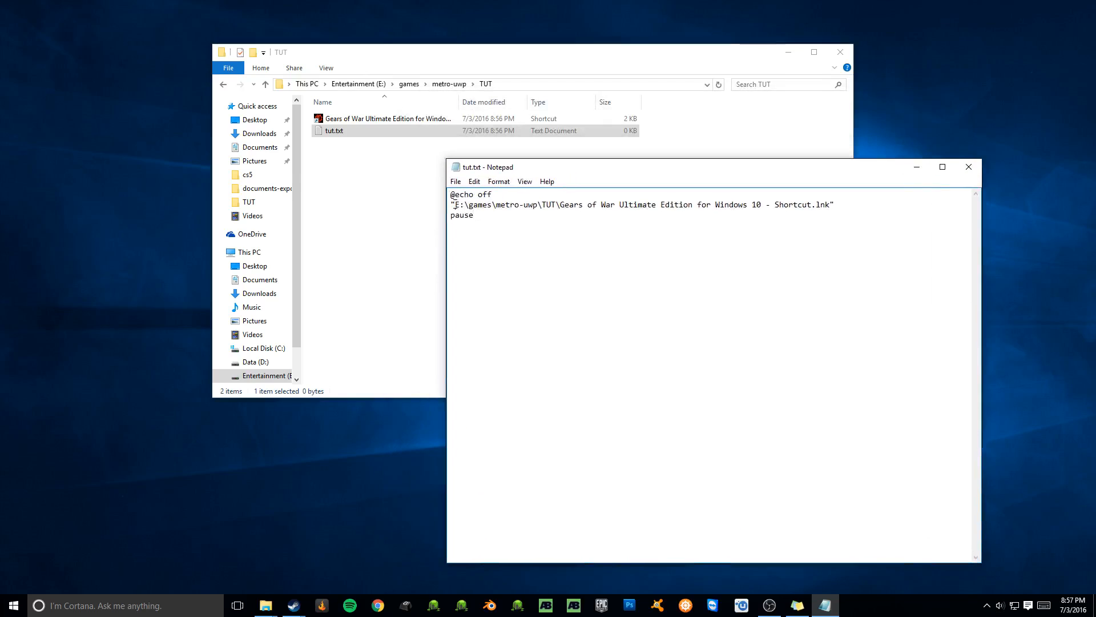
left_click_drag(454, 204, 833, 204)
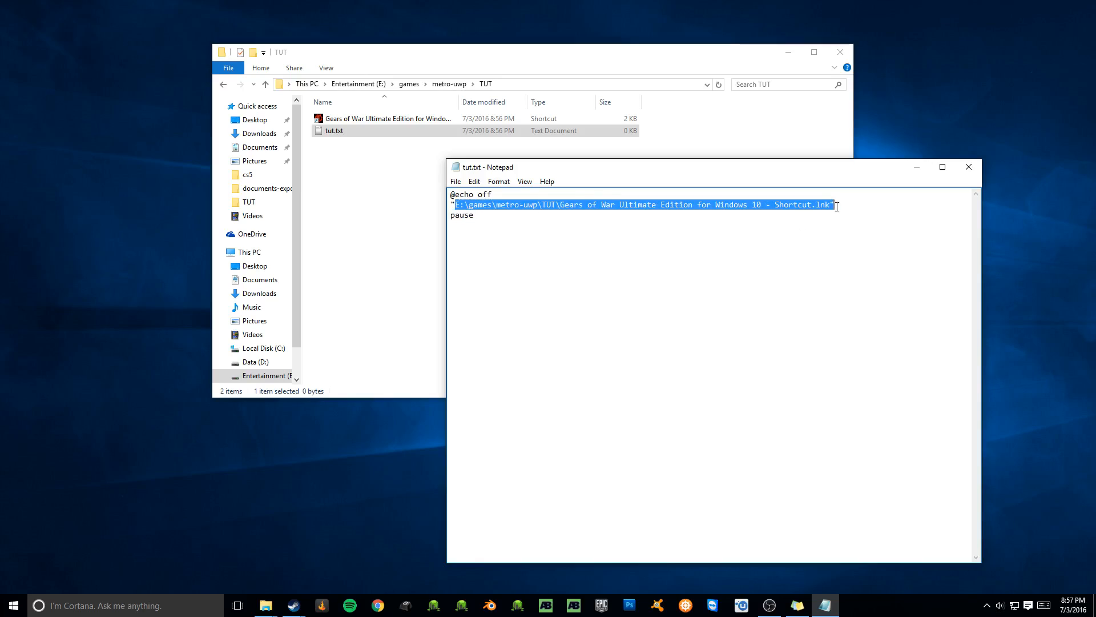
left_click(453, 205)
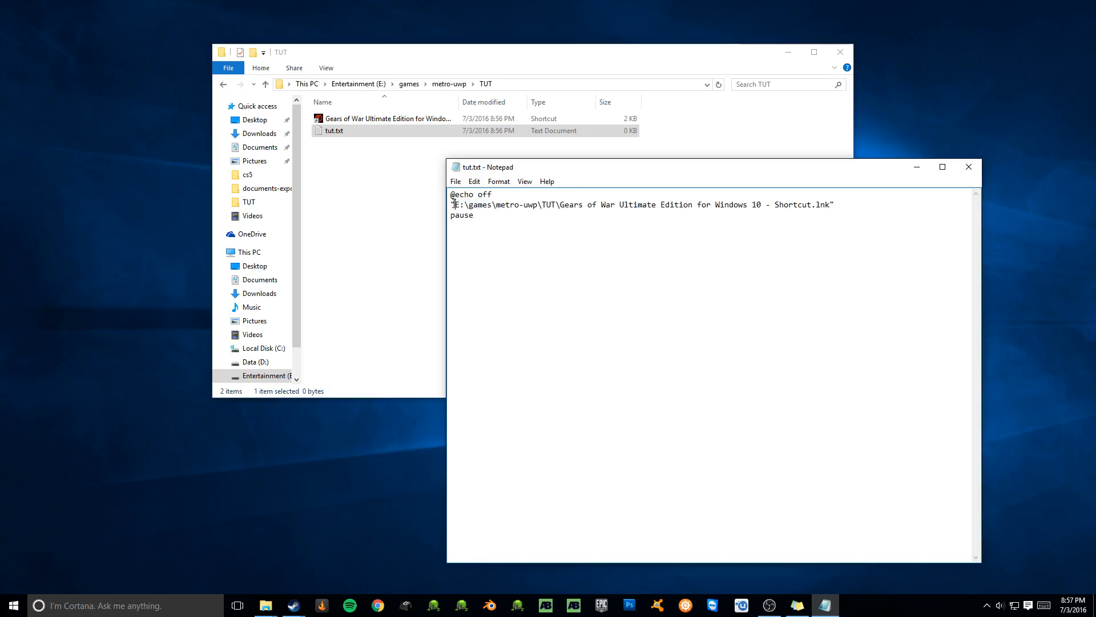
left_click_drag(453, 205, 777, 205)
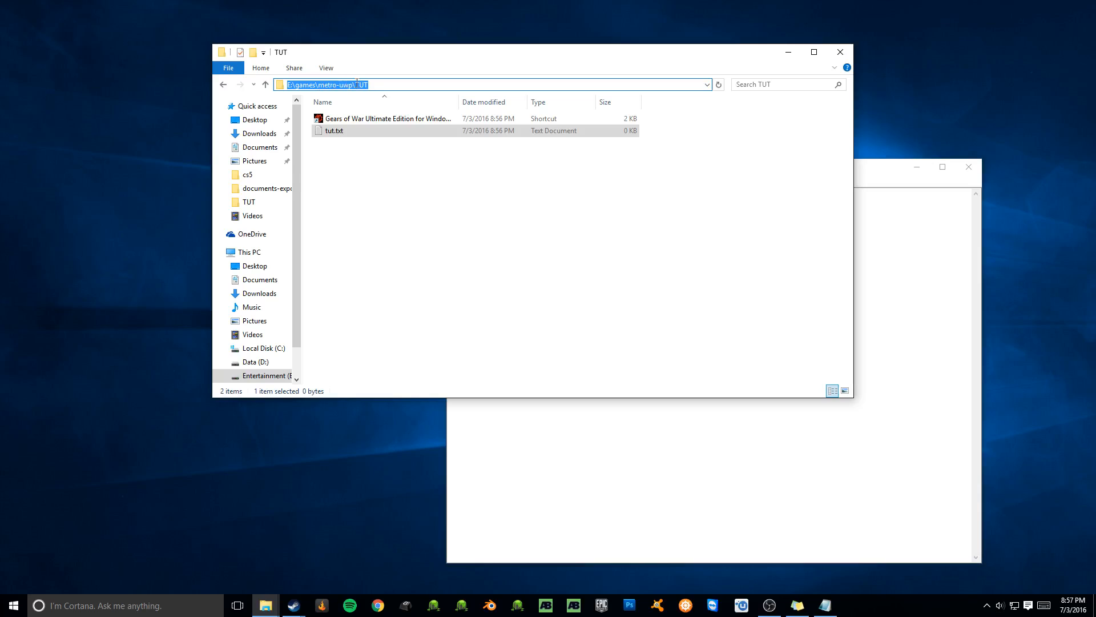
- Verify the drive letter and .lnk extension against the TUT folder and shortcut, then finish the script
left_click(389, 118)
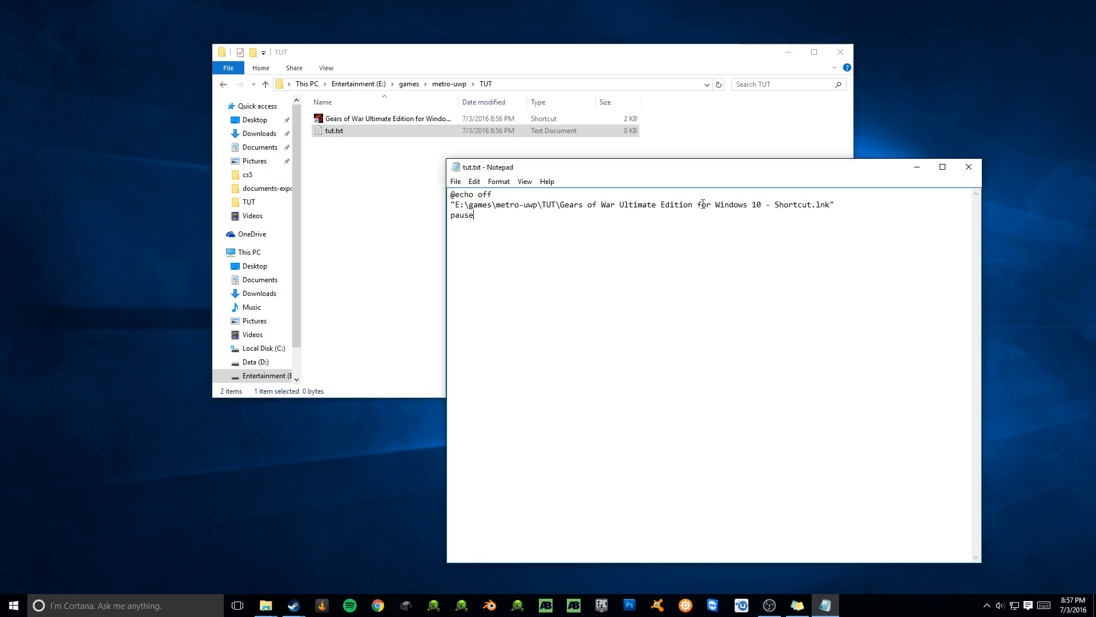
mouse_move(766, 212)
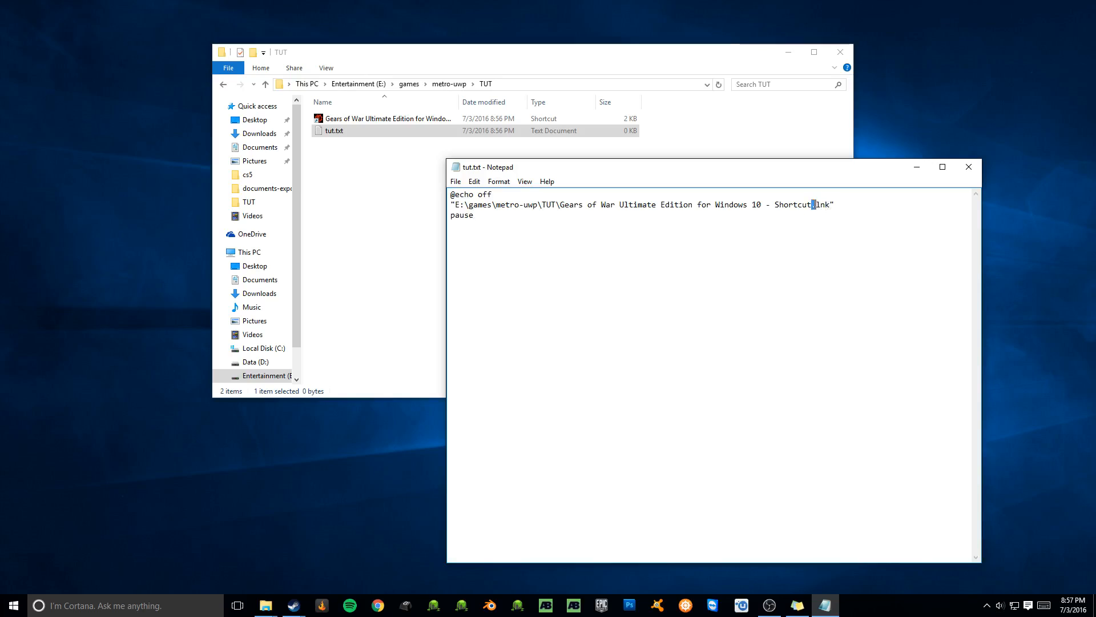
double_click(820, 205)
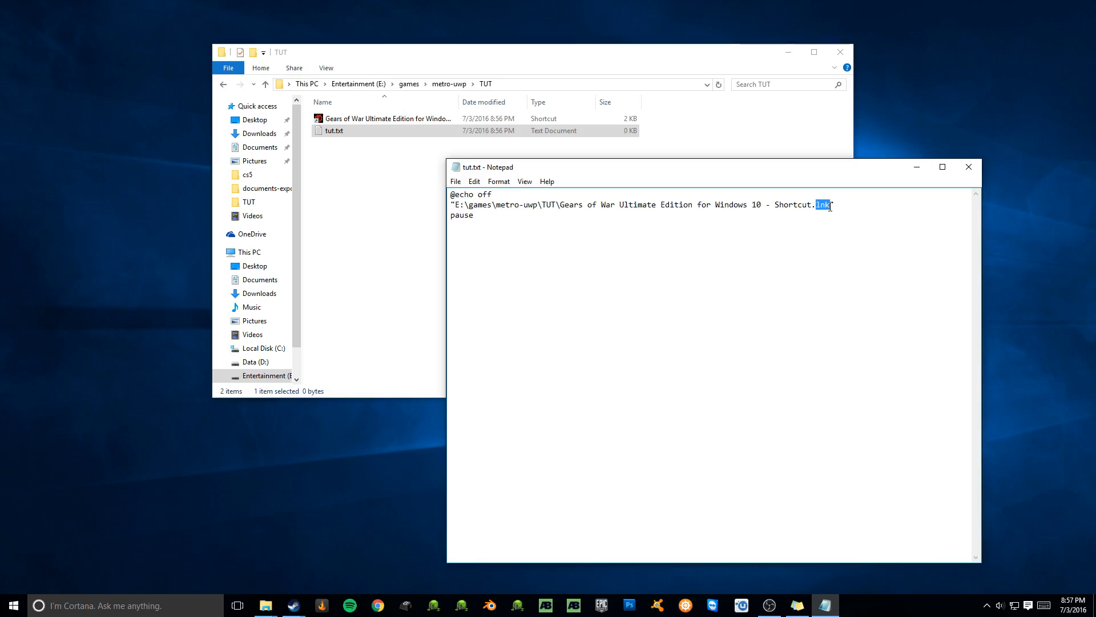
left_click(388, 117)
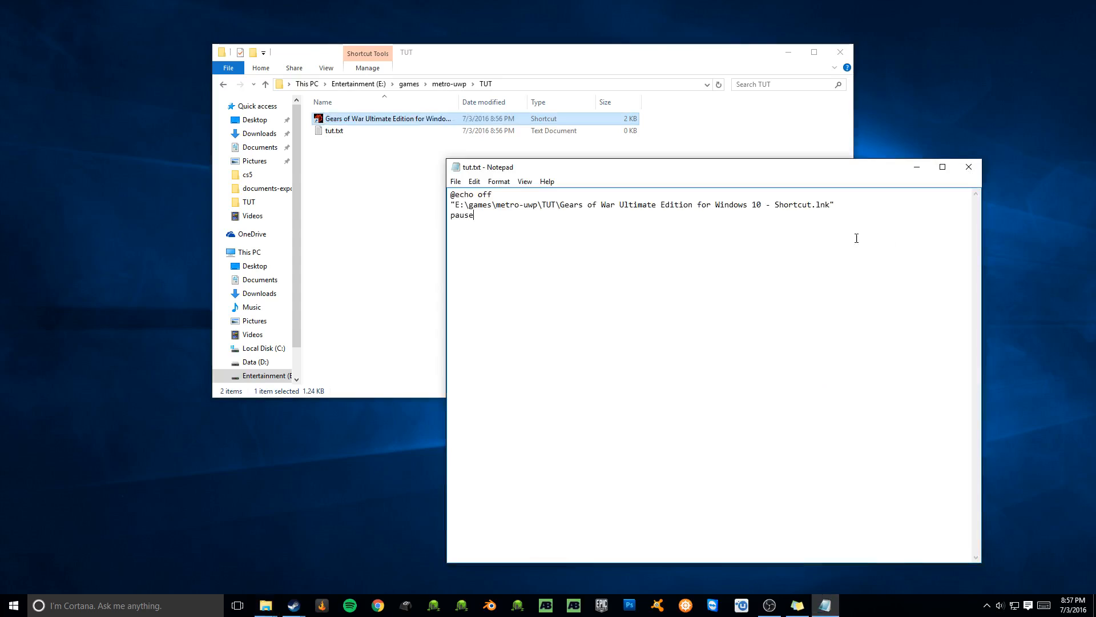
left_click(493, 194)
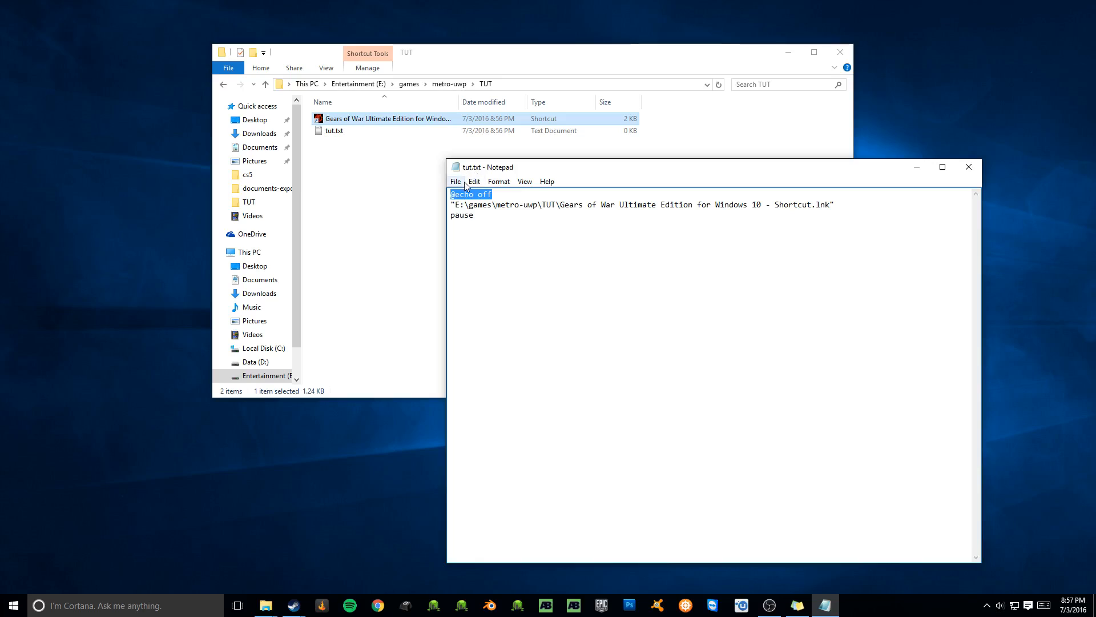
- Save the script as the batch file tut.bat in the TUT folder
left_click(456, 182)
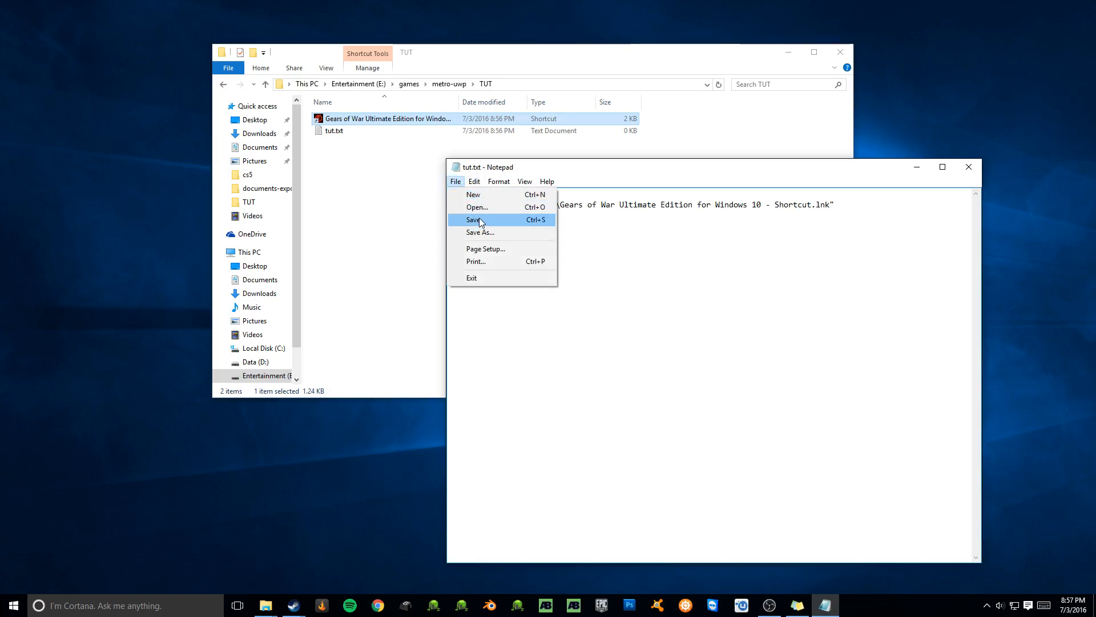
mouse_move(481, 232)
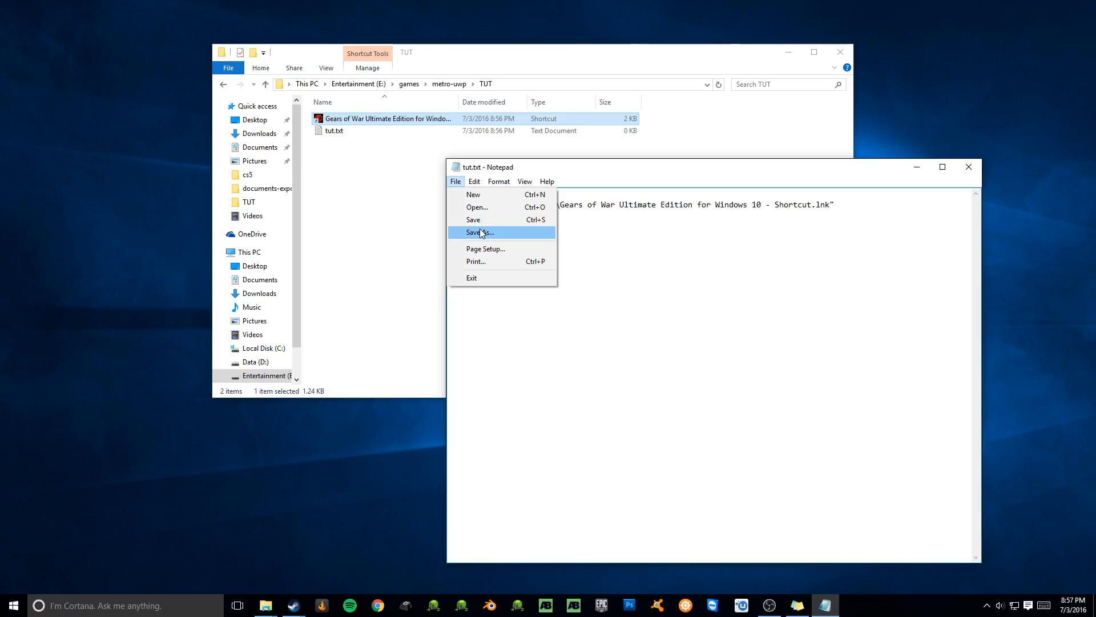
left_click(479, 231)
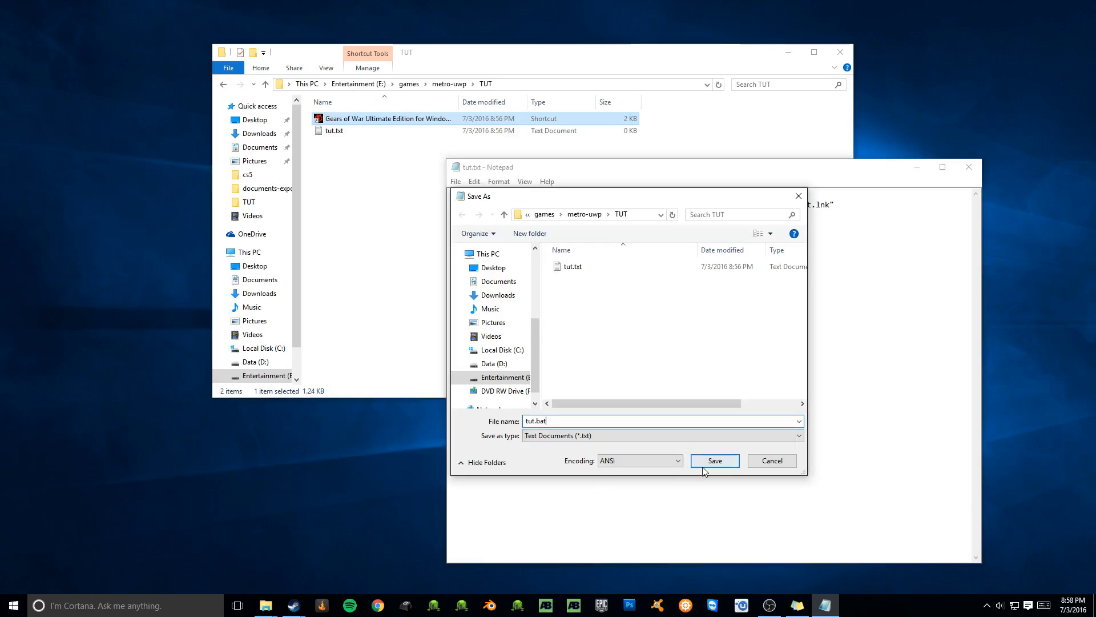
left_click(714, 460)
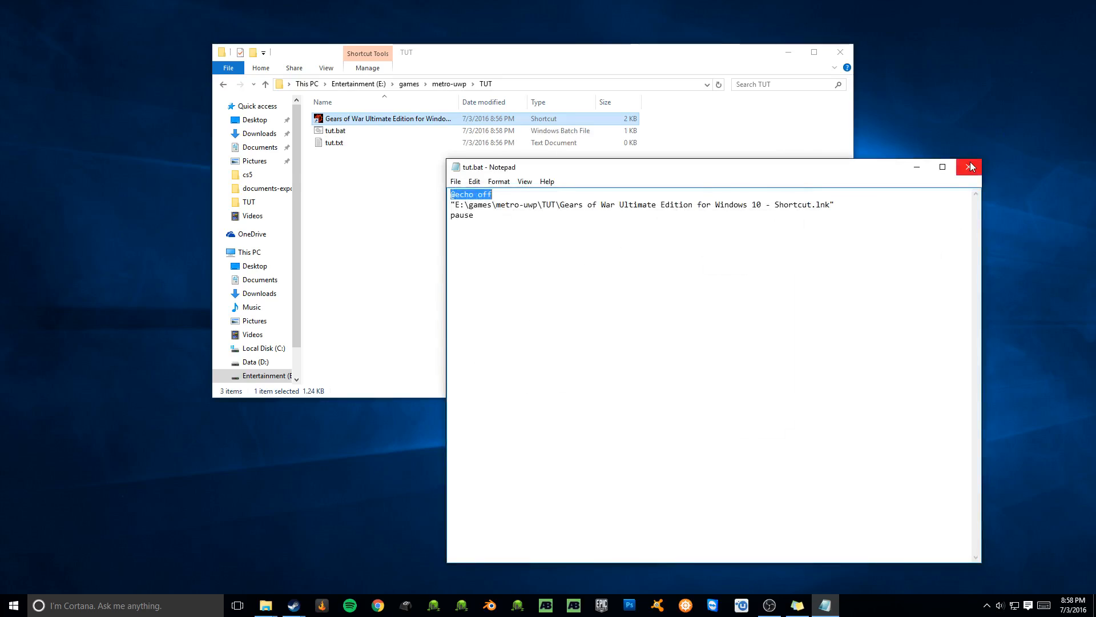
- Close Notepad and delete the leftover tut.txt, leaving tut.bat and the shortcut
left_click(969, 167)
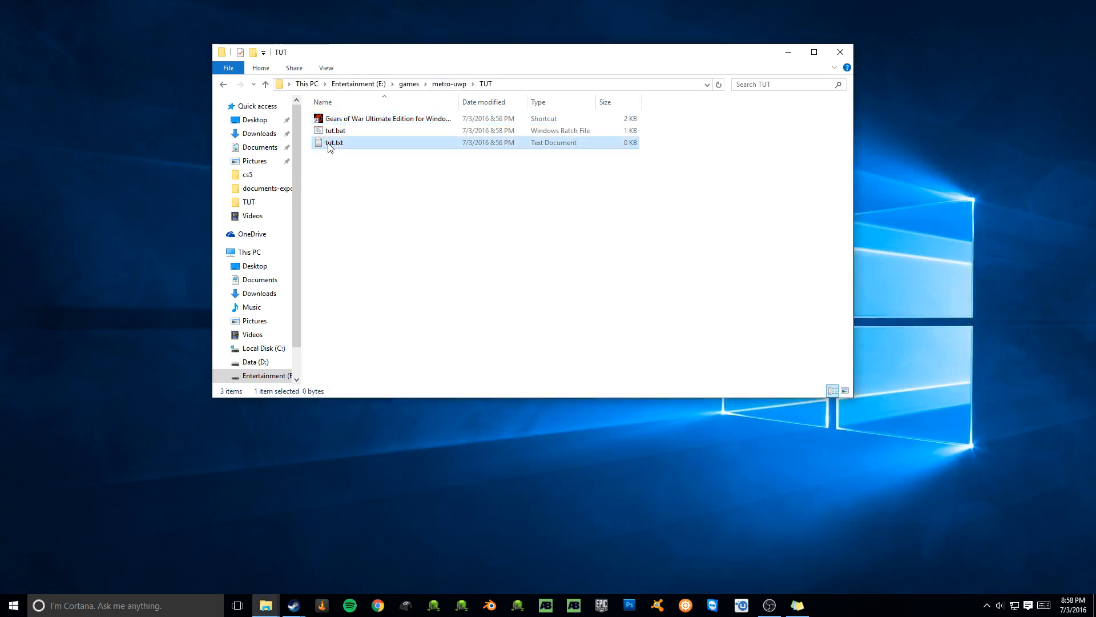
right_click(334, 143)
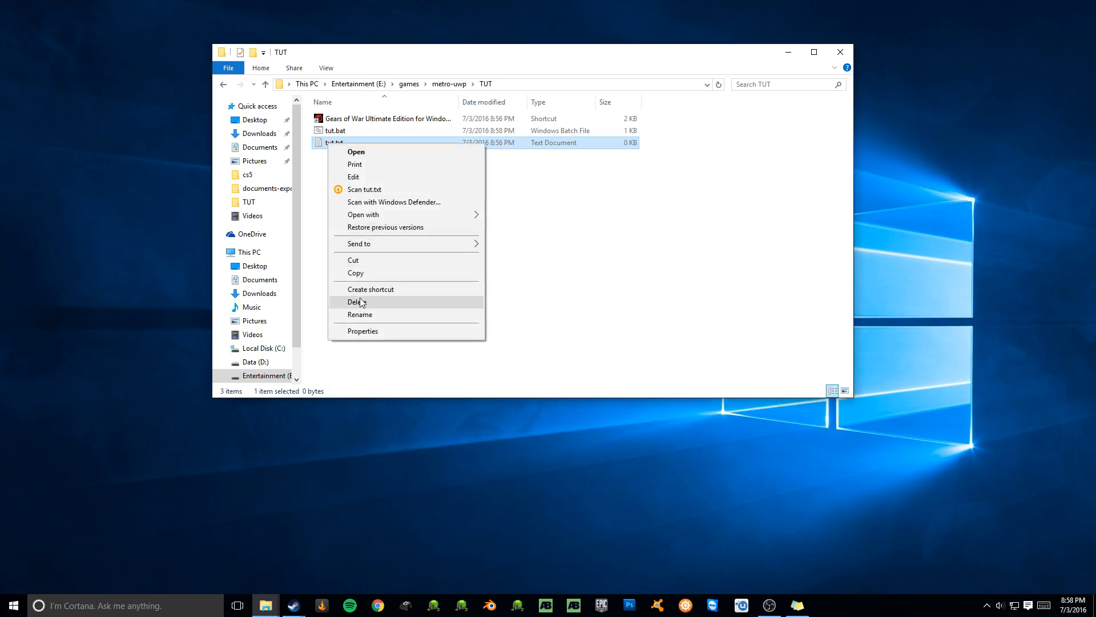
left_click(357, 302)
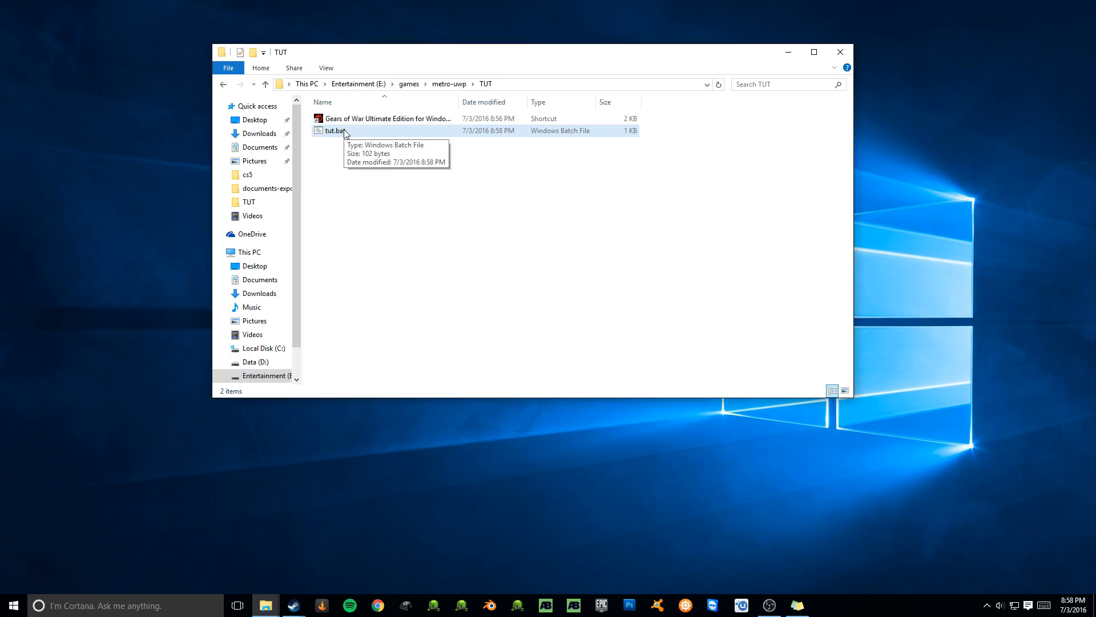
left_click(335, 130)
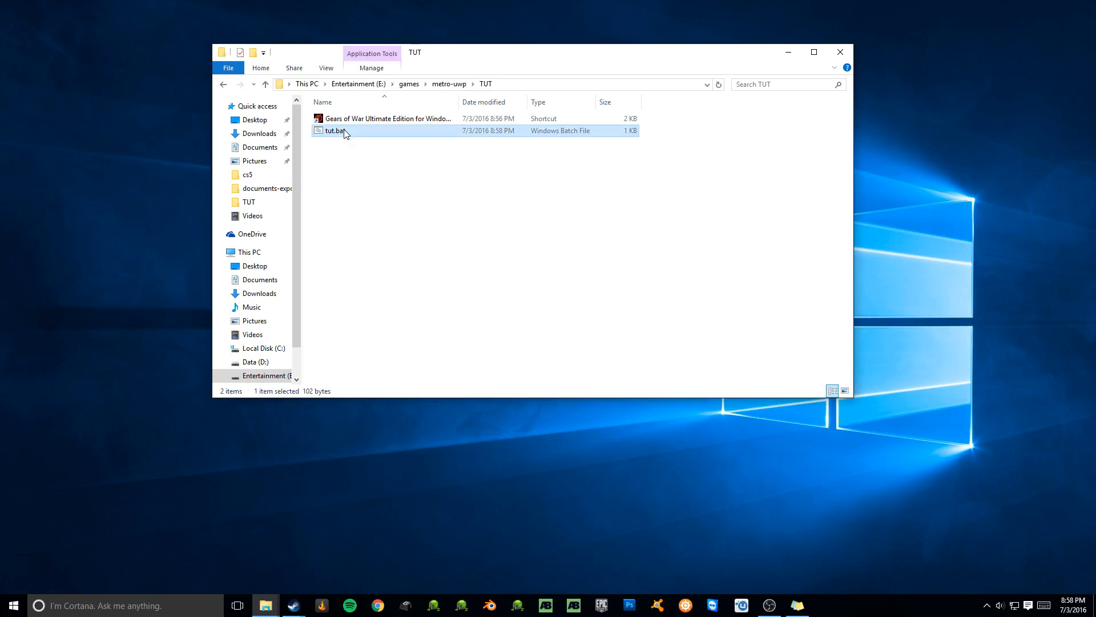
double_click(335, 130)
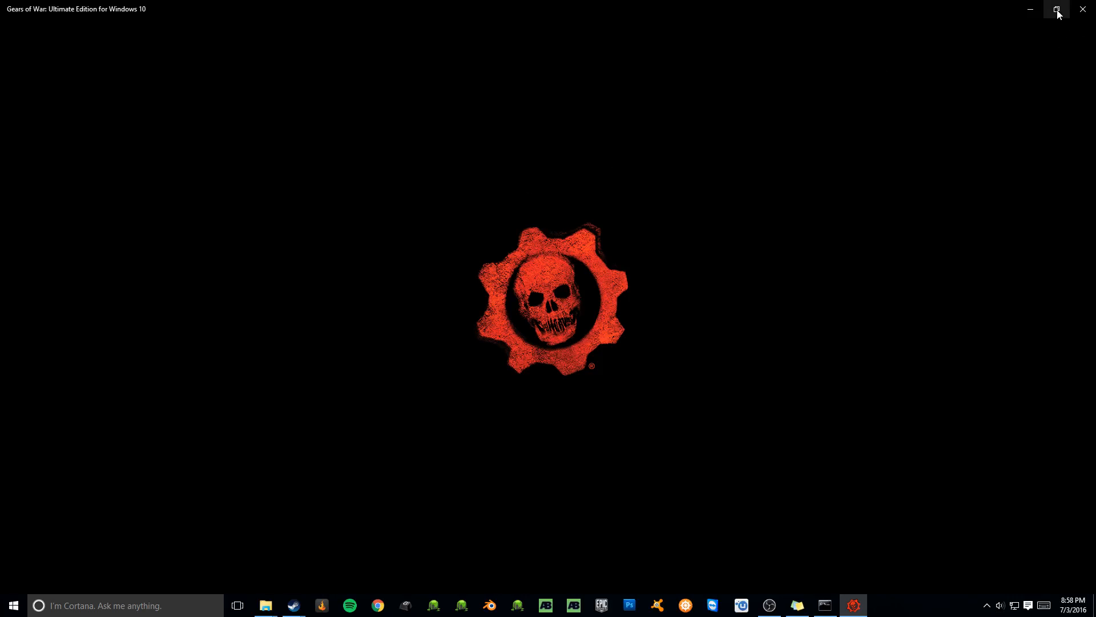
left_click(1057, 9)
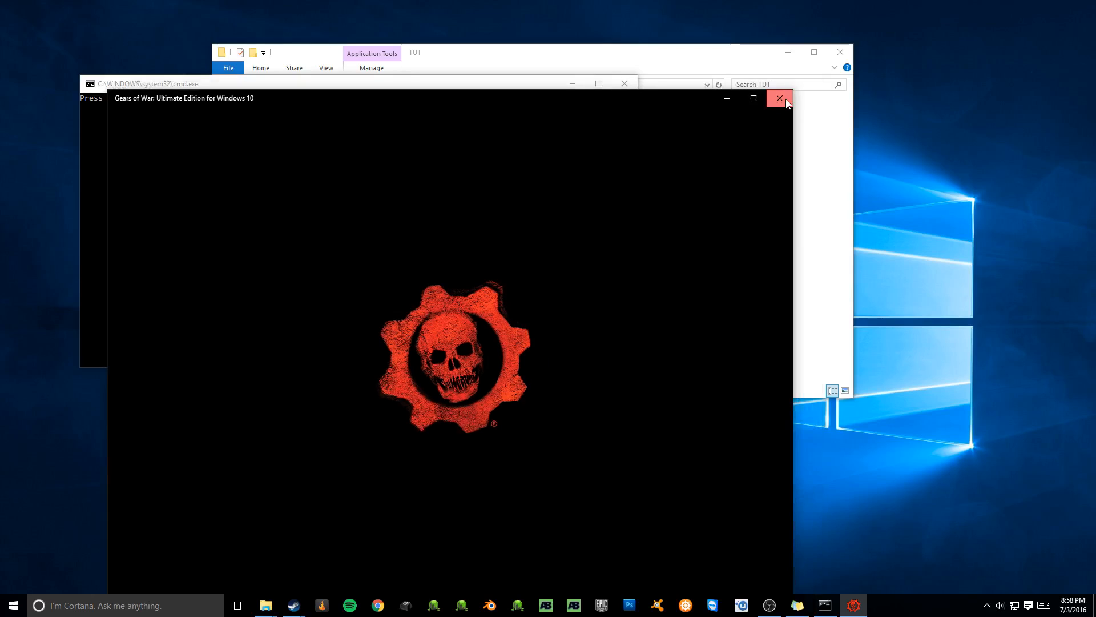
left_click(779, 99)
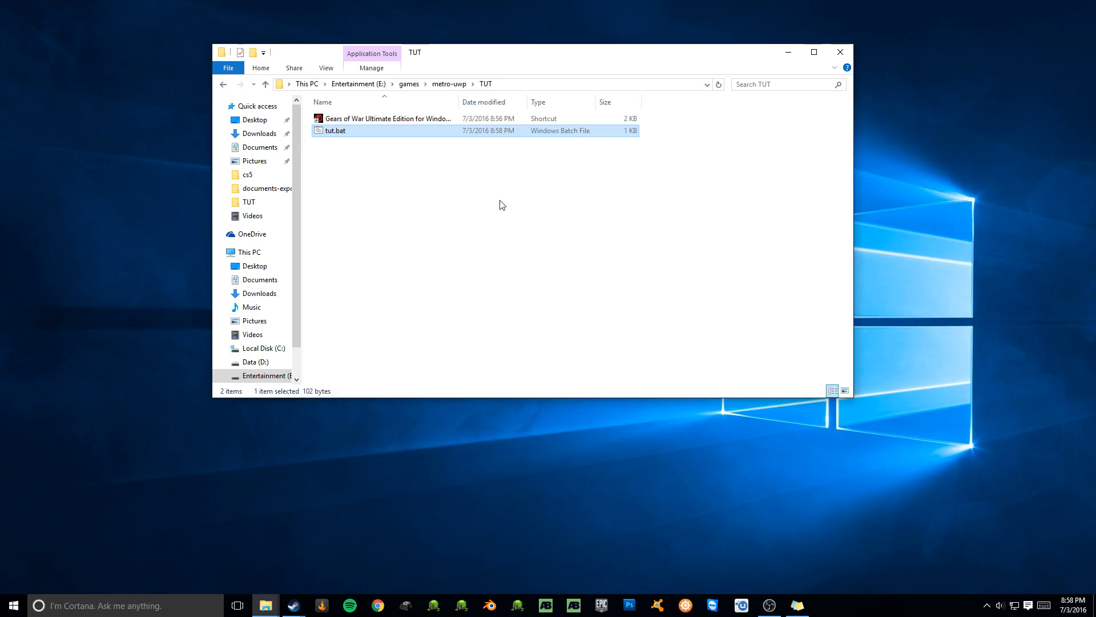
mouse_move(501, 203)
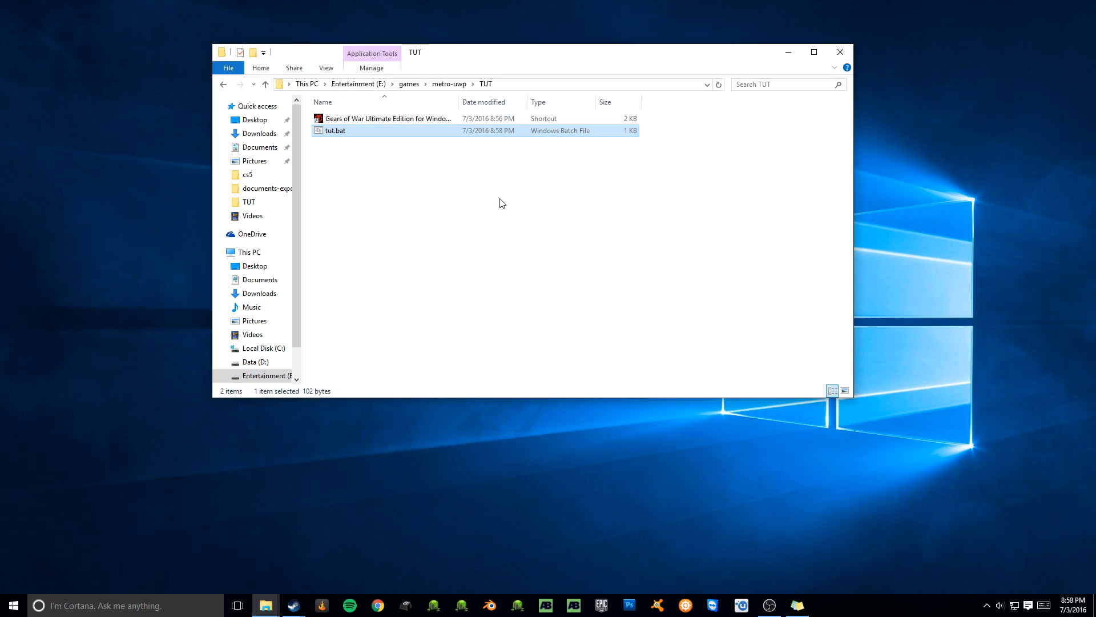
mouse_move(293, 606)
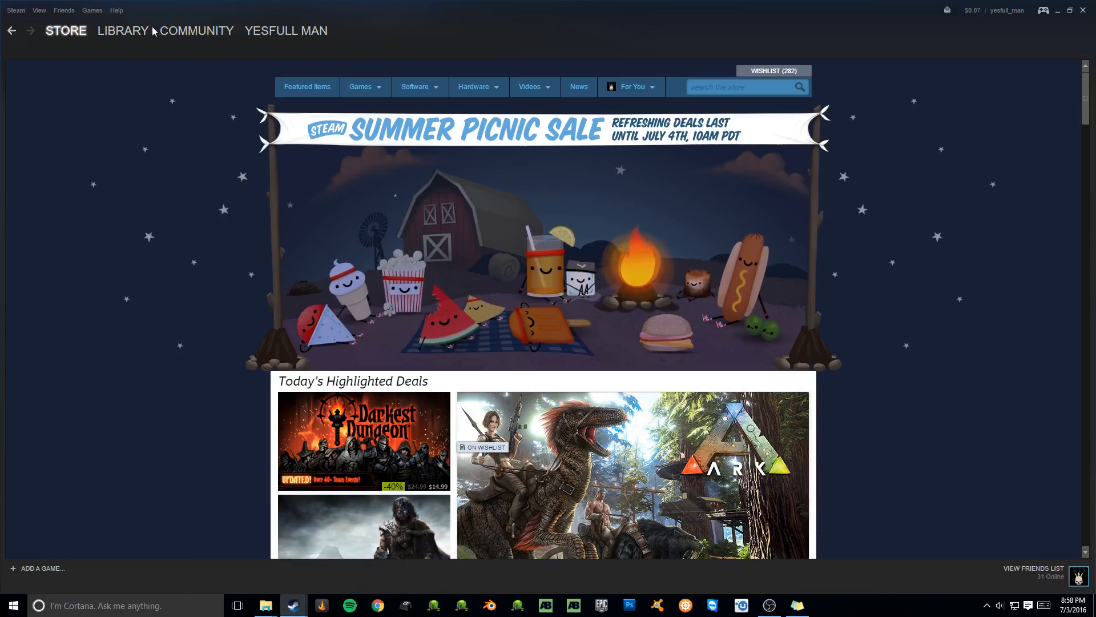
- Add Curse from the installed programs list to the Steam library as a non-Steam game
left_click(124, 29)
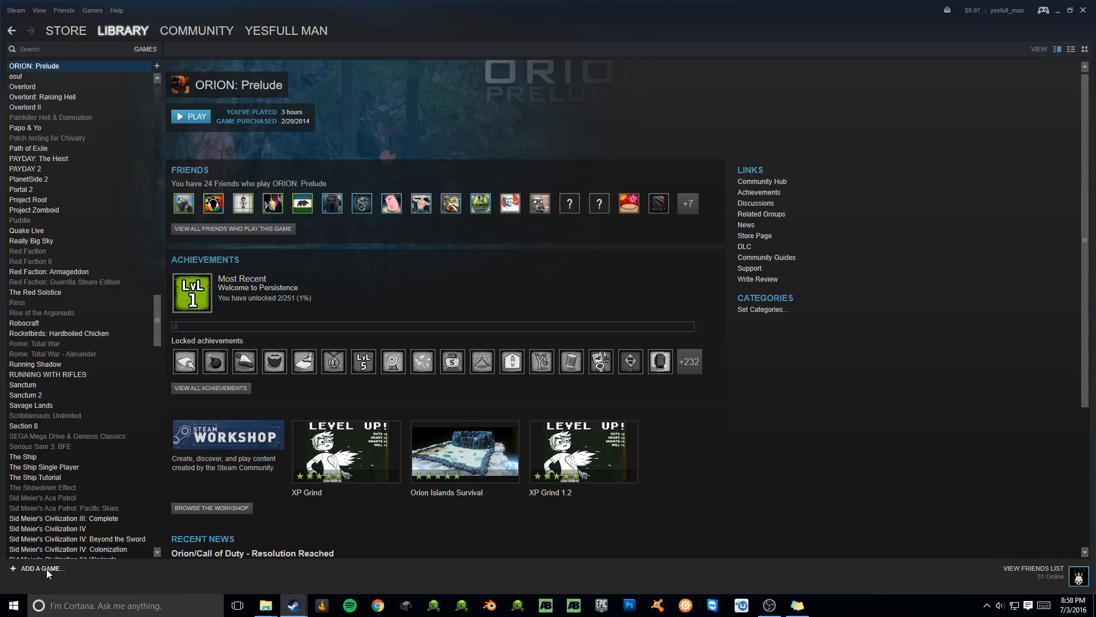
left_click(40, 569)
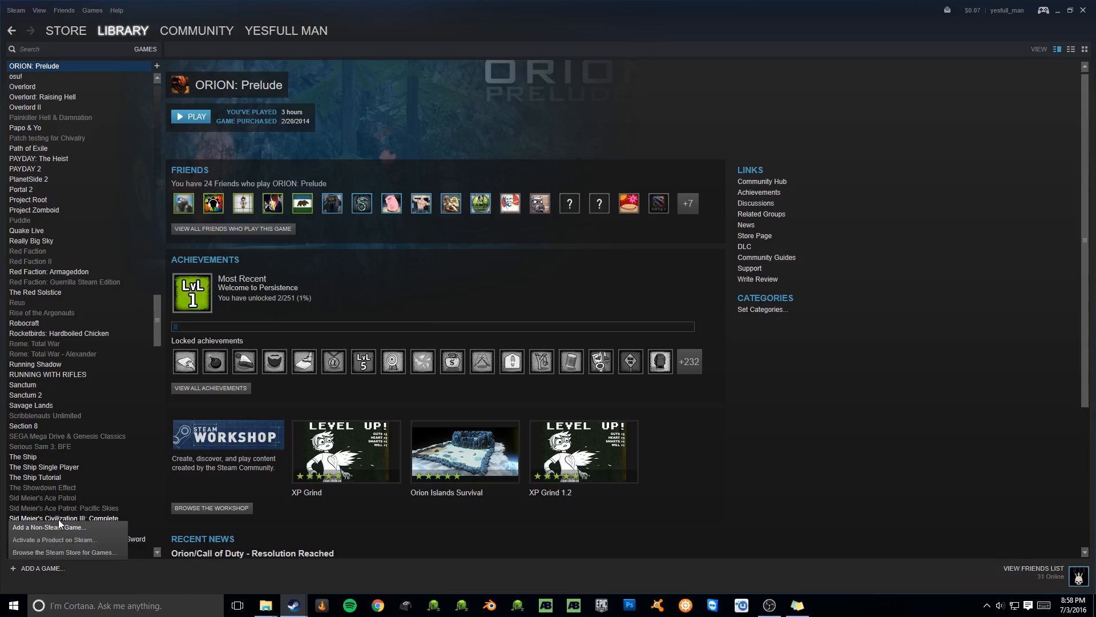
left_click(49, 526)
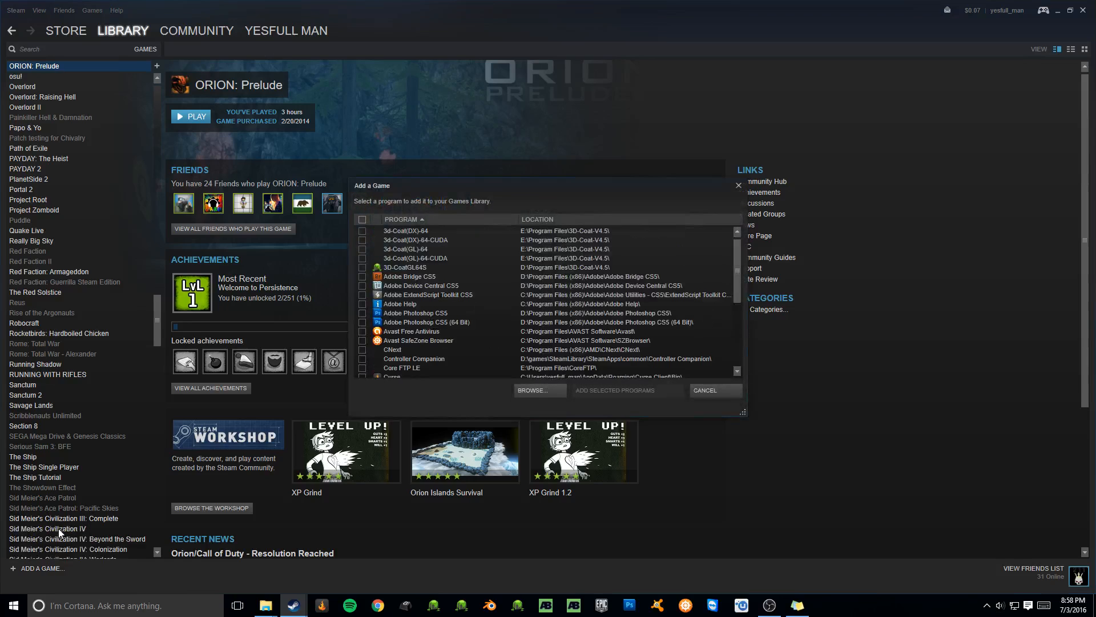
scroll("down", 3)
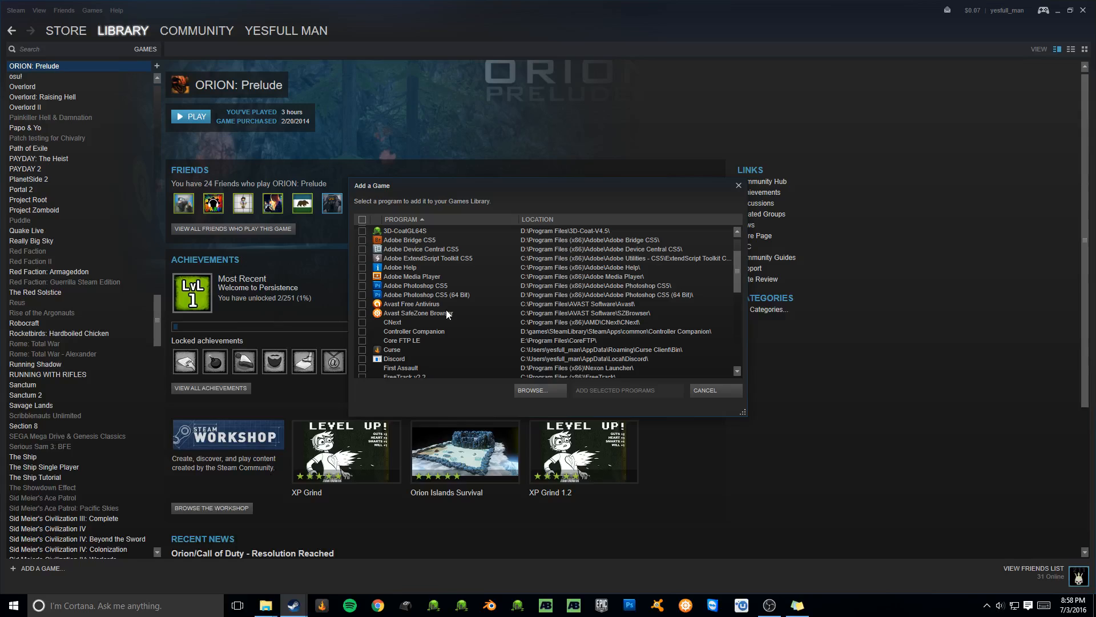
mouse_move(369, 347)
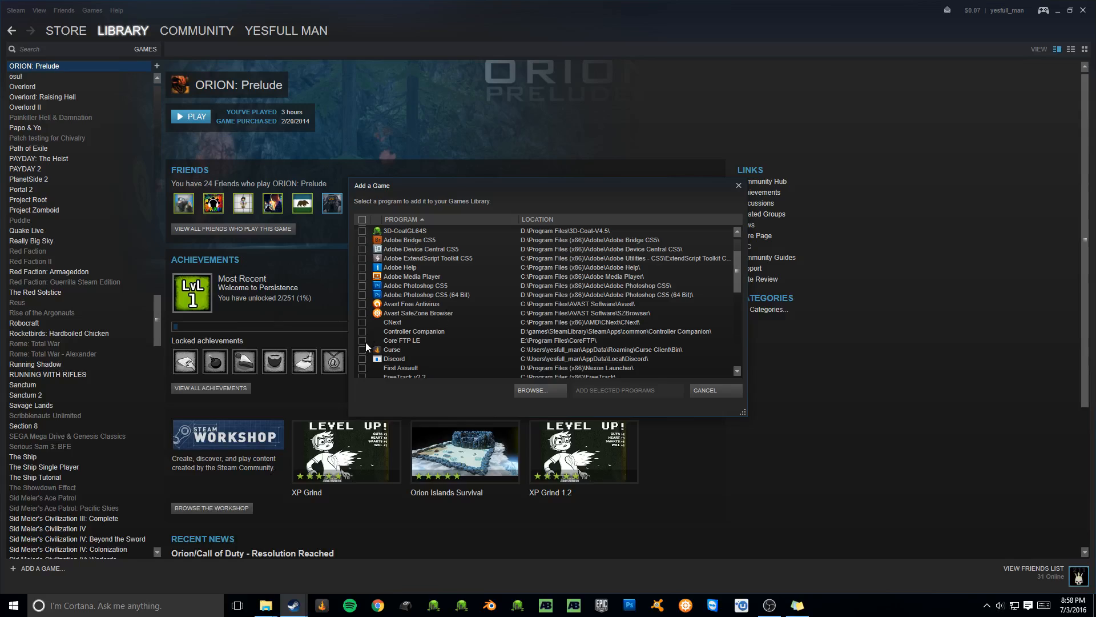
left_click(362, 349)
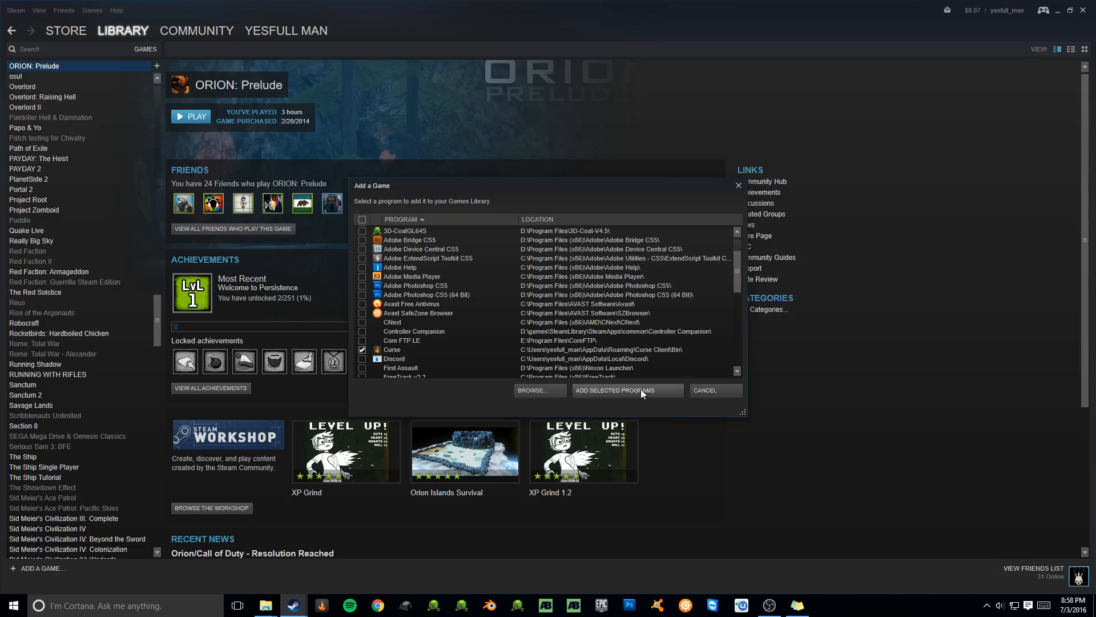
left_click(627, 390)
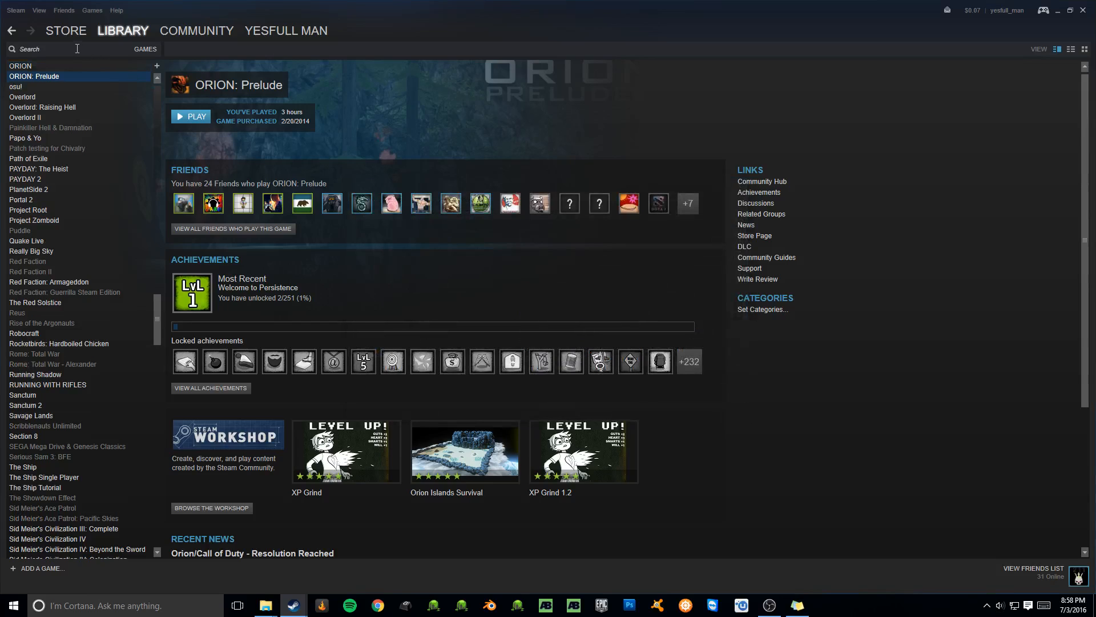
- Search the library for 'cur' and open the Curse shortcut's properties
type("curse")
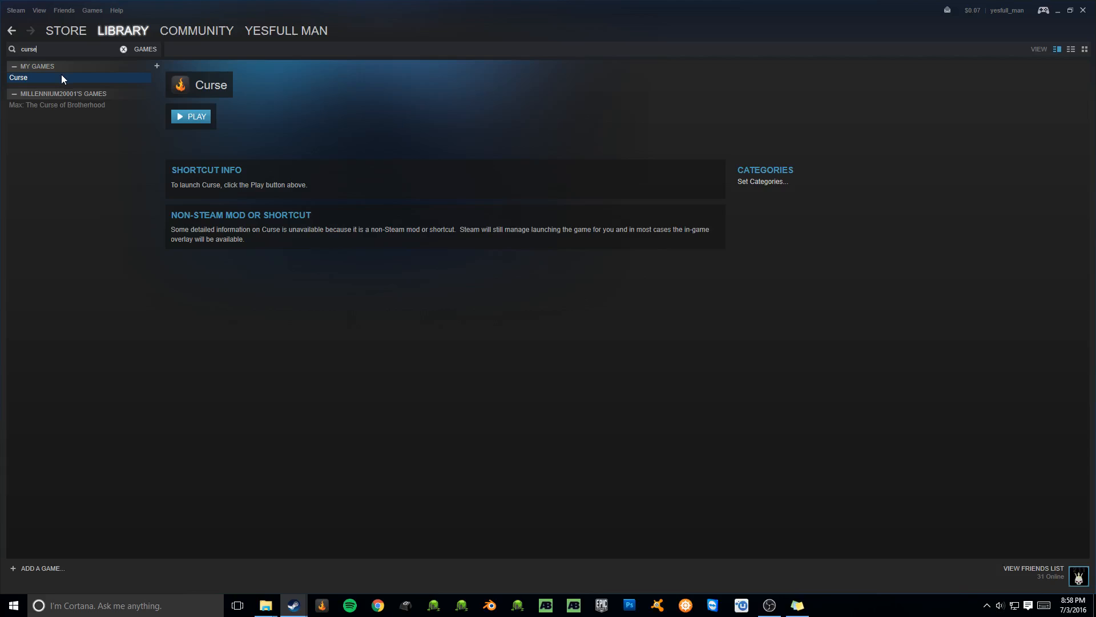
right_click(19, 77)
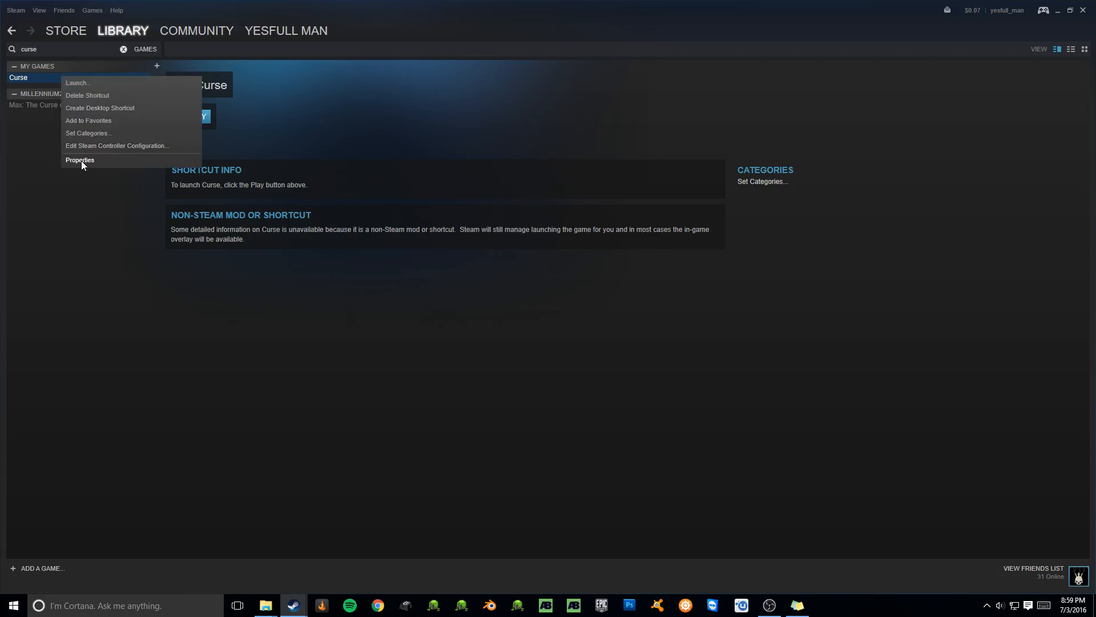
left_click(80, 160)
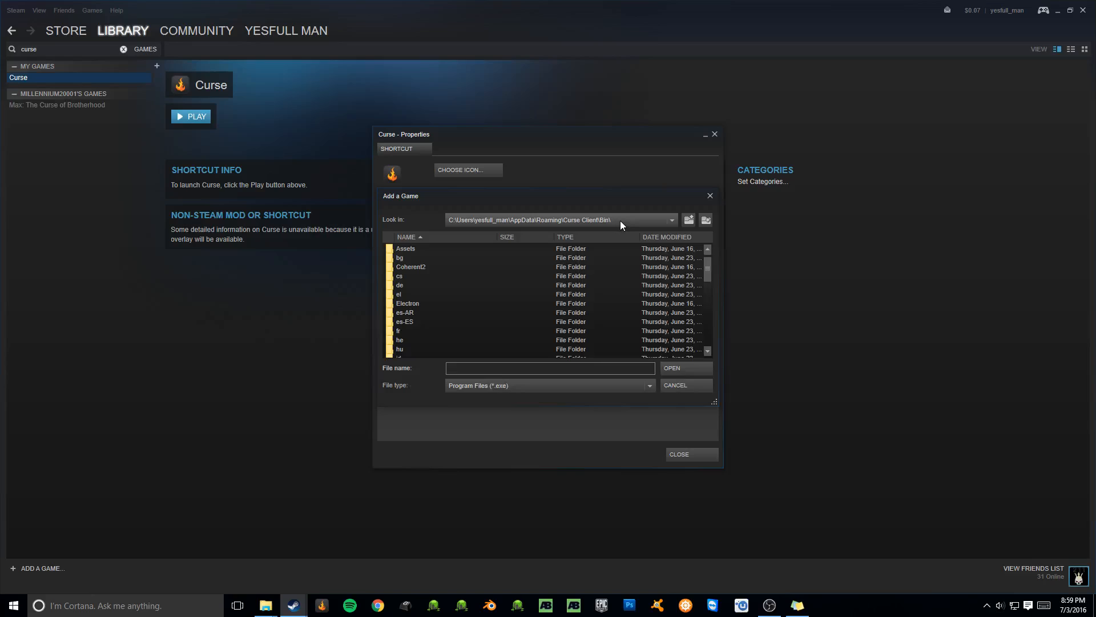
- Check the TUT folder's path in File Explorer and list drives in Steam's target browser
left_click(671, 219)
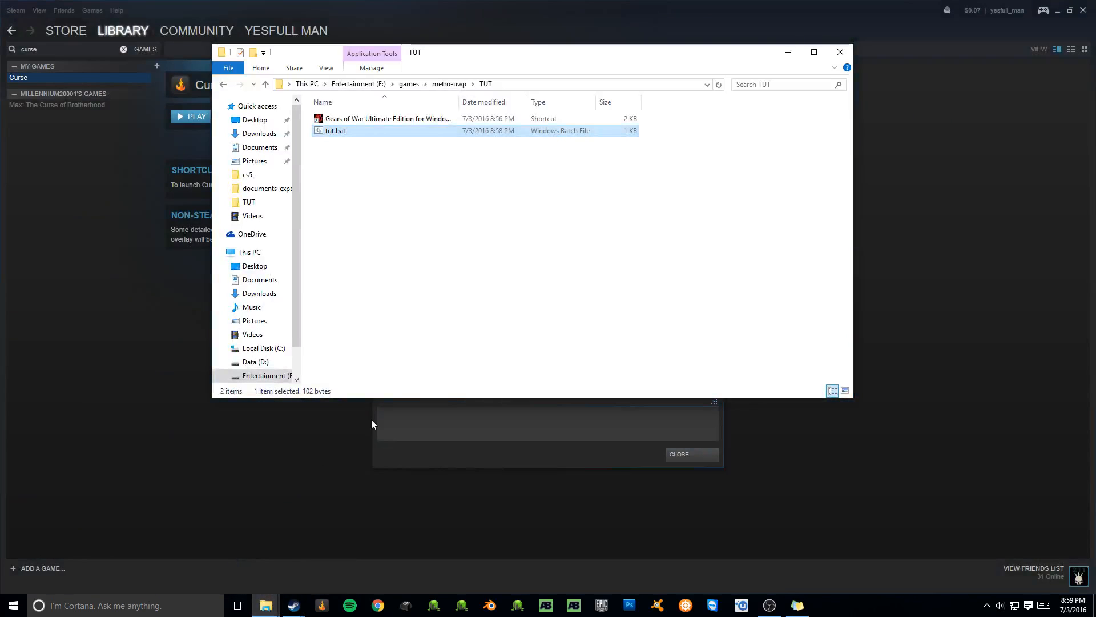
left_click(490, 84)
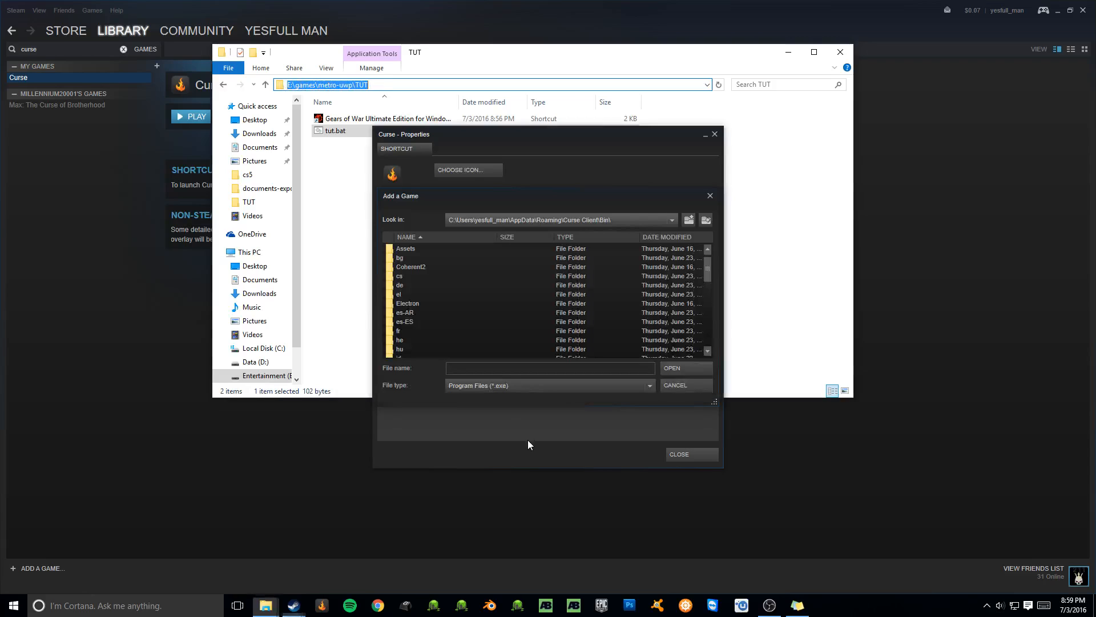
left_click(671, 220)
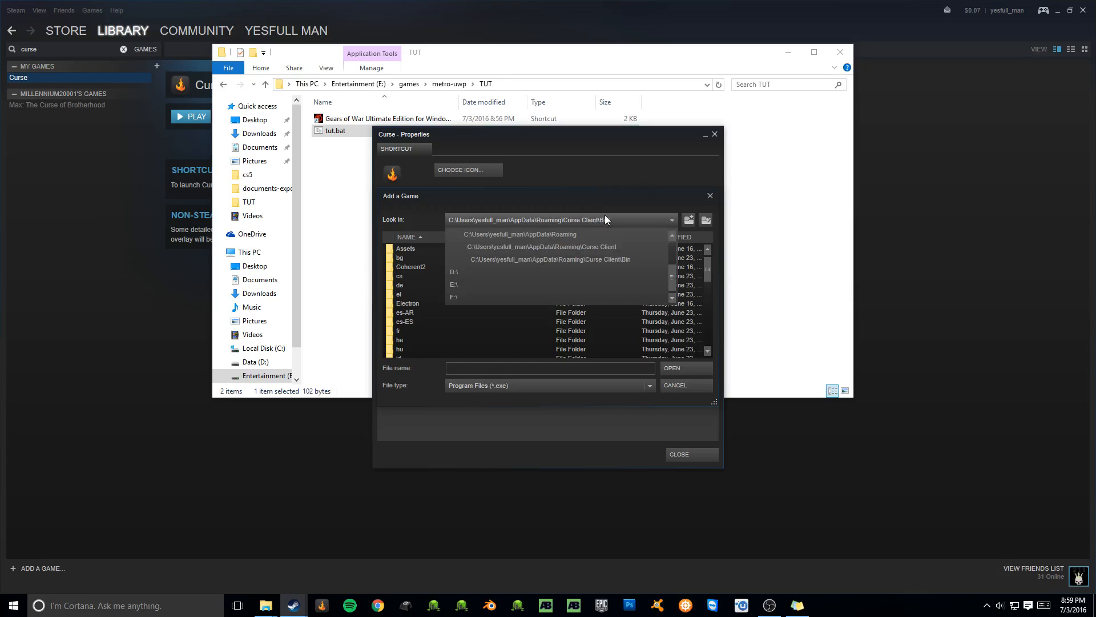
- Browse E:\games\metro-uwp\TUT showing All Files (*.*) and choose tut.bat as Curse's target
left_click(454, 284)
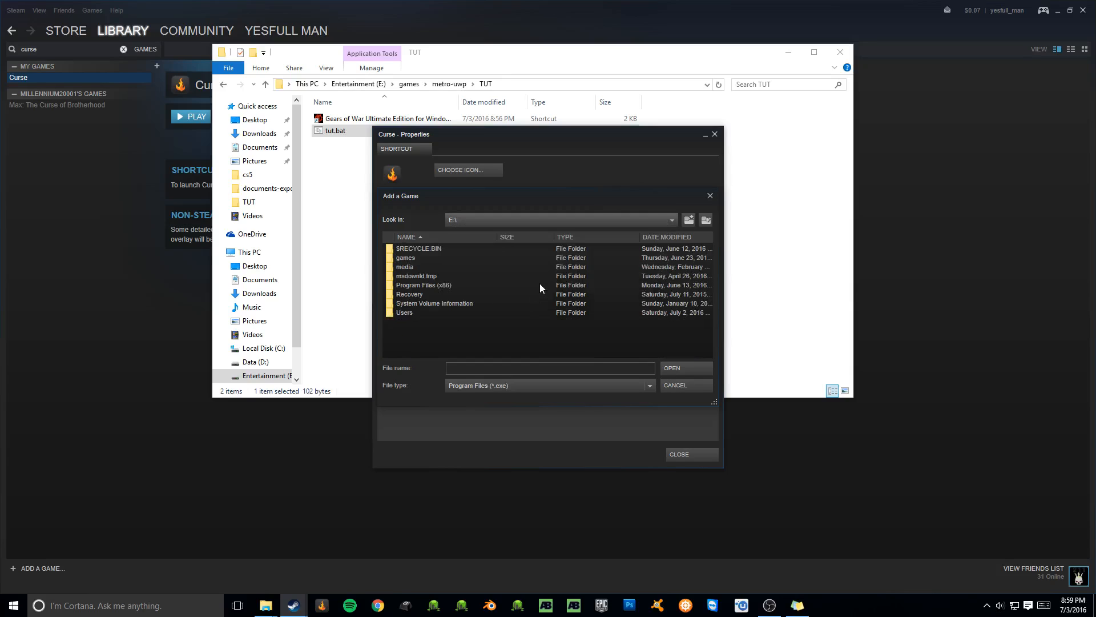
left_click(406, 257)
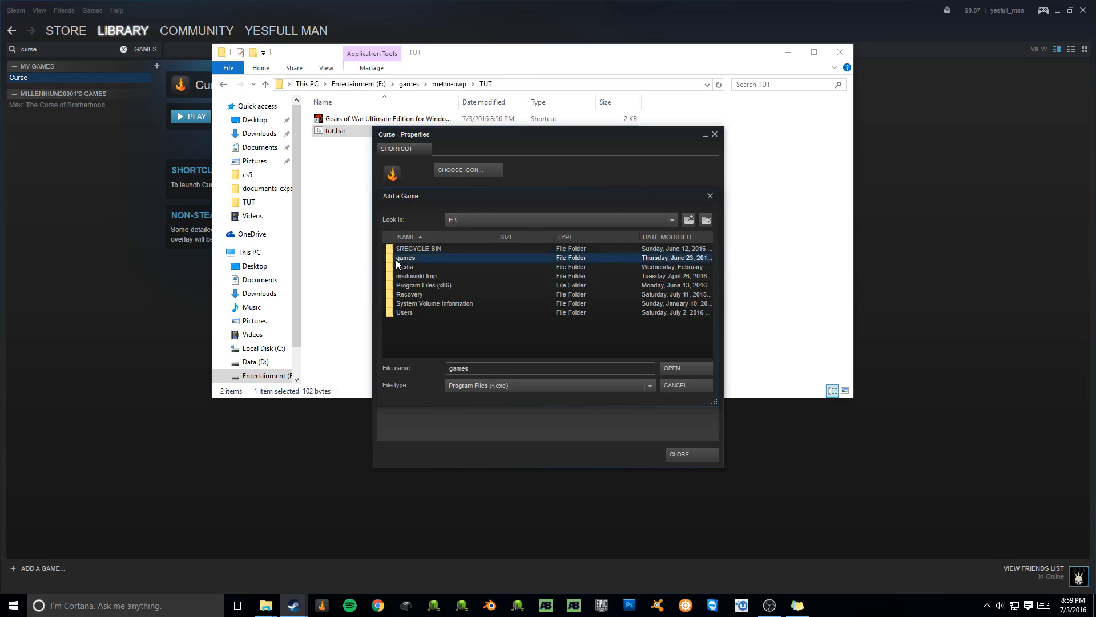
double_click(406, 257)
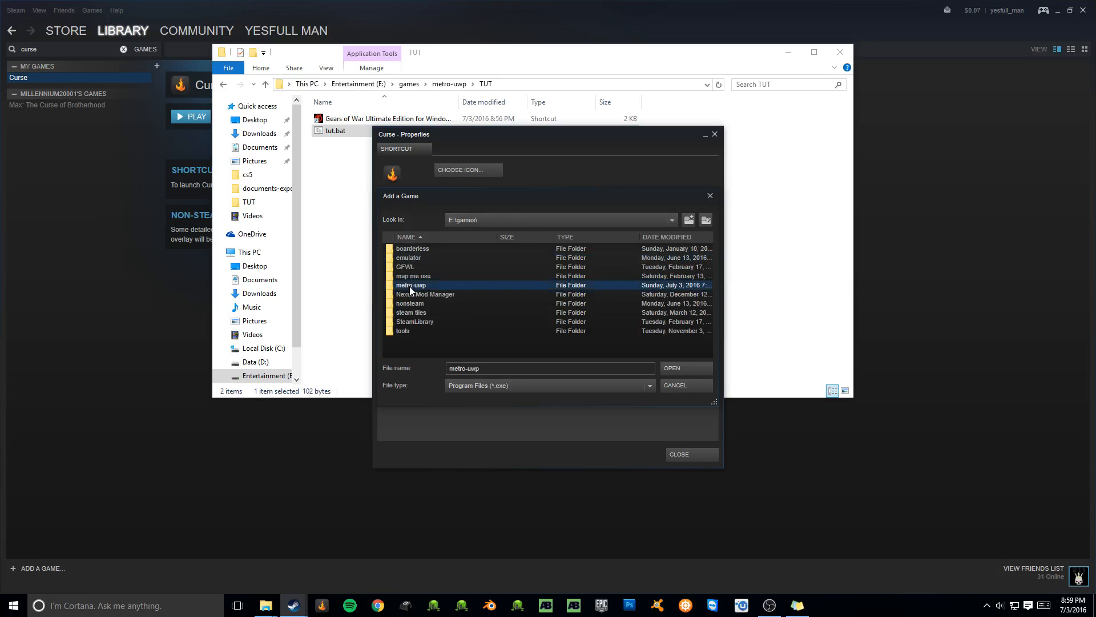
double_click(411, 284)
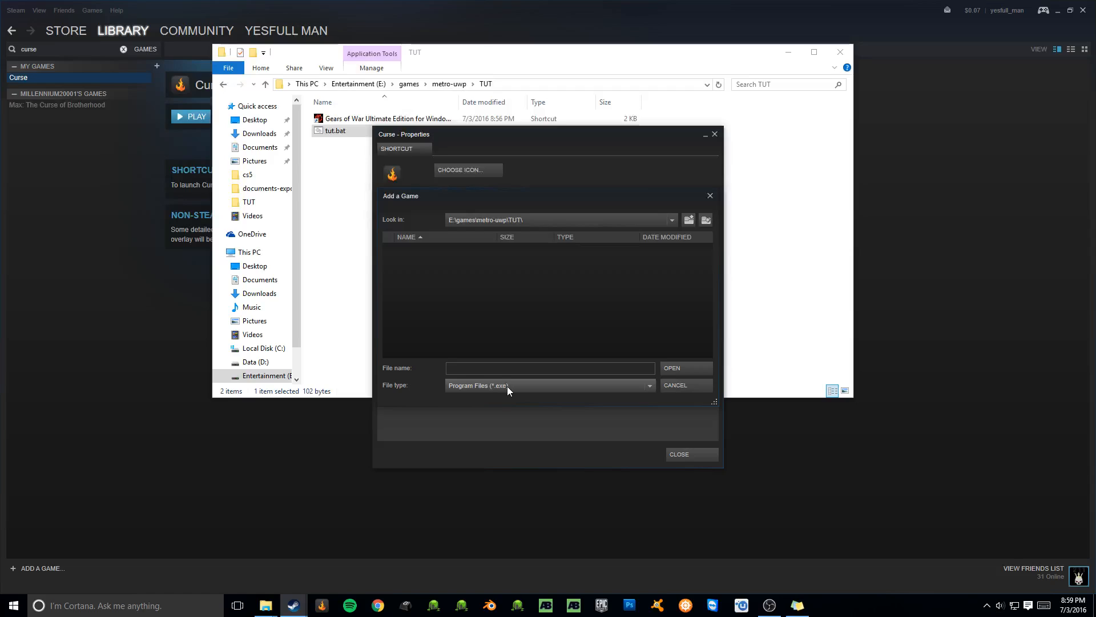
left_click(646, 385)
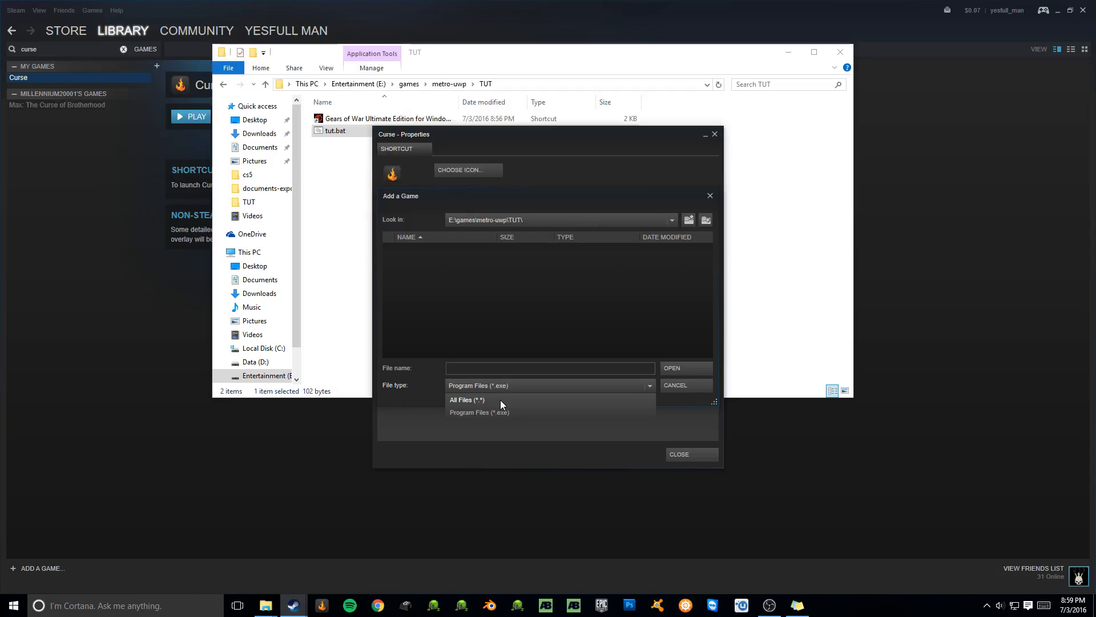
left_click(466, 400)
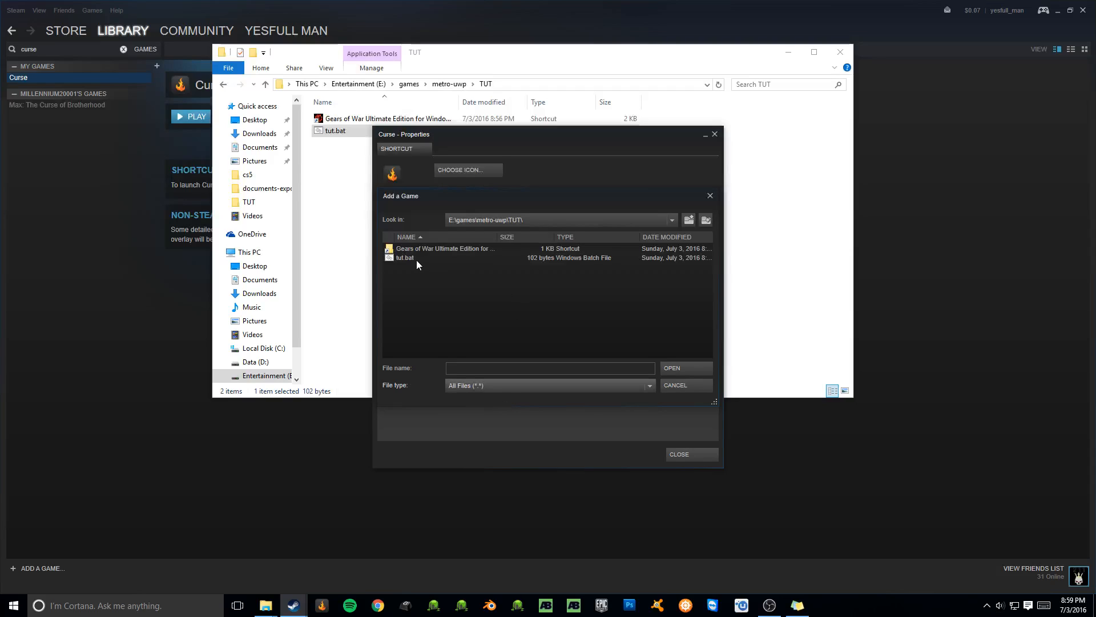
left_click(405, 257)
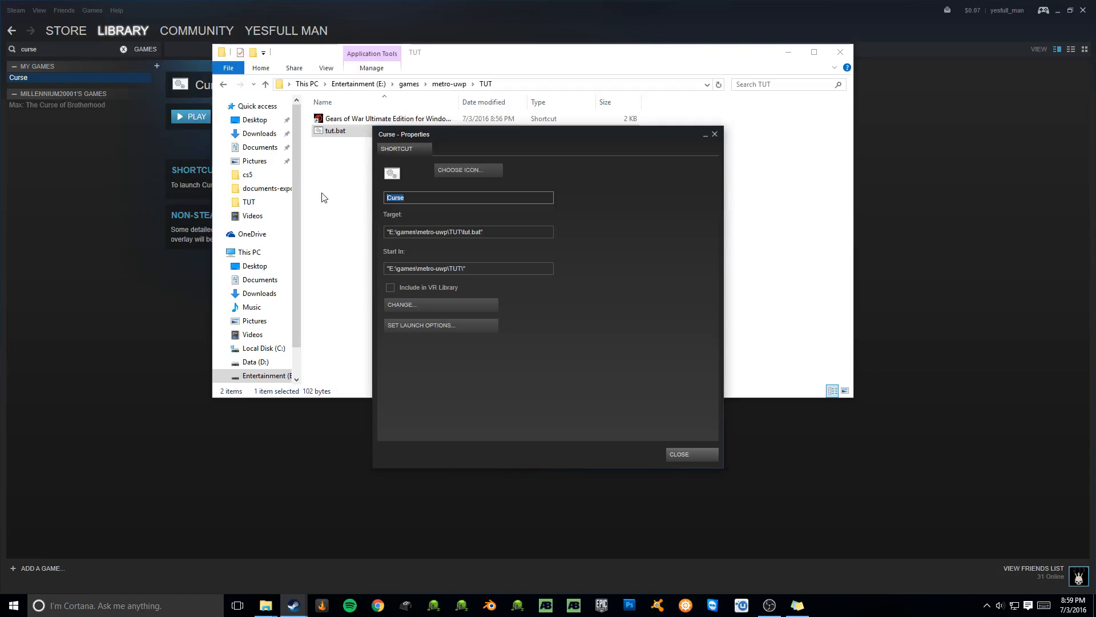
- Rename the shortcut to 'tut' and save its properties
type("tut")
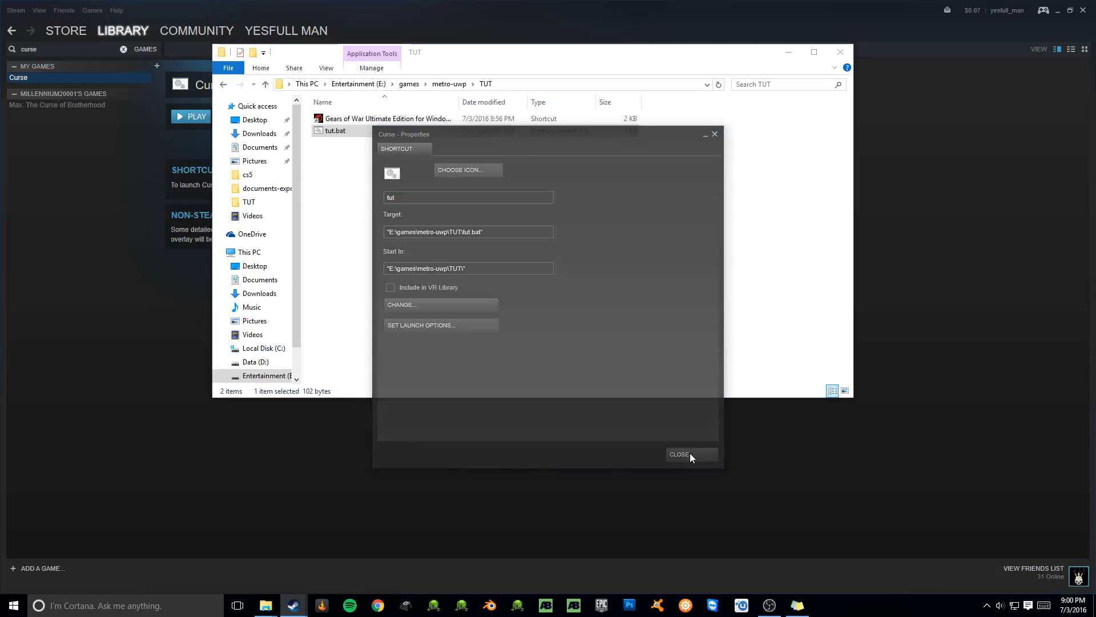
left_click(678, 453)
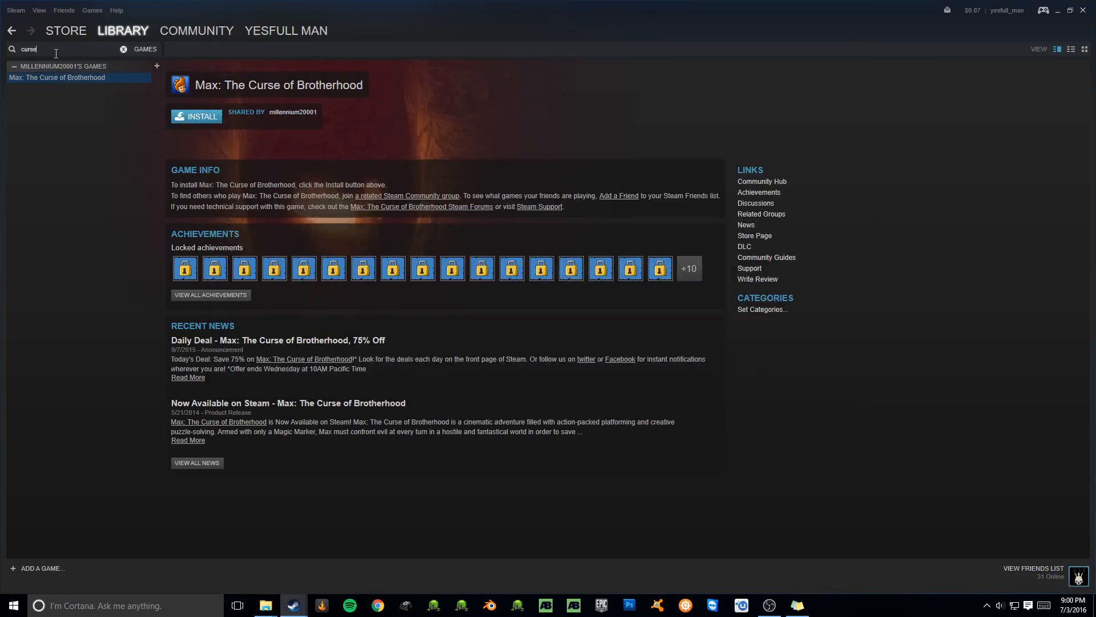
- Search the library for 'tut' and check the shortcut's properties target tut.bat
key("Backspace")
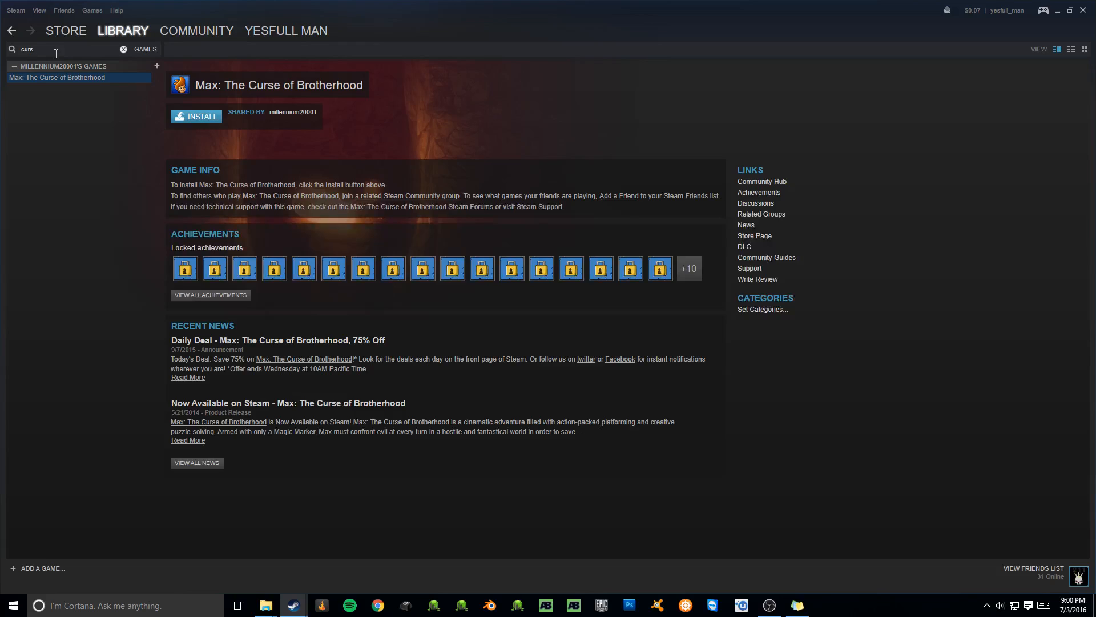
type("tut")
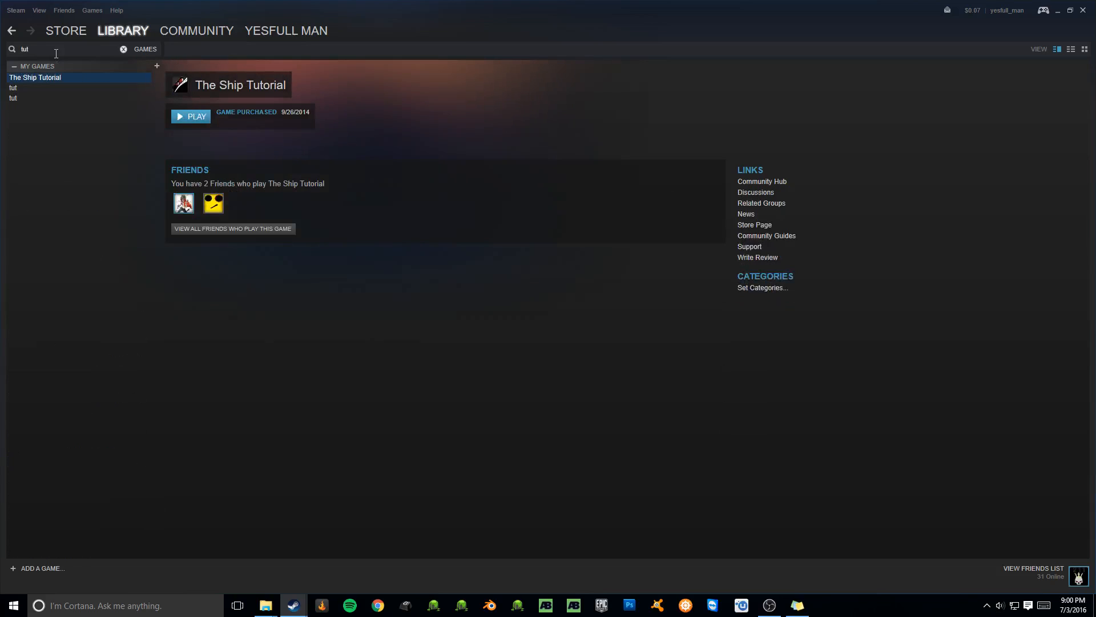
left_click(12, 99)
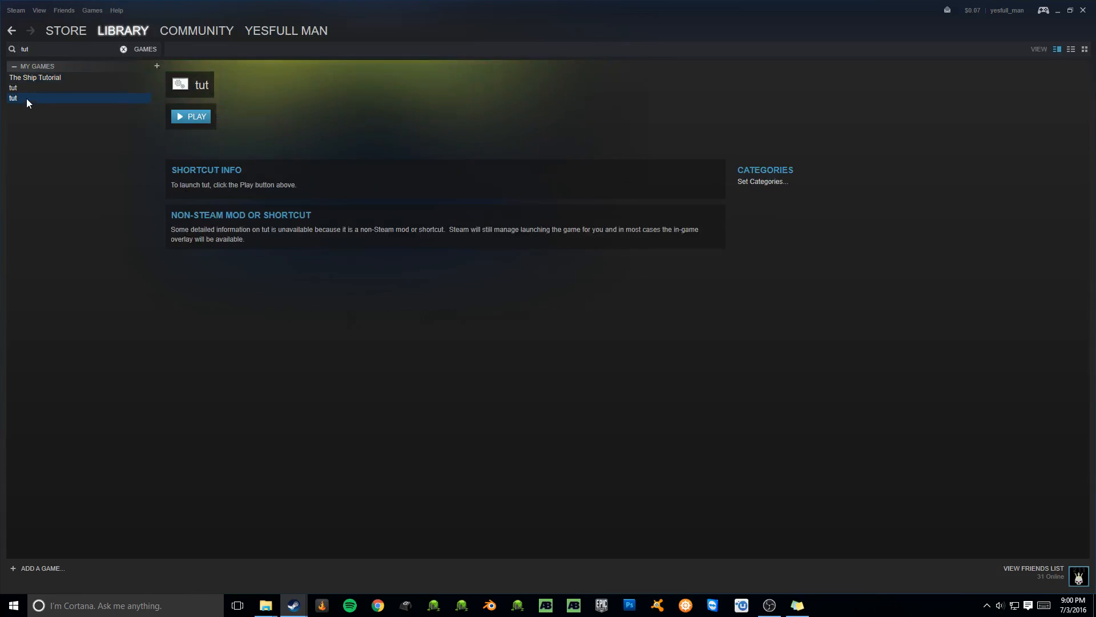
right_click(13, 88)
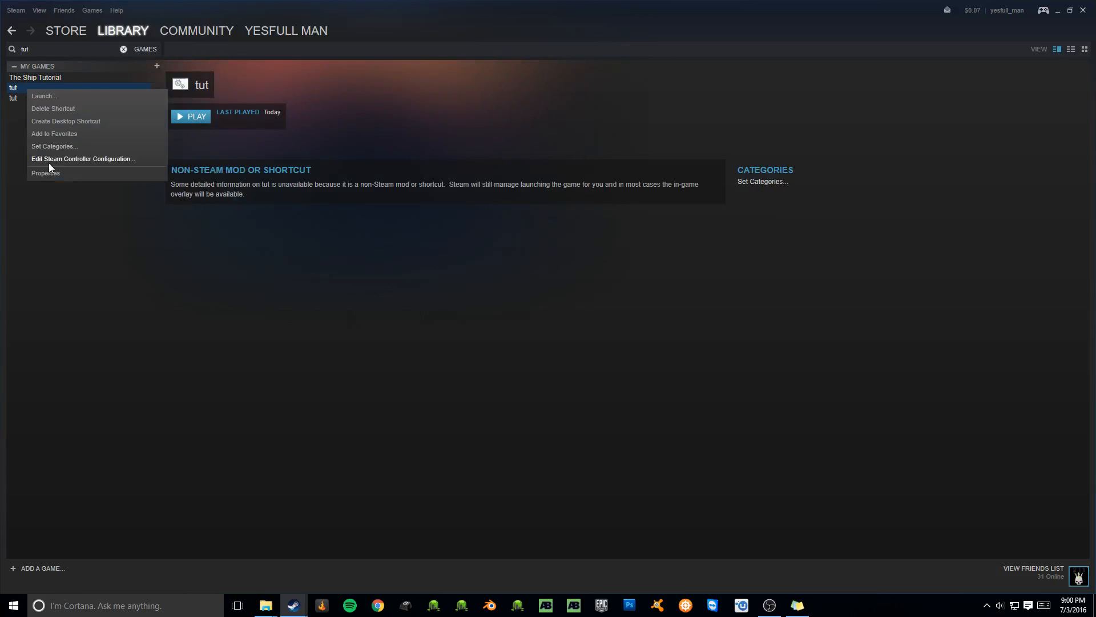
left_click(46, 173)
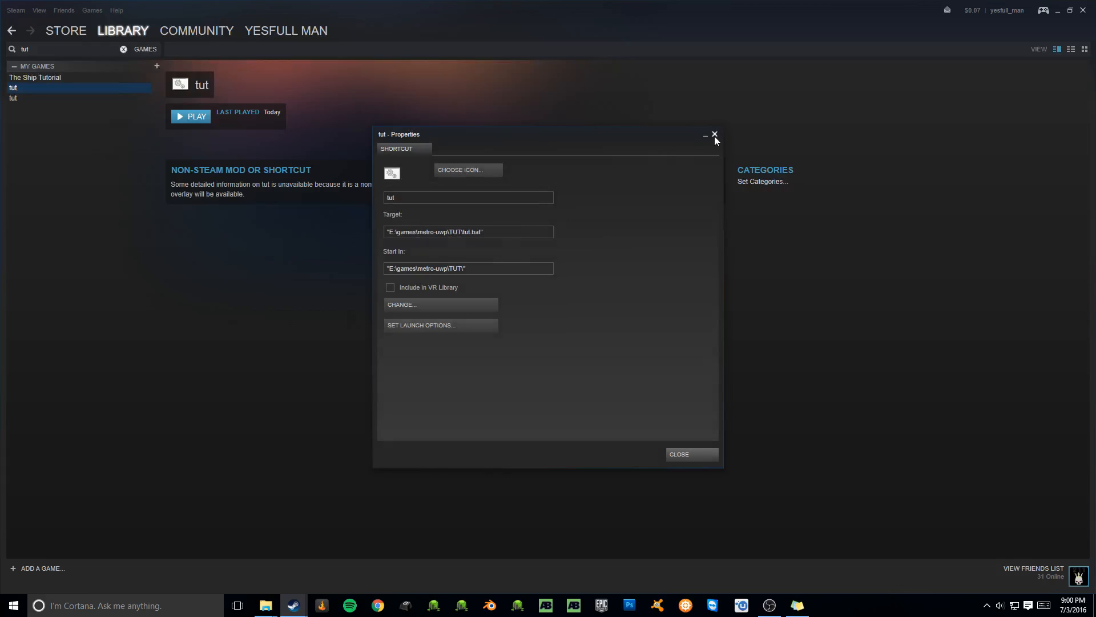
left_click(713, 133)
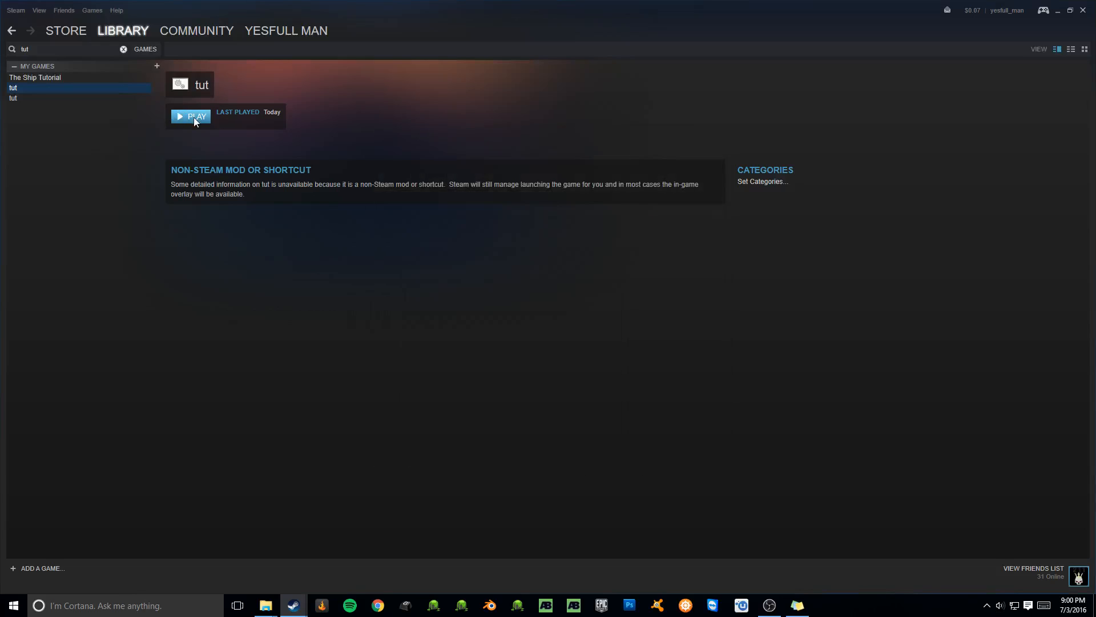
- Launch tut so the batch script starts Gears of War: Ultimate Edition
left_click(191, 117)
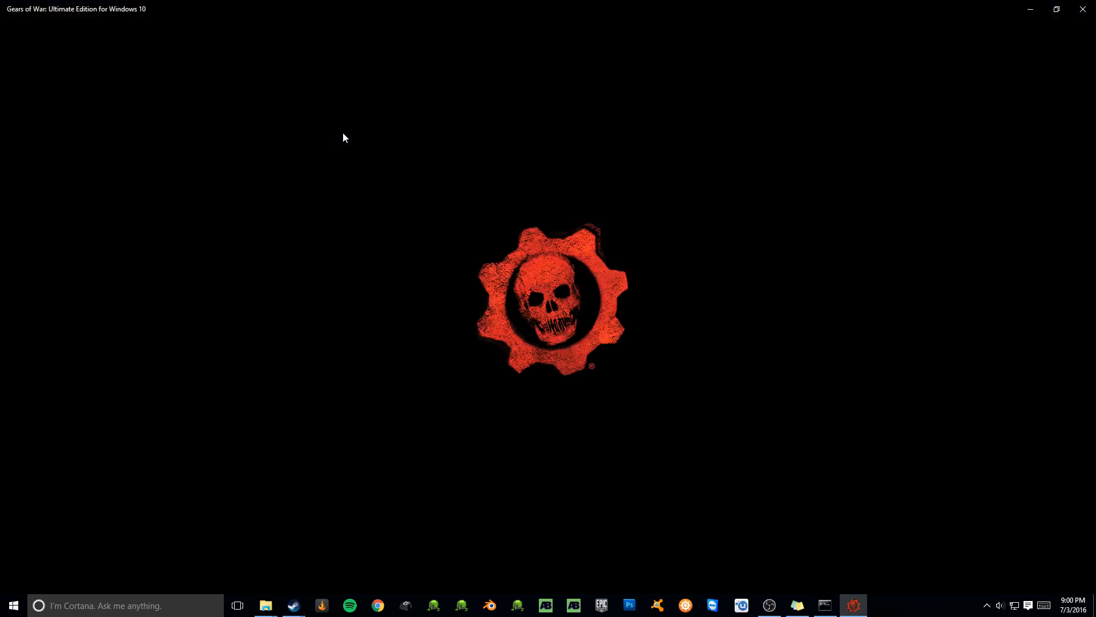
mouse_move(1085, 8)
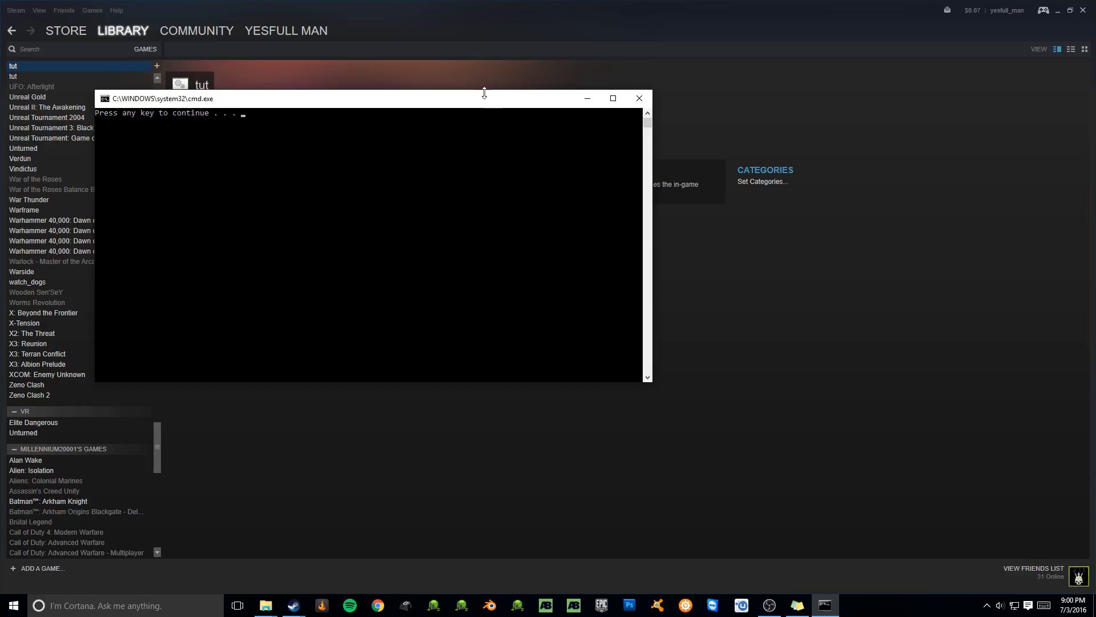
left_click_drag(484, 99, 570, 157)
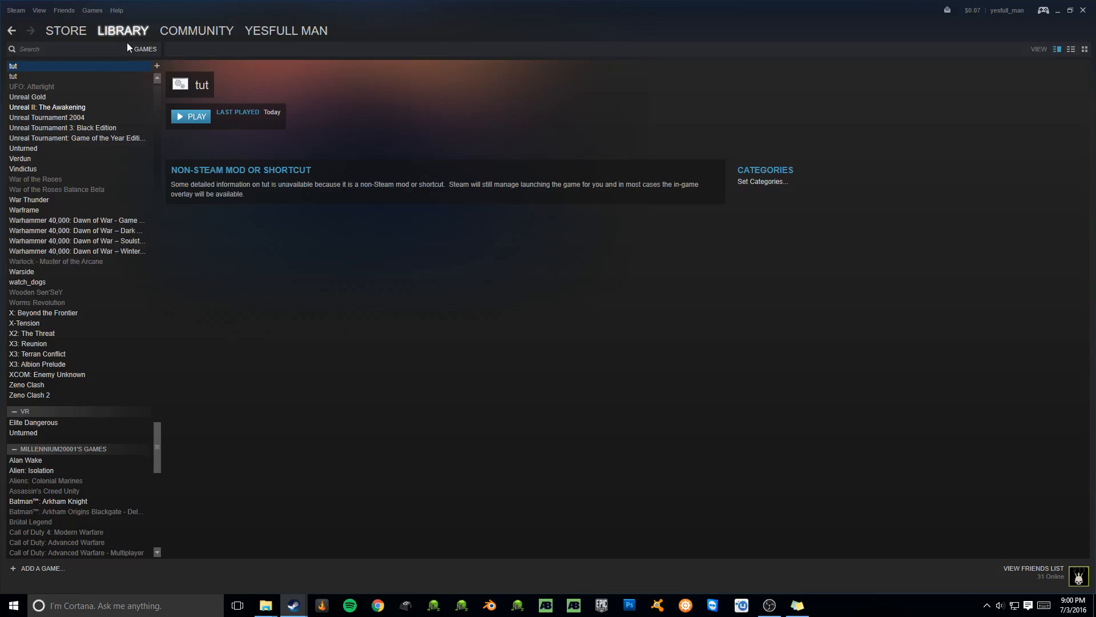
mouse_move(1042, 11)
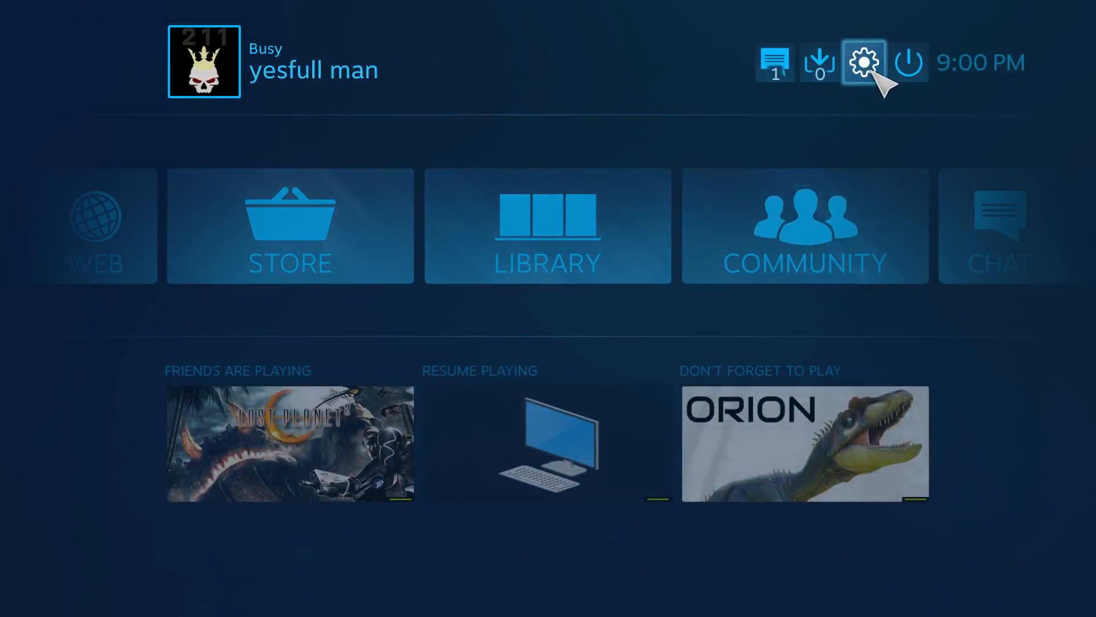
- Open the Desktop controller configuration's bindings from Big Picture settings
left_click(864, 61)
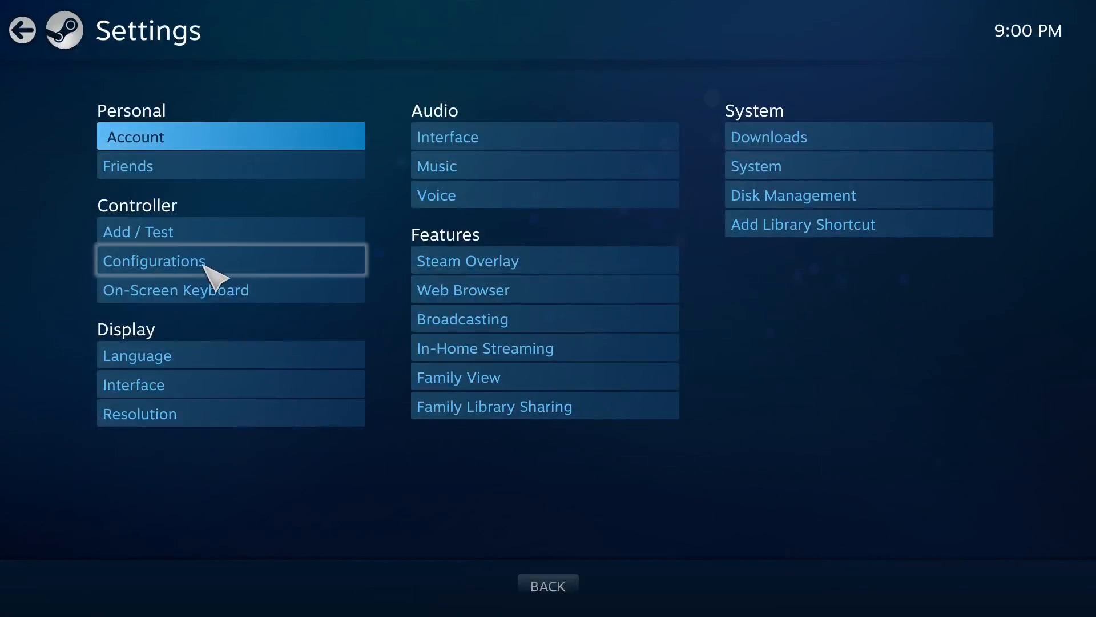
left_click(153, 261)
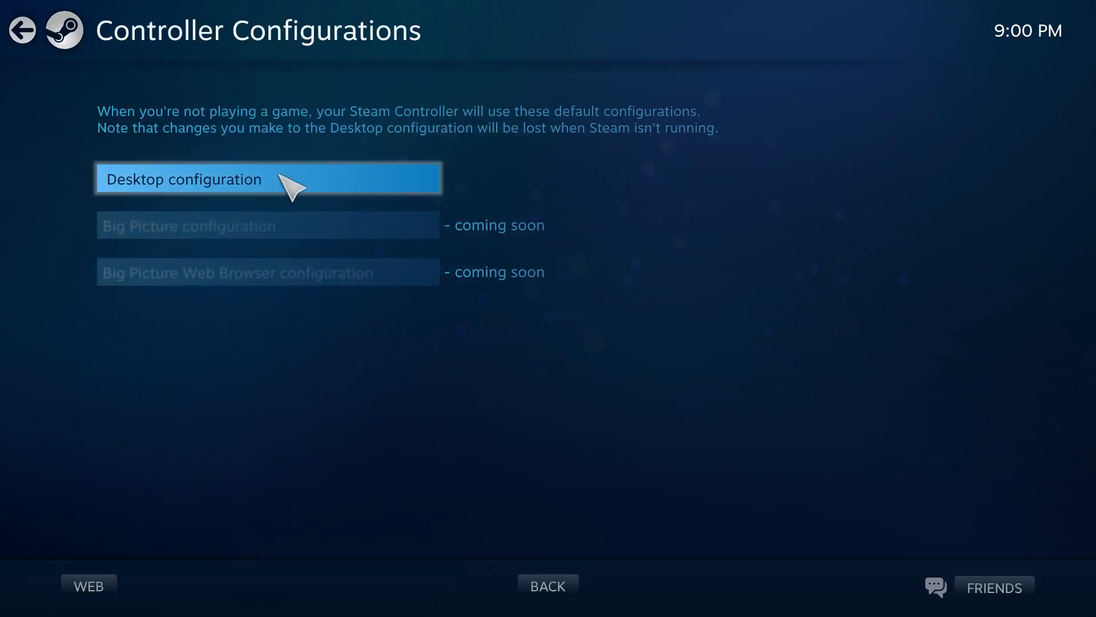
left_click(268, 179)
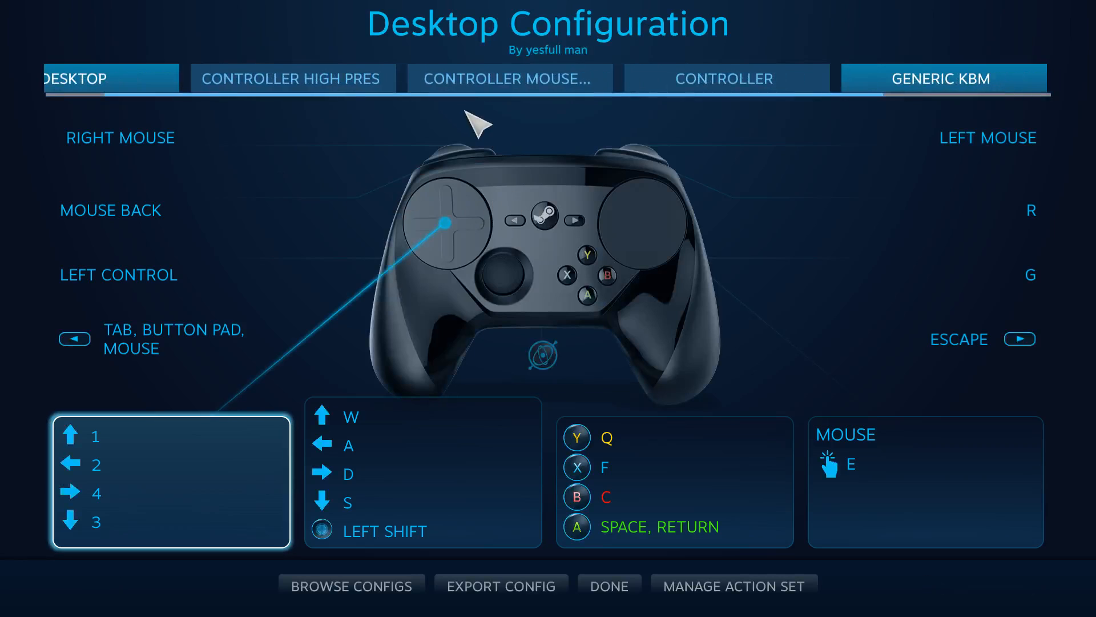
- Review the Desktop, controller high pres and controller mouse action sets, reaching Add Action Set
left_click(112, 79)
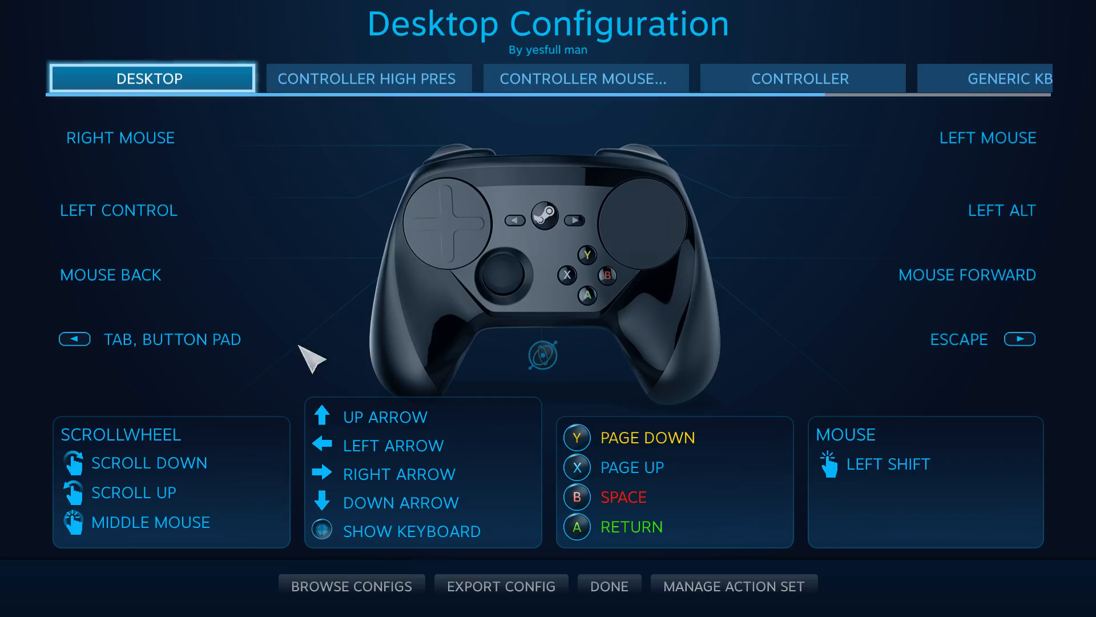
left_click(367, 78)
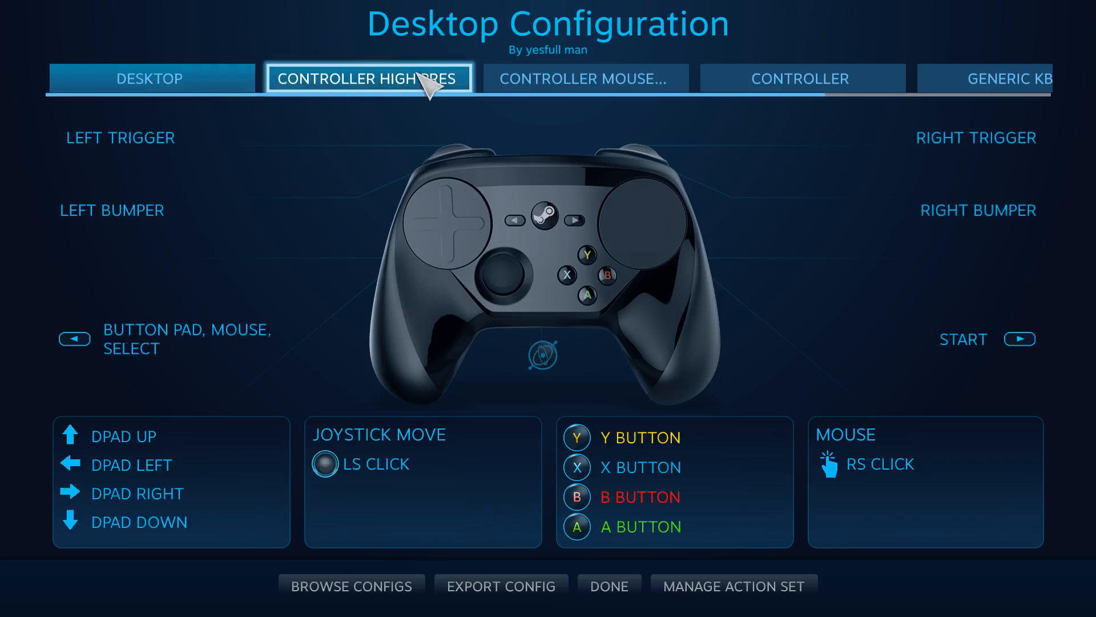
left_click(586, 79)
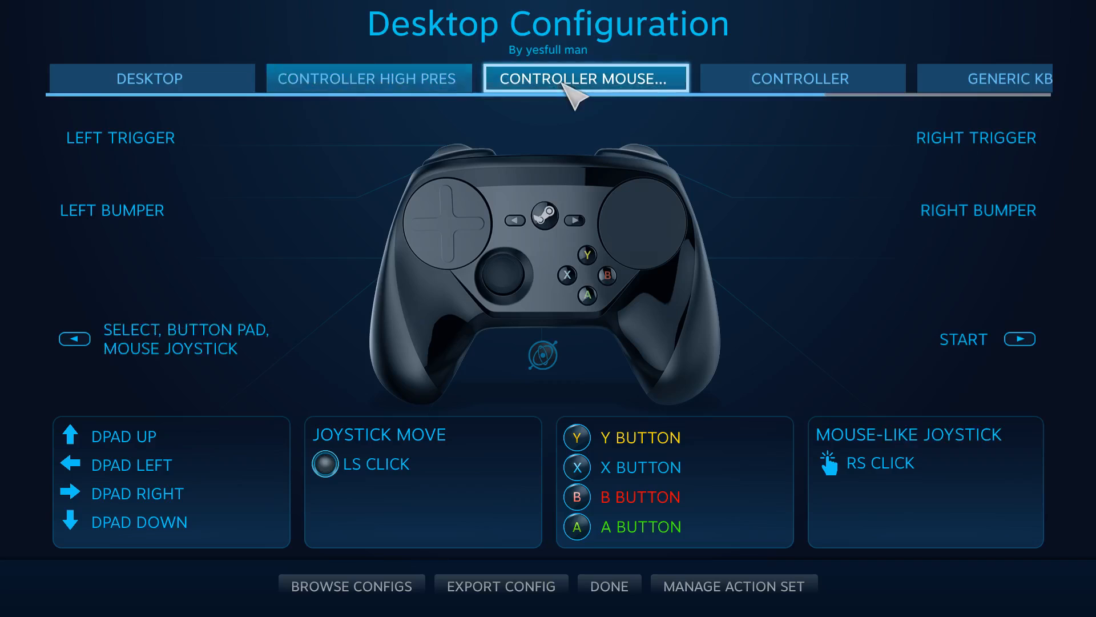
left_click(945, 79)
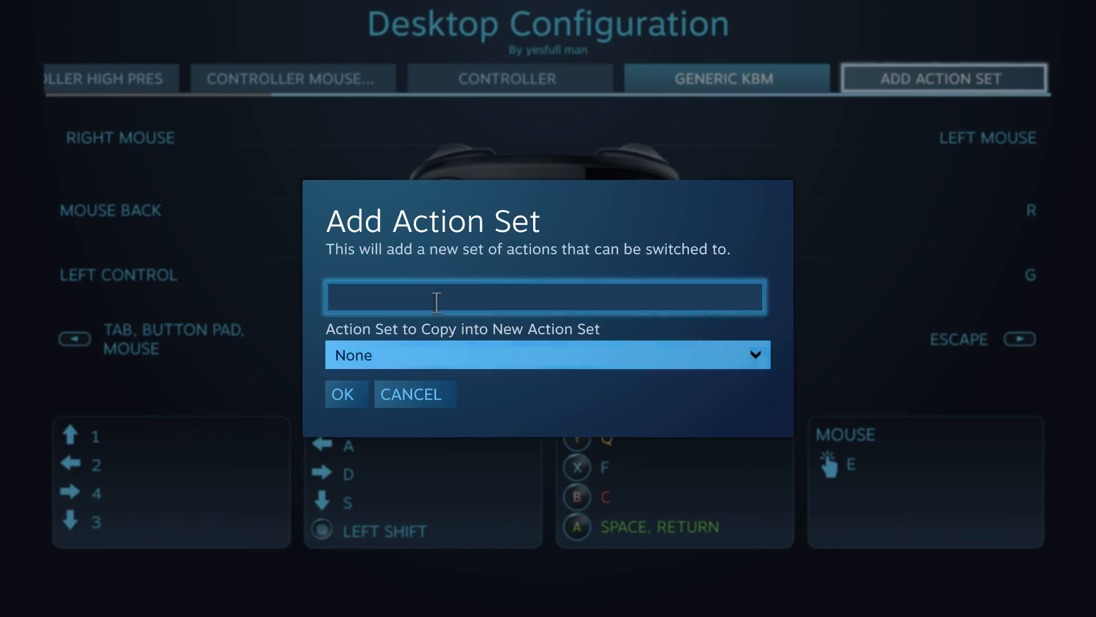
- Cancel the new action set named 'gdseg' and show the Generic KBM bindings
type("gdseg")
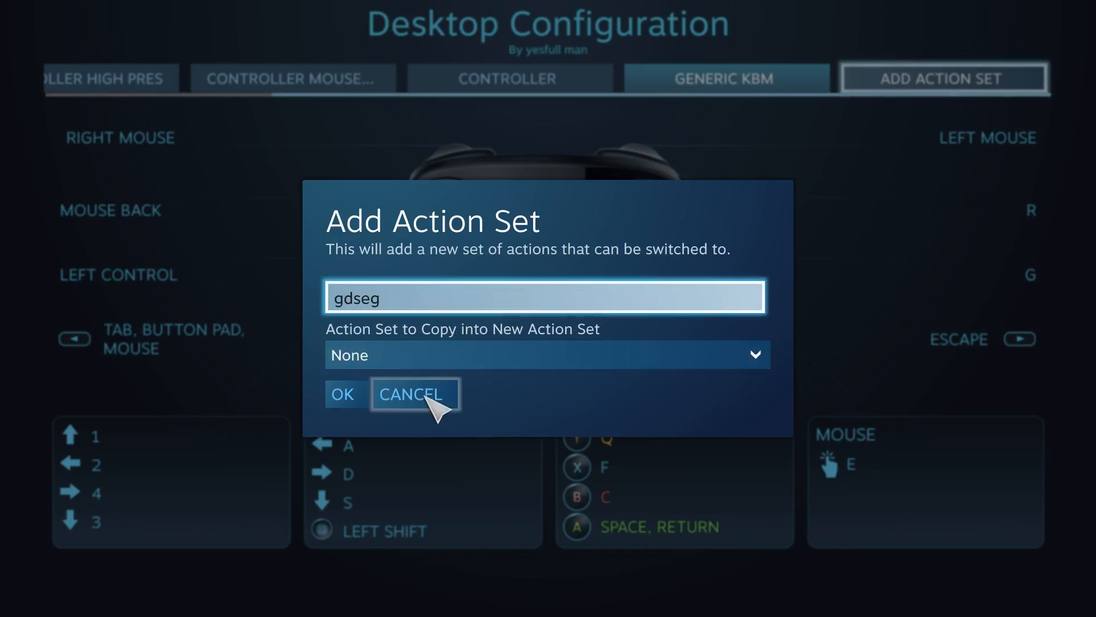
left_click(413, 394)
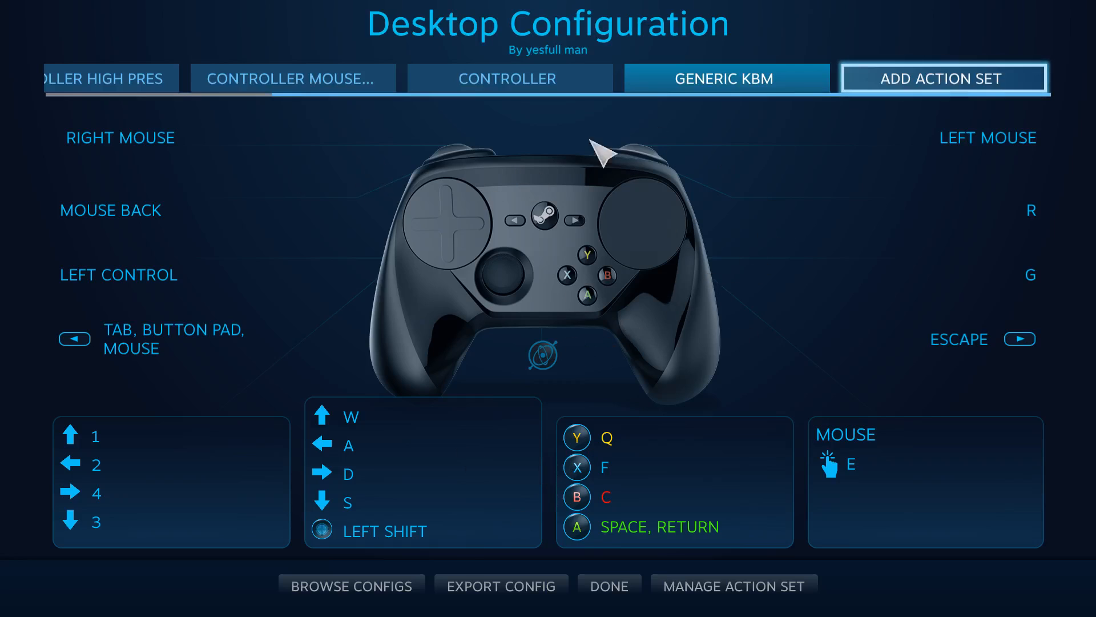
left_click(510, 77)
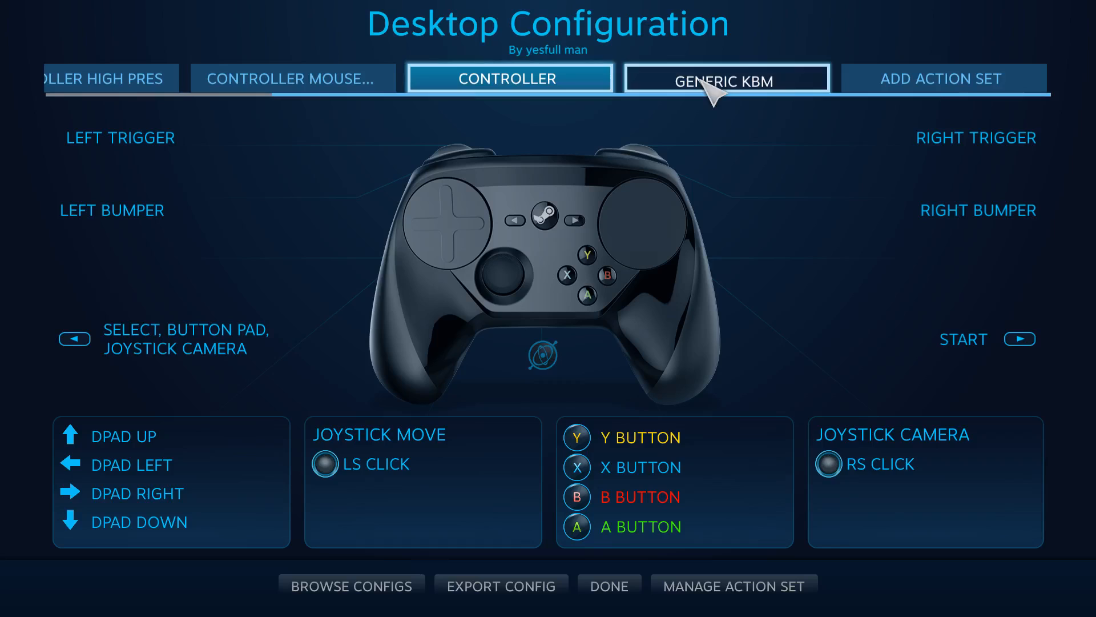
left_click(727, 78)
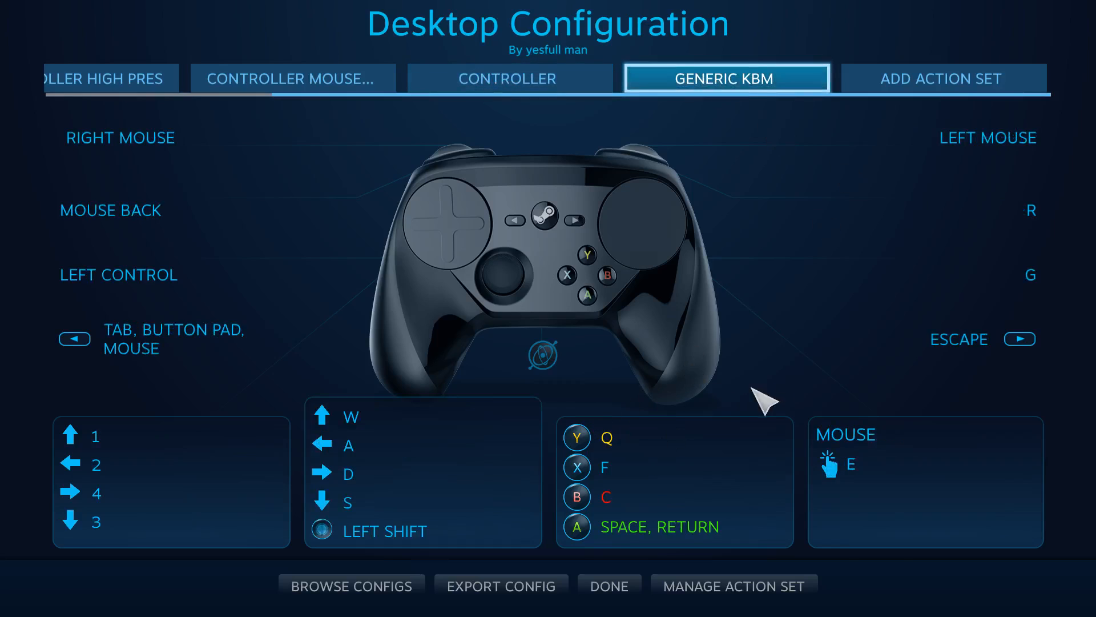
mouse_move(414, 445)
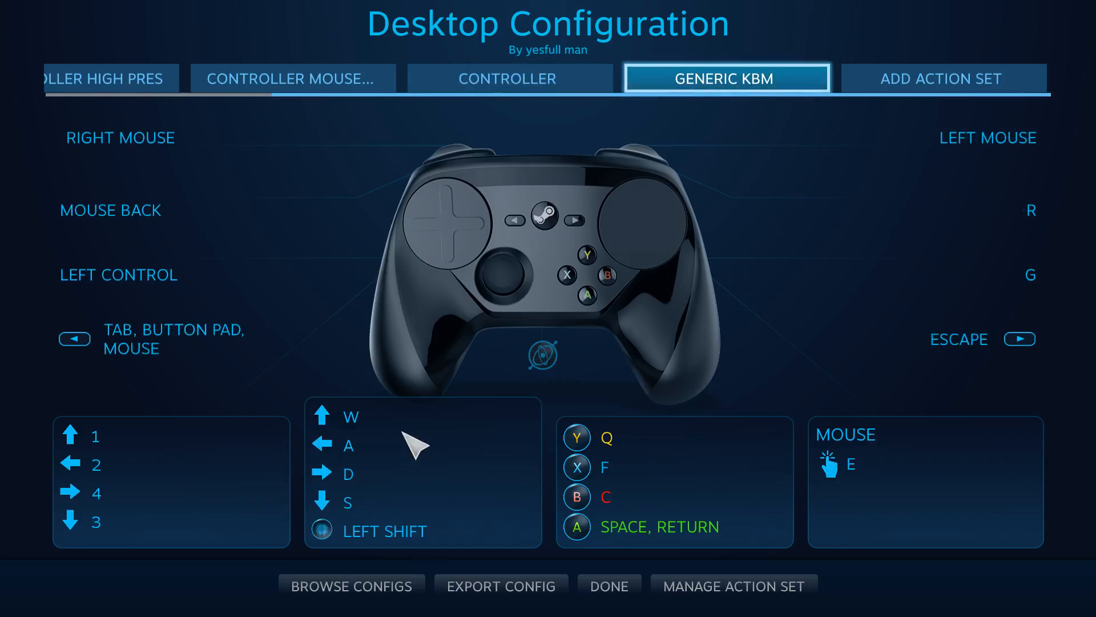
mouse_move(747, 404)
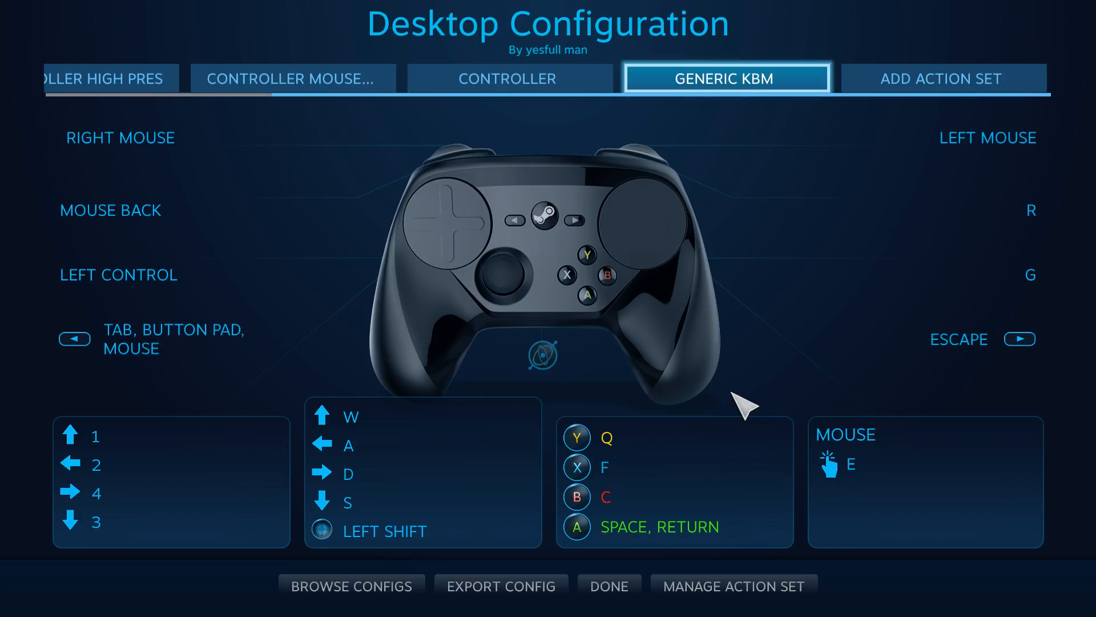
mouse_move(626, 495)
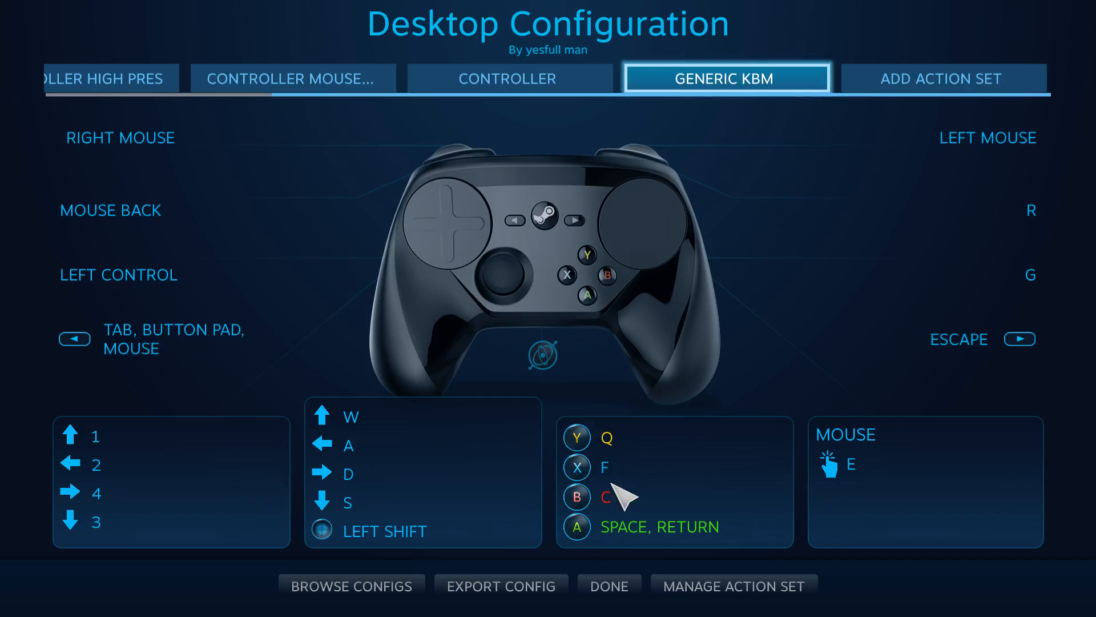
- Enable mode shifting on the Y/X/B/A button pad and edit its alternate layout
left_click(625, 498)
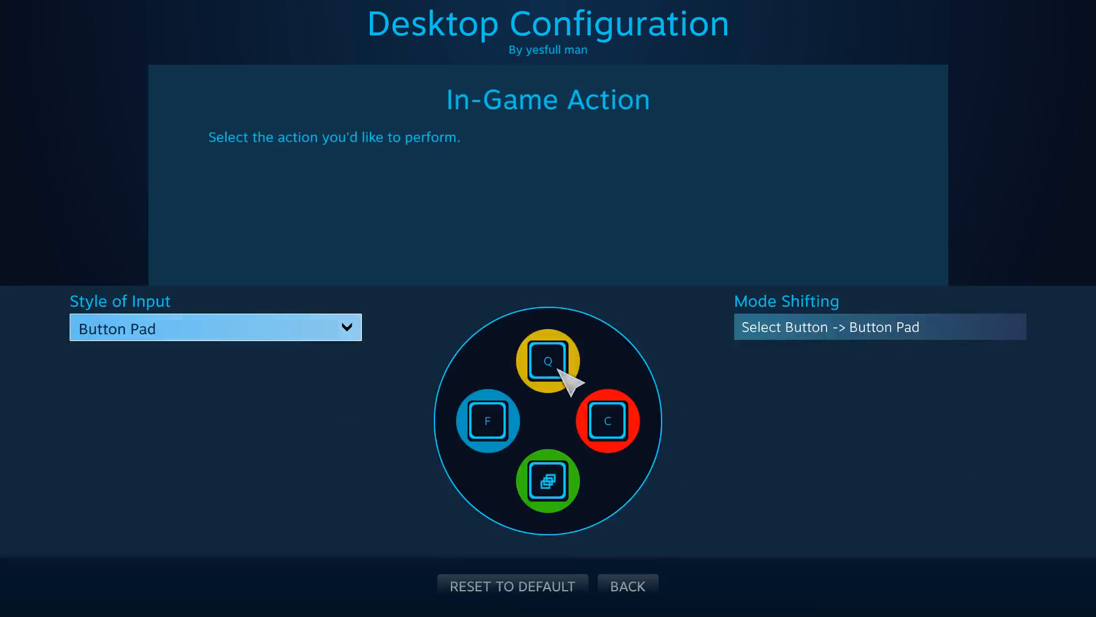
mouse_move(621, 378)
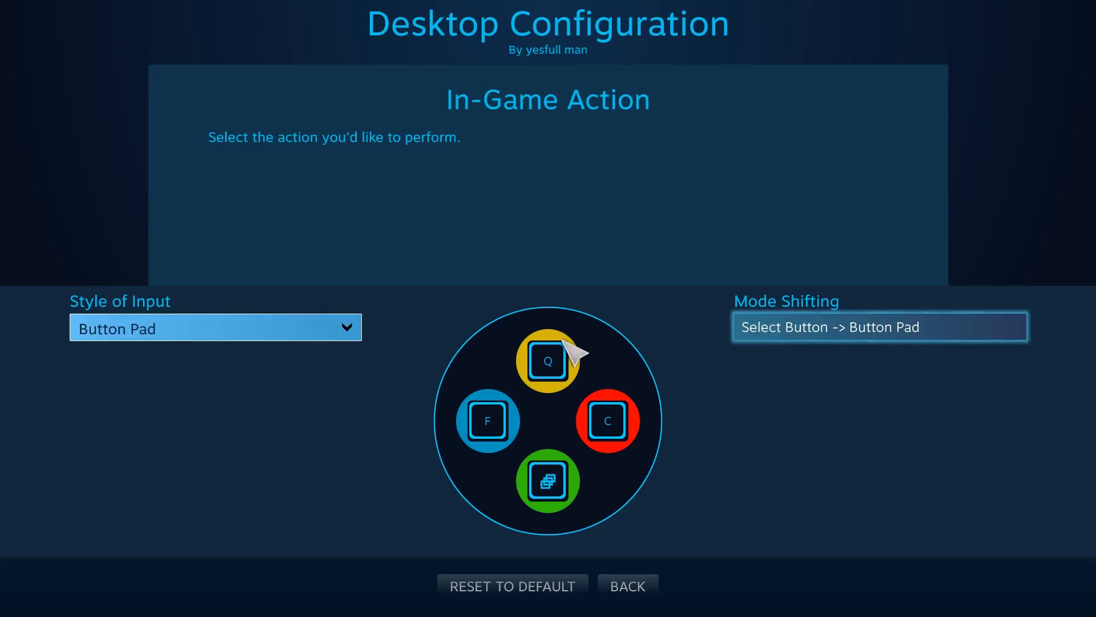
mouse_move(832, 343)
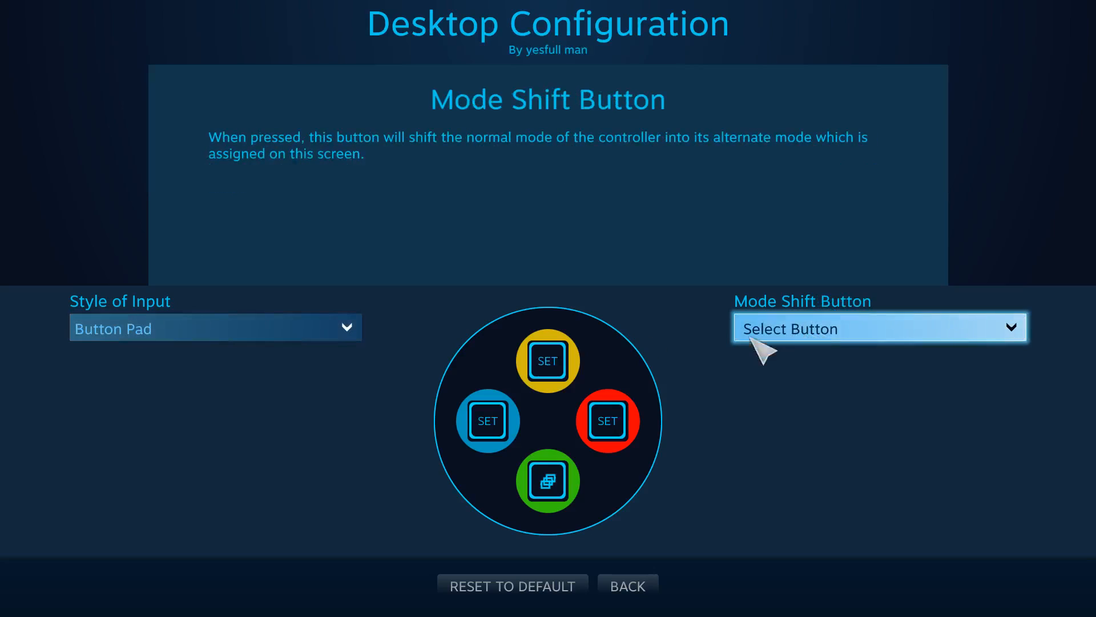
left_click(880, 327)
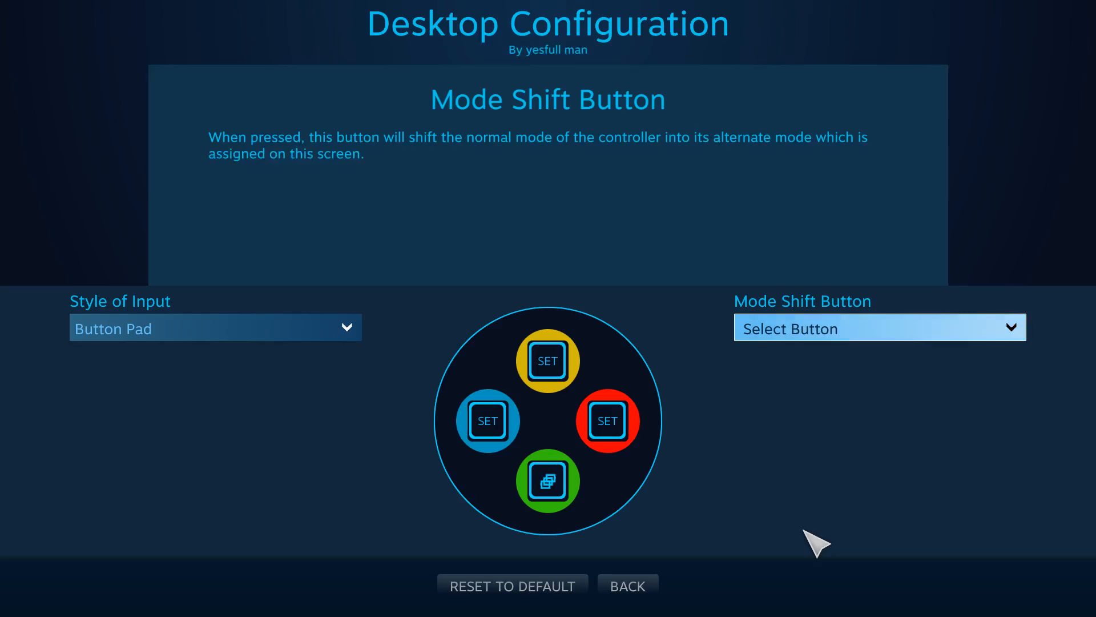
mouse_move(597, 468)
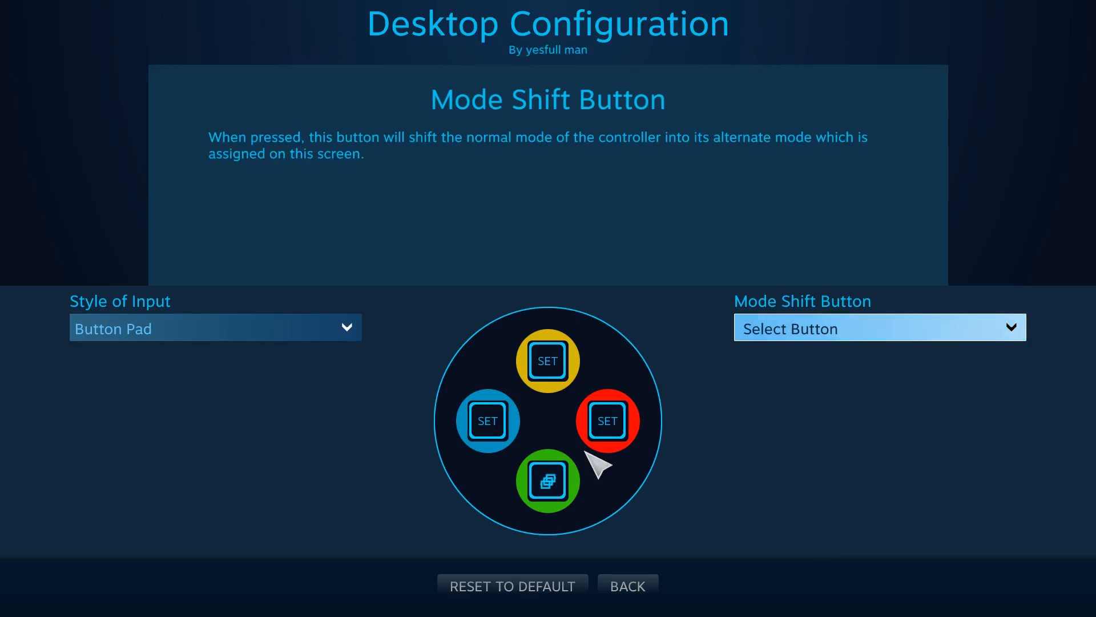
left_click(215, 328)
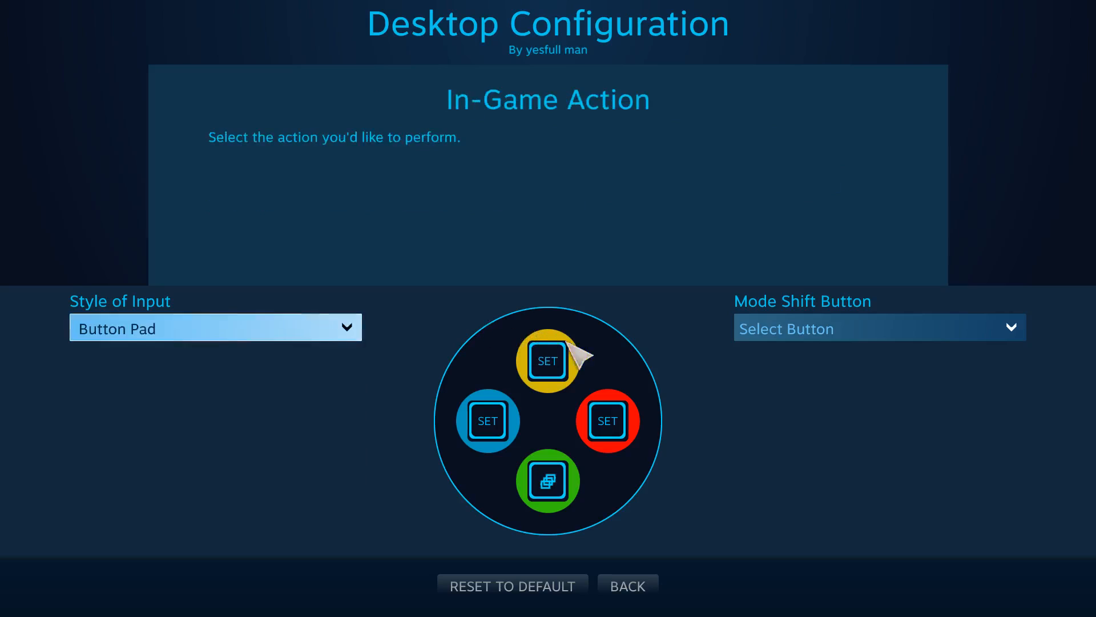
- Bind the alternate-mode Y button to switch to the controller high pres action set
left_click(547, 360)
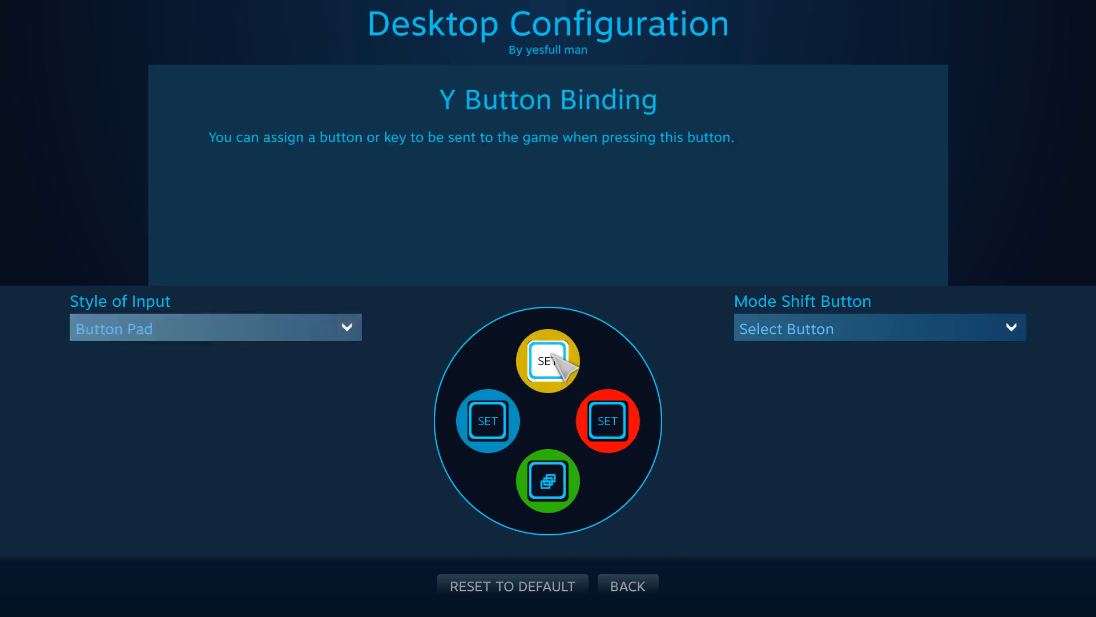
left_click(548, 360)
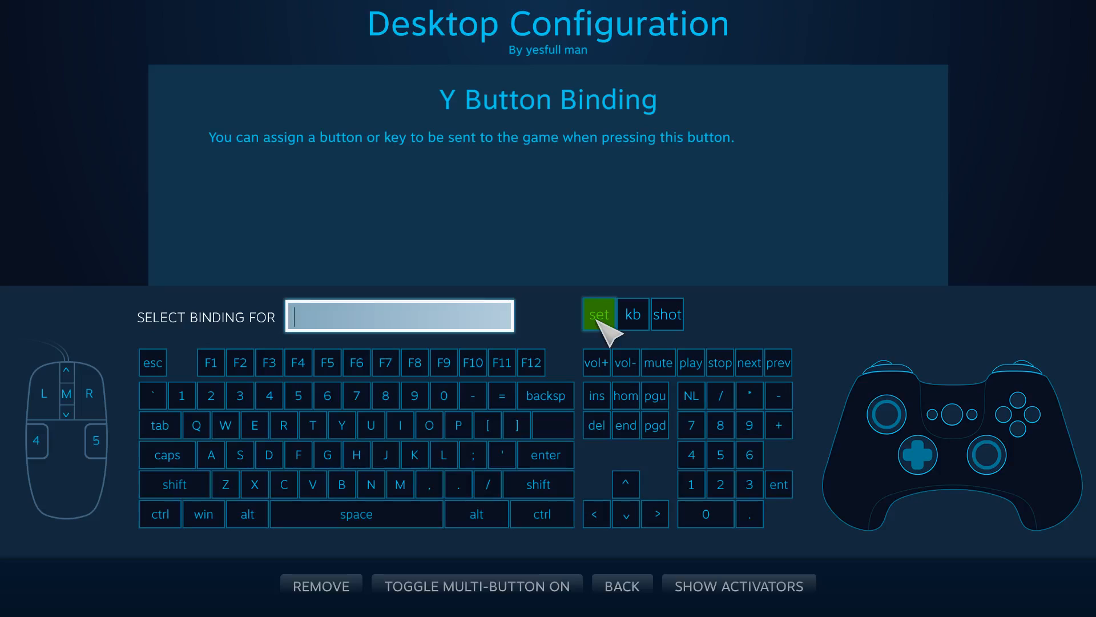
left_click(597, 313)
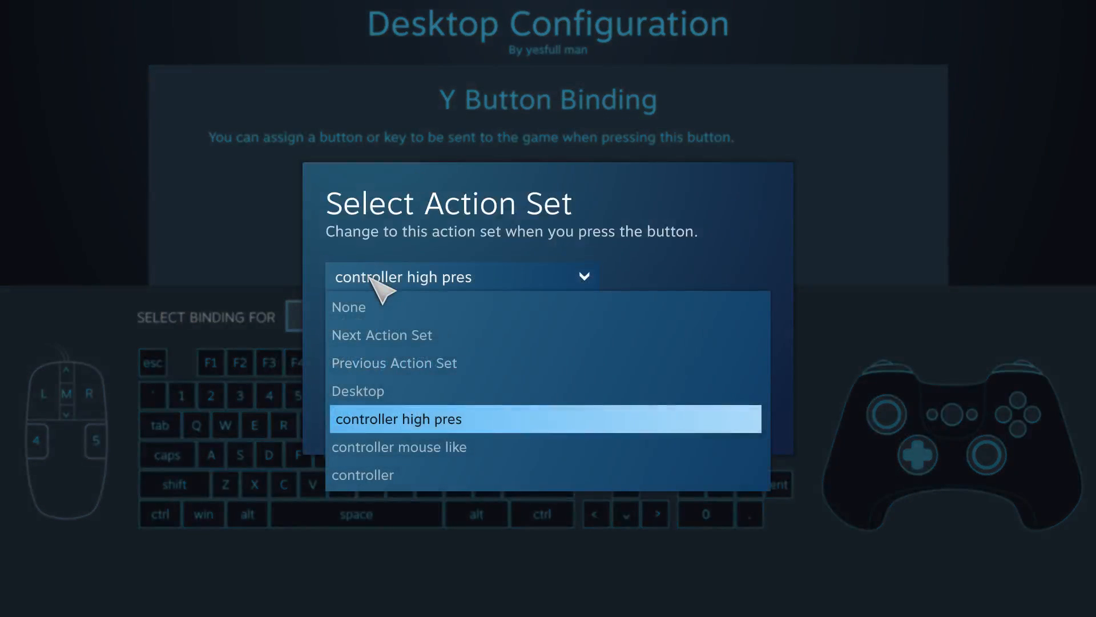
left_click(399, 419)
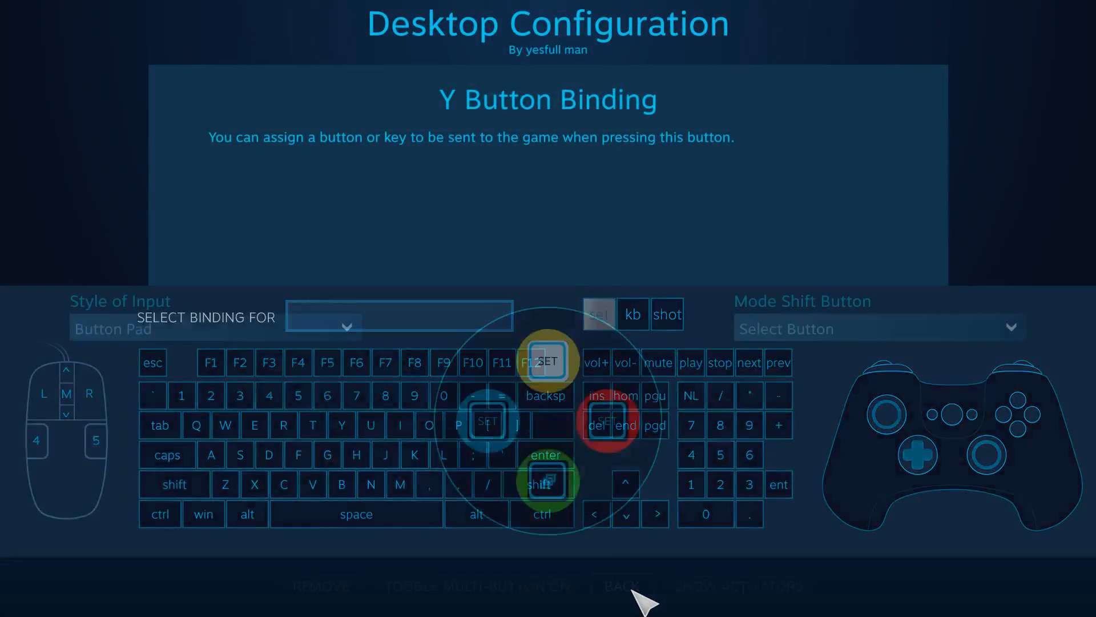
left_click(622, 586)
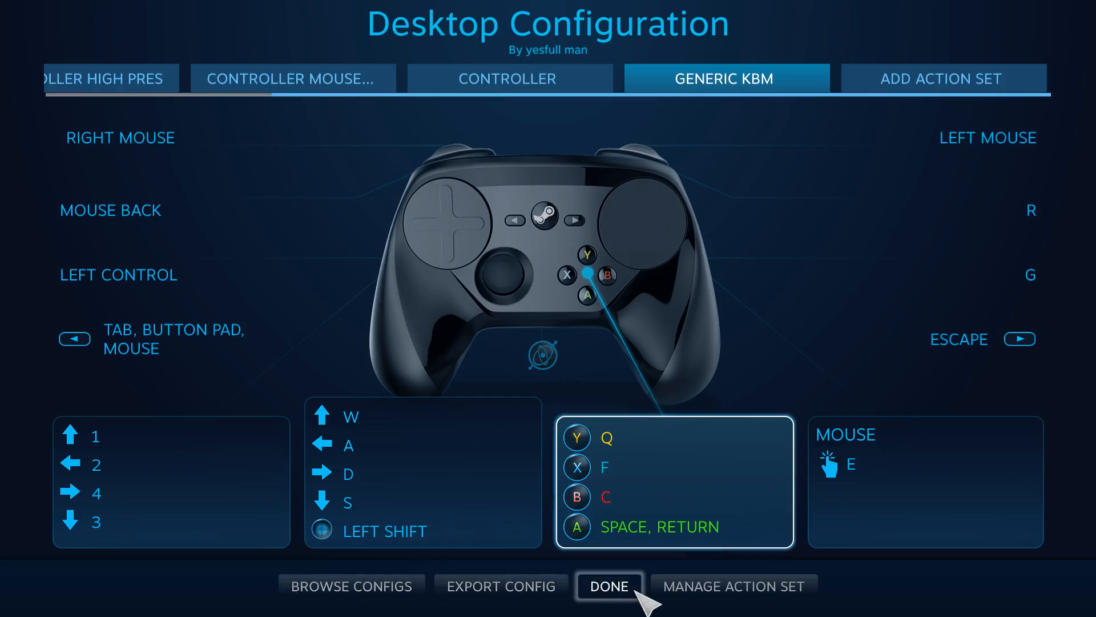
- Finish the desktop configuration and return to the Big Picture home screen
left_click(608, 586)
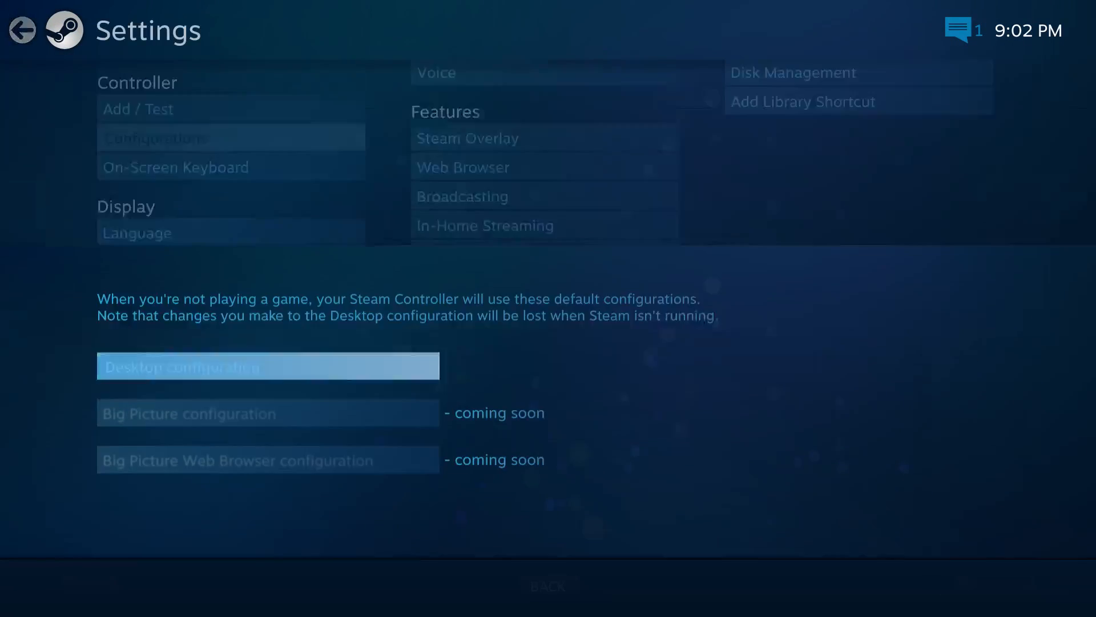
left_click(22, 30)
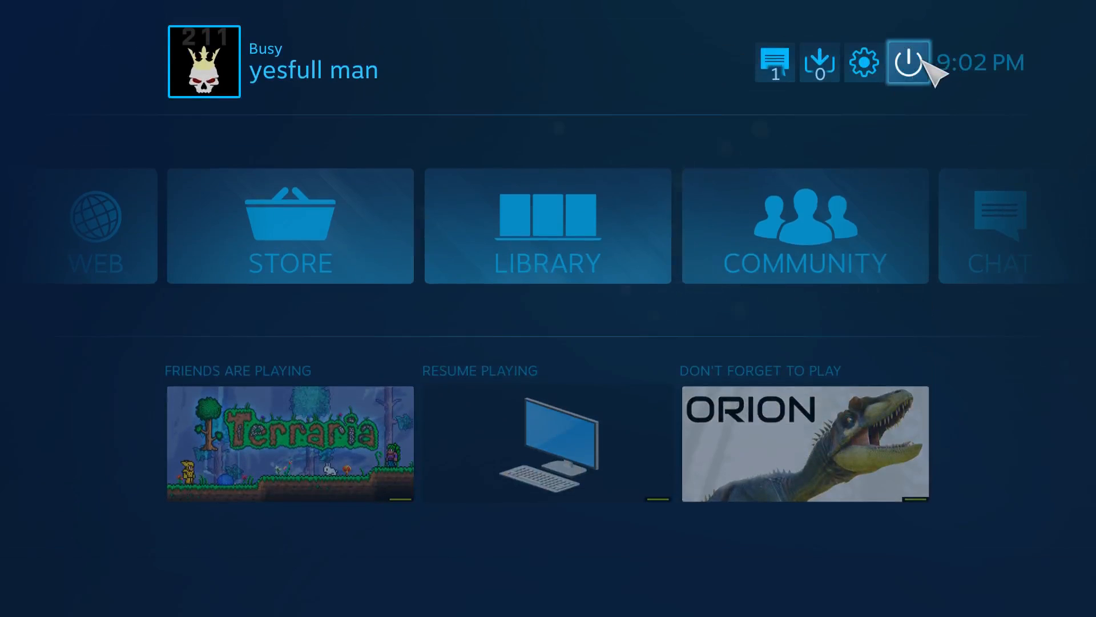